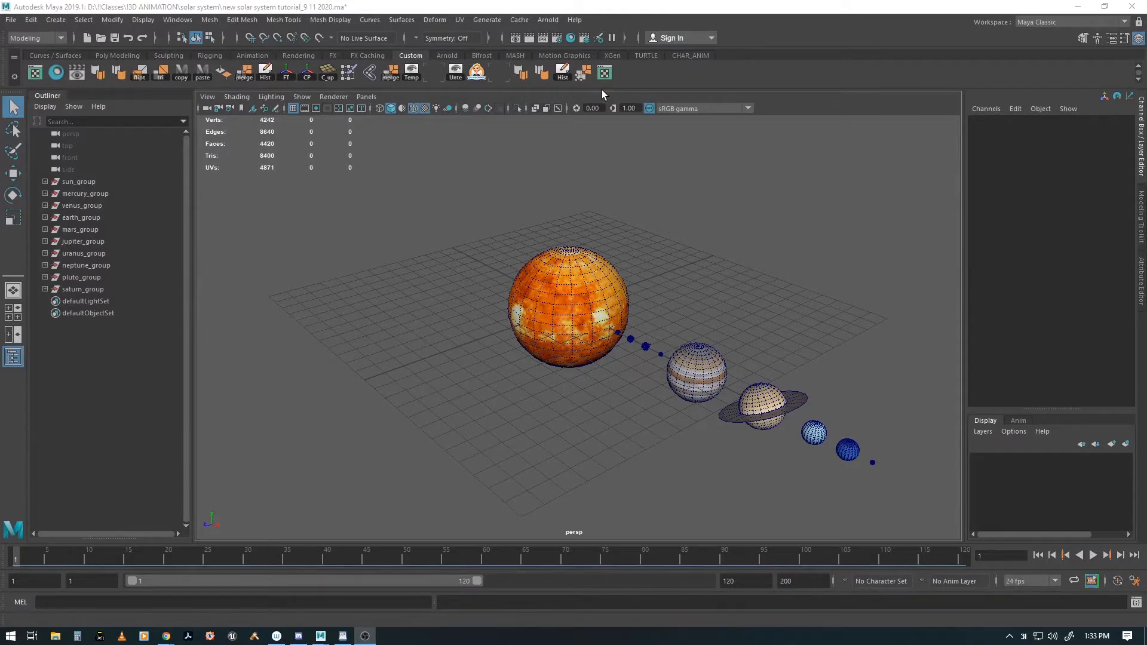
{"action": "mouse_move", "coordinate": [586, 110]}
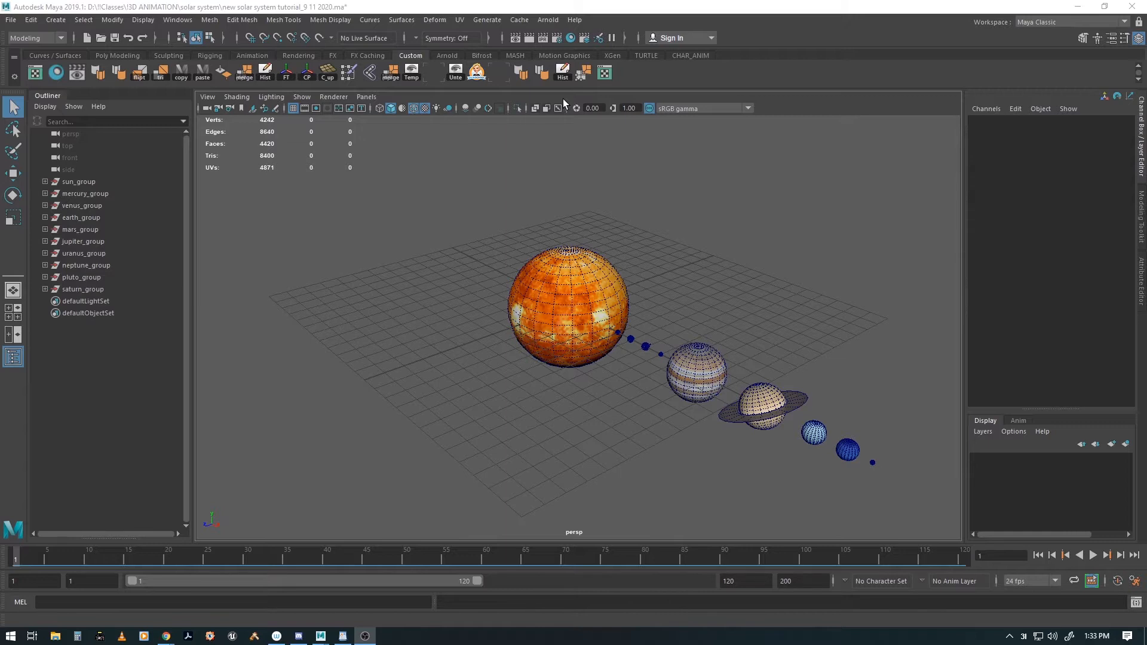
{"action": "mouse_move", "coordinate": [769, 11]}
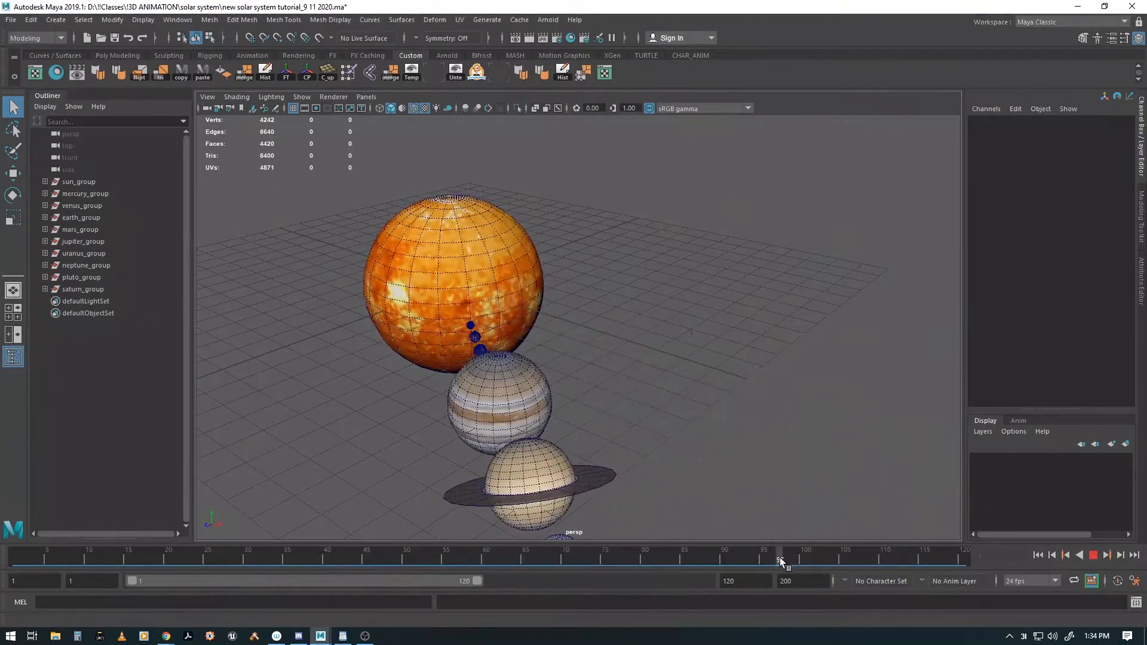
Play the solar system animation through, stop it and rewind to frame 1.
{"action": "left_click", "coordinate": [1092, 555]}
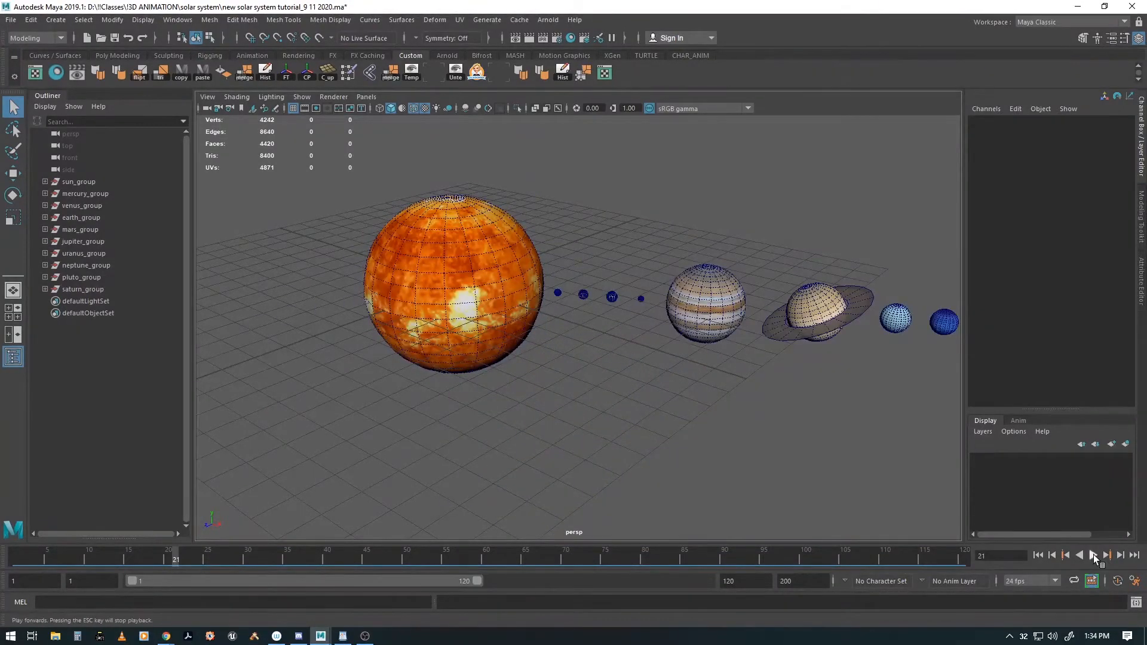
{"action": "left_click", "coordinate": [1094, 555]}
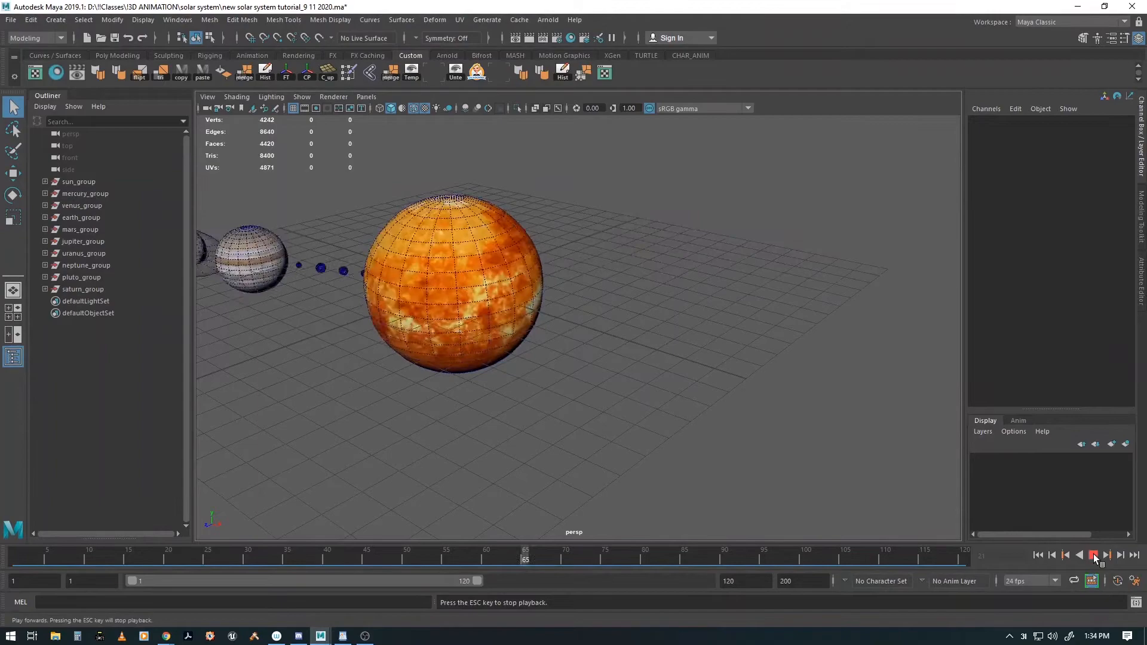
{"action": "left_click", "coordinate": [1094, 555]}
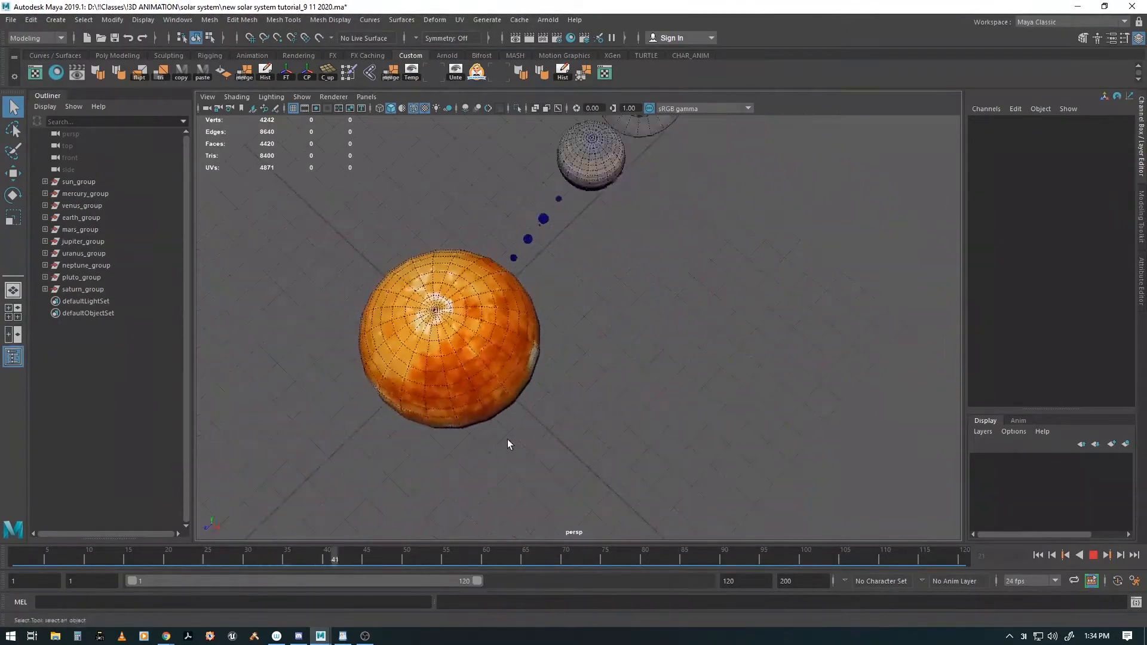
{"action": "left_click", "coordinate": [1107, 555]}
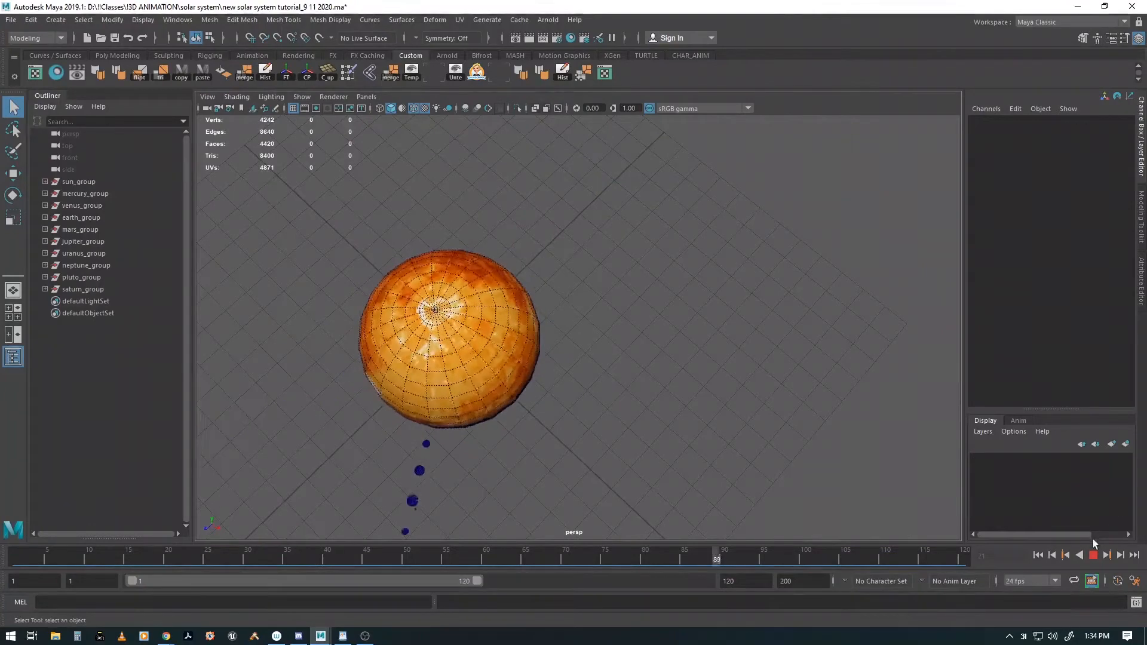
{"action": "left_click", "coordinate": [1038, 554]}
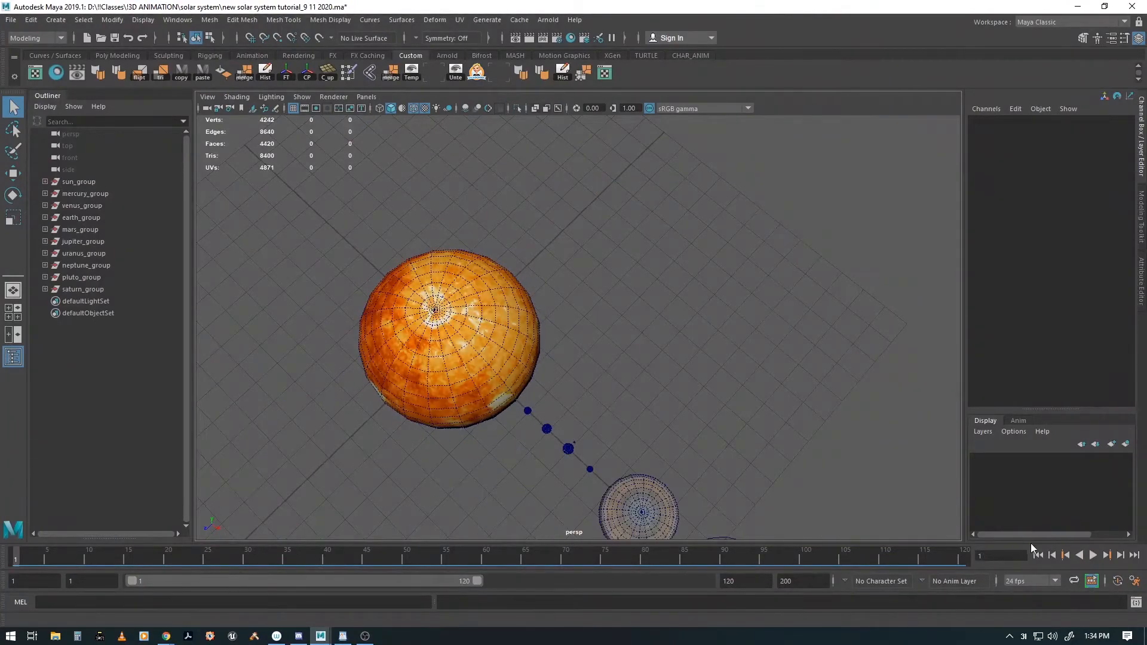
{"action": "left_click", "coordinate": [1079, 555]}
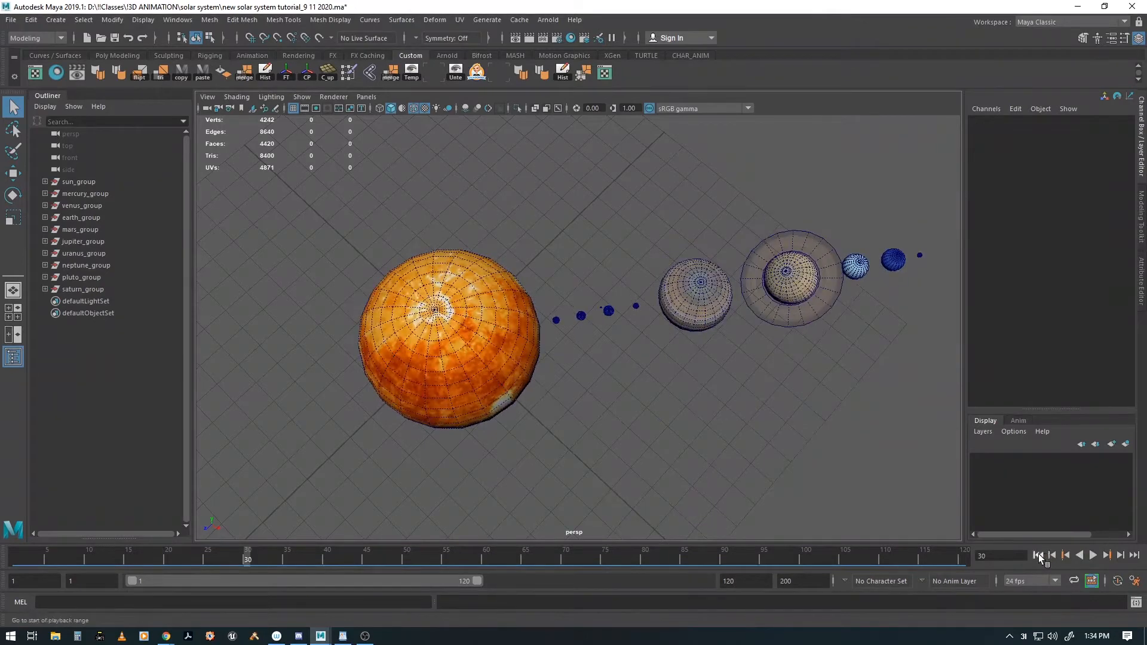
{"action": "left_click", "coordinate": [1037, 556]}
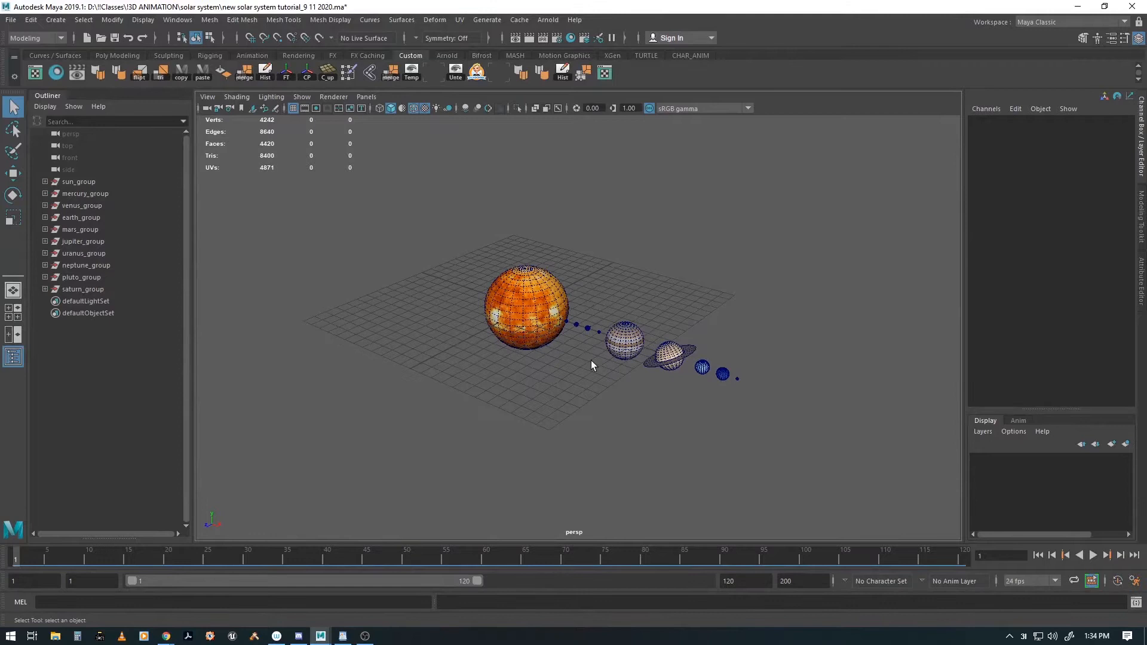
{"action": "mouse_move", "coordinate": [535, 425]}
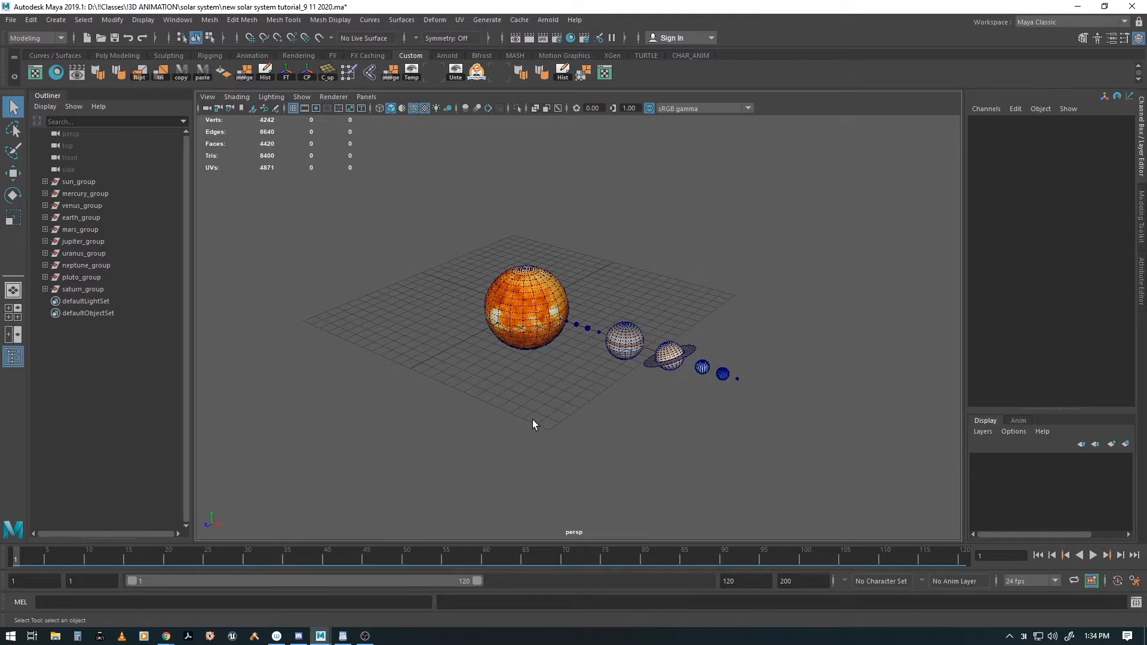
{"action": "mouse_move", "coordinate": [289, 268]}
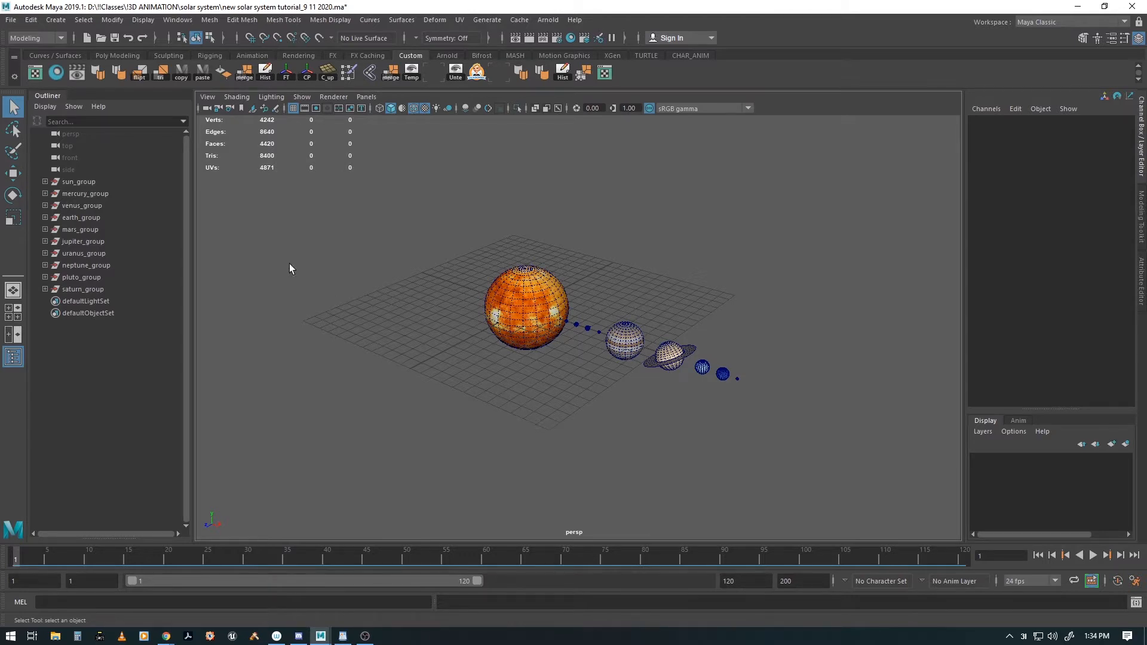
{"action": "mouse_move", "coordinate": [233, 120]}
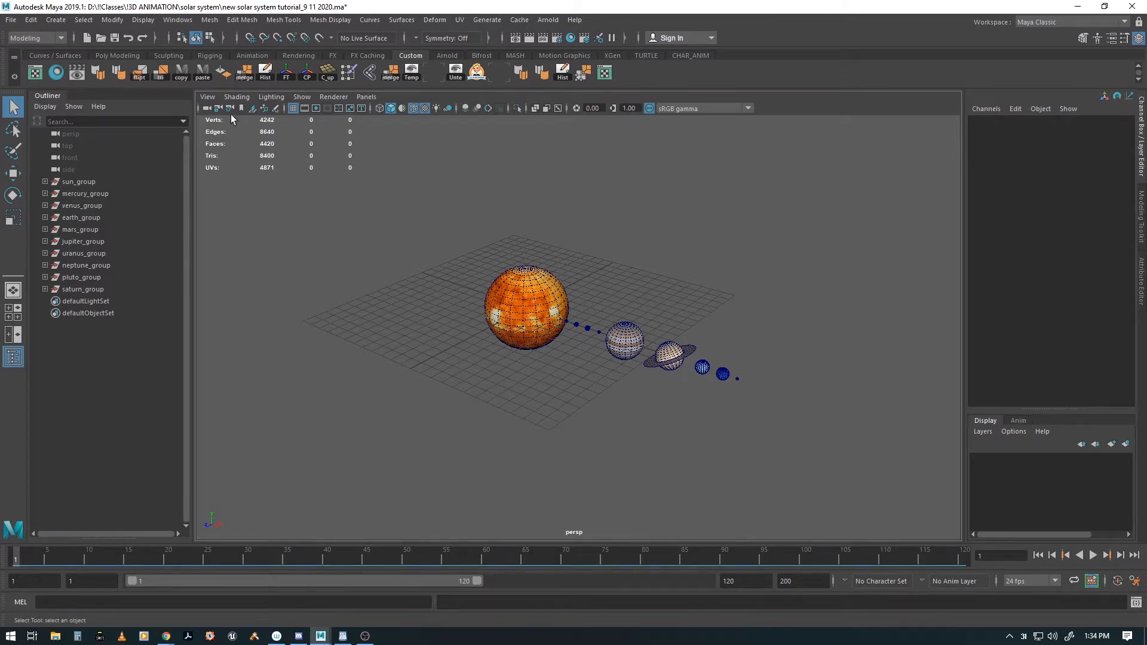
With the Graph Editor open, expand every planet group in the Outliner and shift-select sun_group through saturn.
{"action": "left_click", "coordinate": [177, 19]}
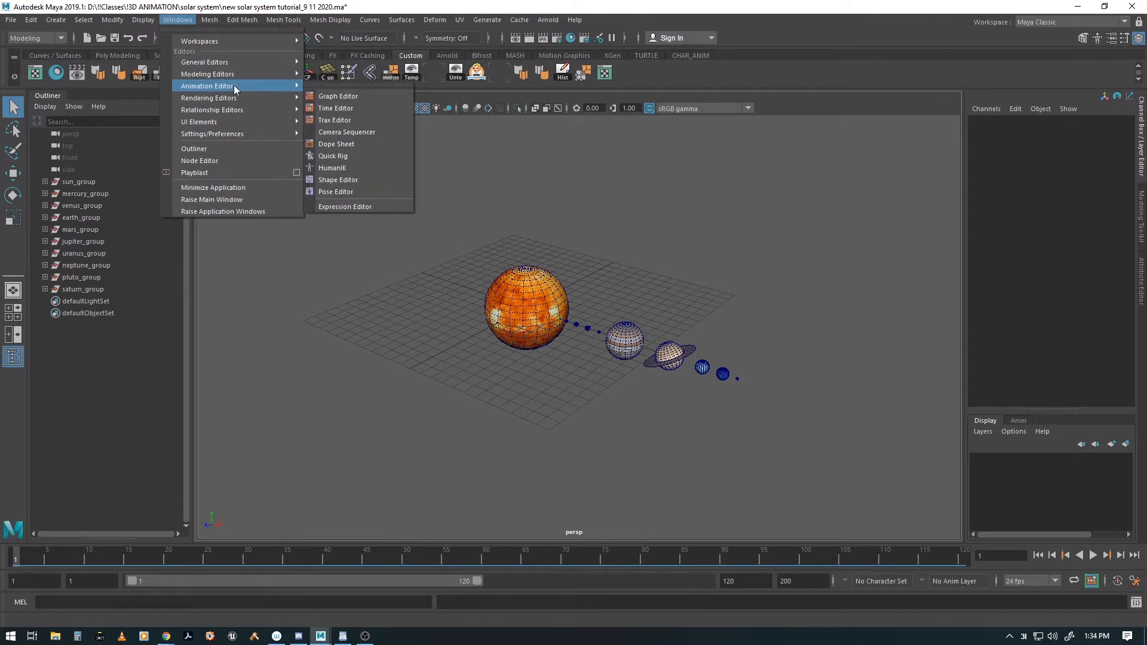
{"action": "mouse_move", "coordinate": [338, 95]}
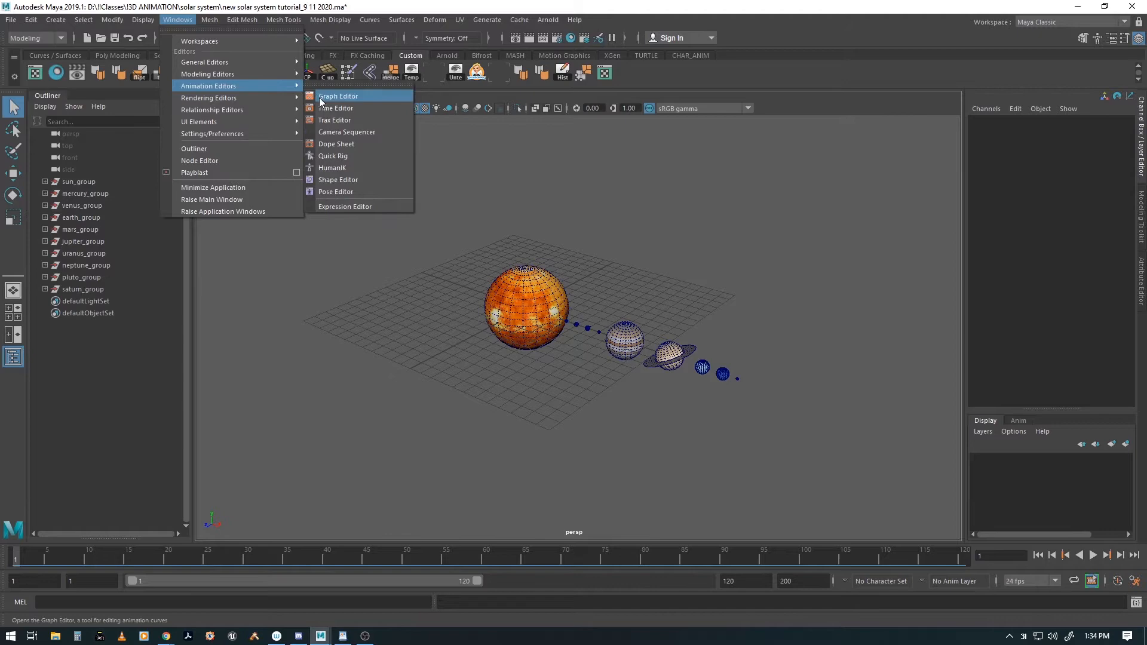
{"action": "left_click", "coordinate": [337, 95]}
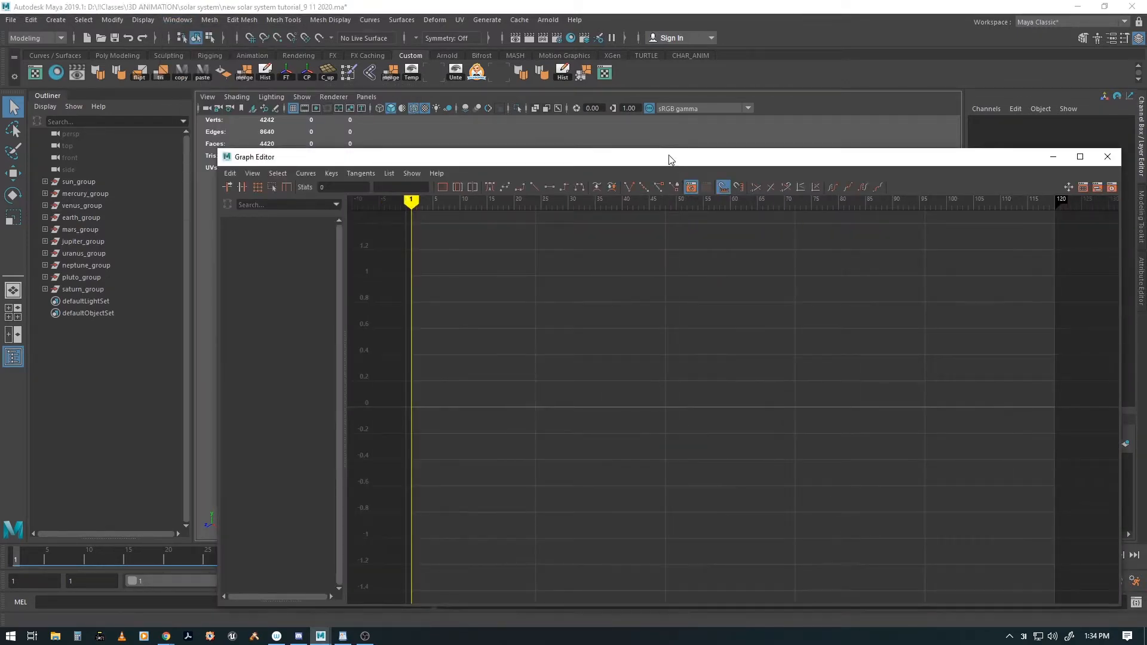
{"action": "left_click", "coordinate": [79, 182]}
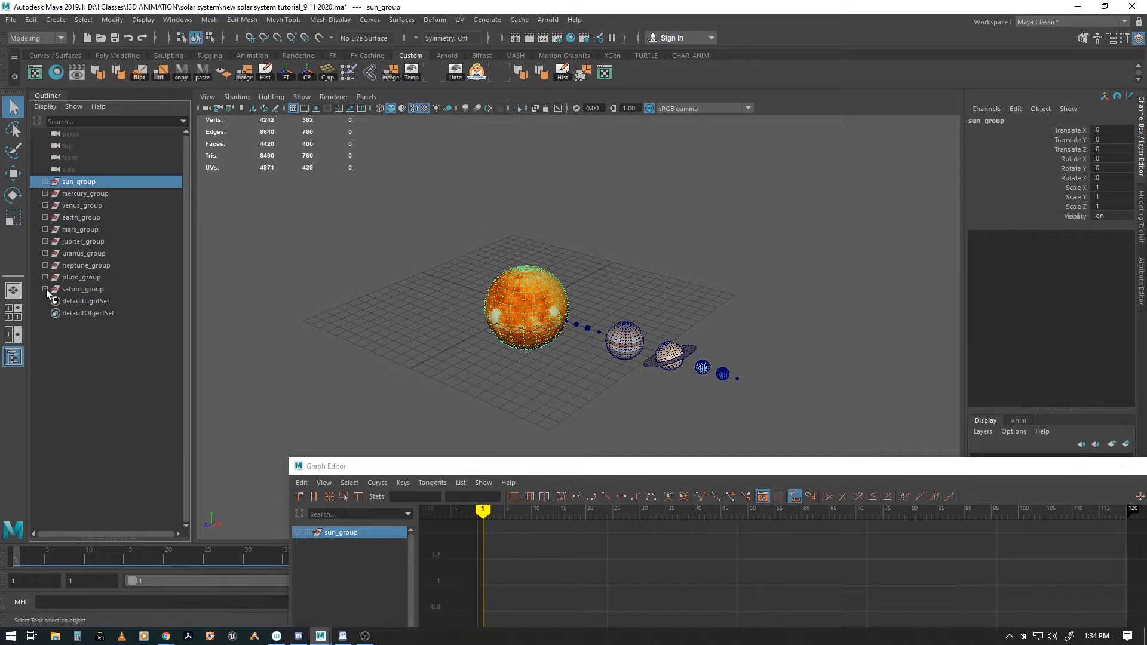
{"action": "left_click", "coordinate": [45, 289]}
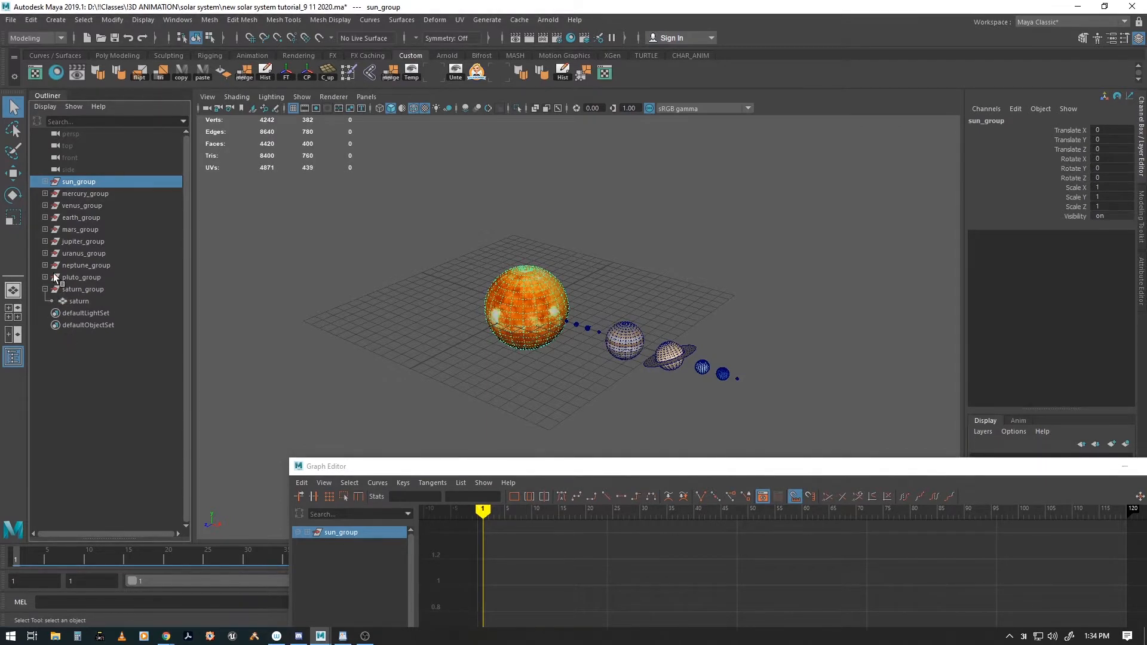
{"action": "left_click", "coordinate": [44, 253]}
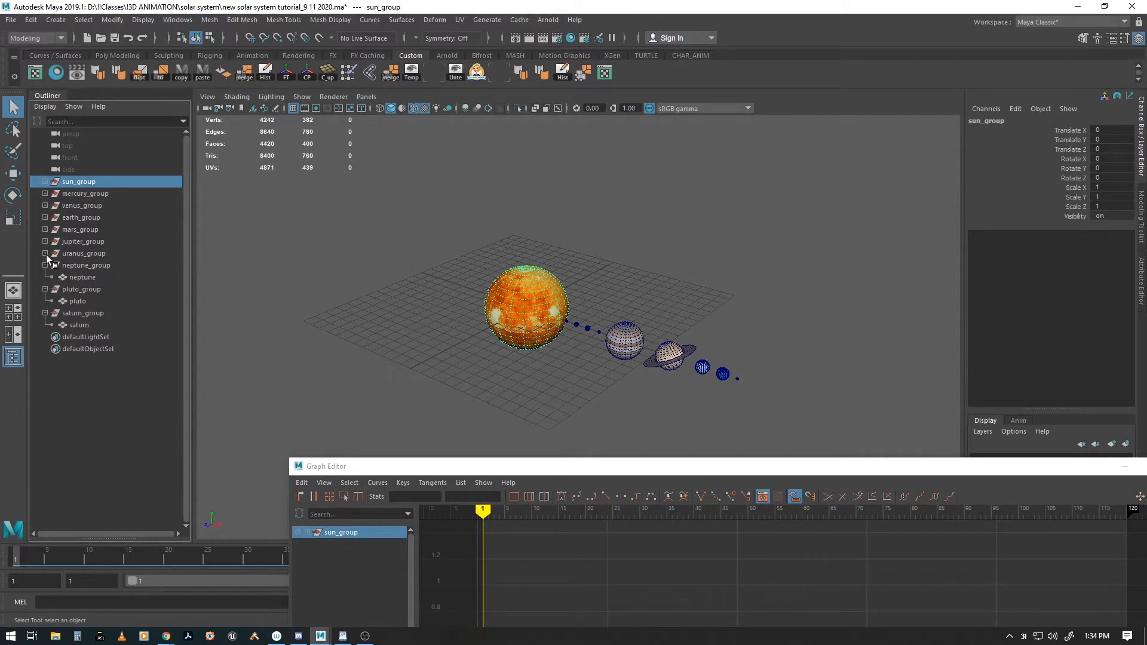
{"action": "left_click", "coordinate": [44, 254]}
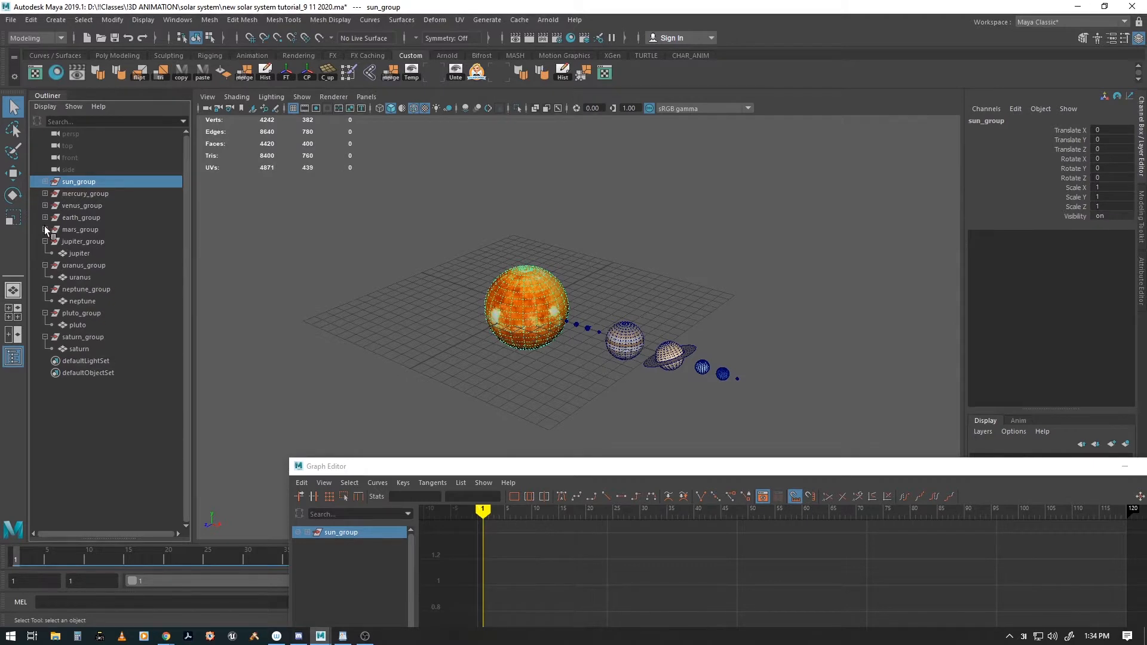
{"action": "left_click", "coordinate": [45, 218]}
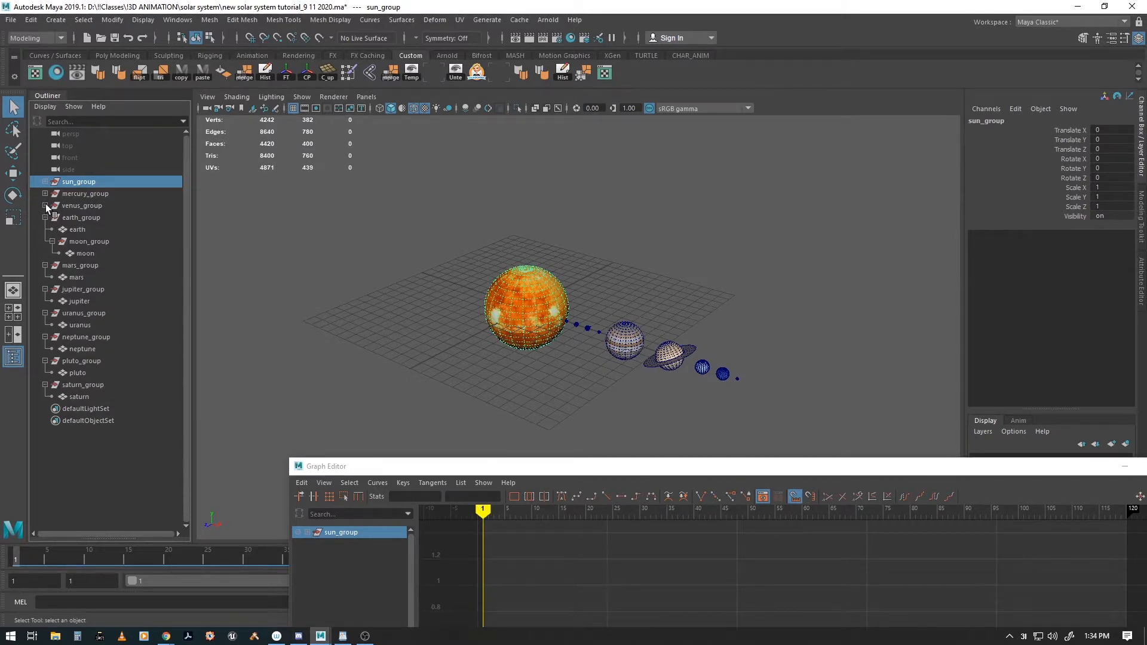
{"action": "left_click", "coordinate": [44, 193]}
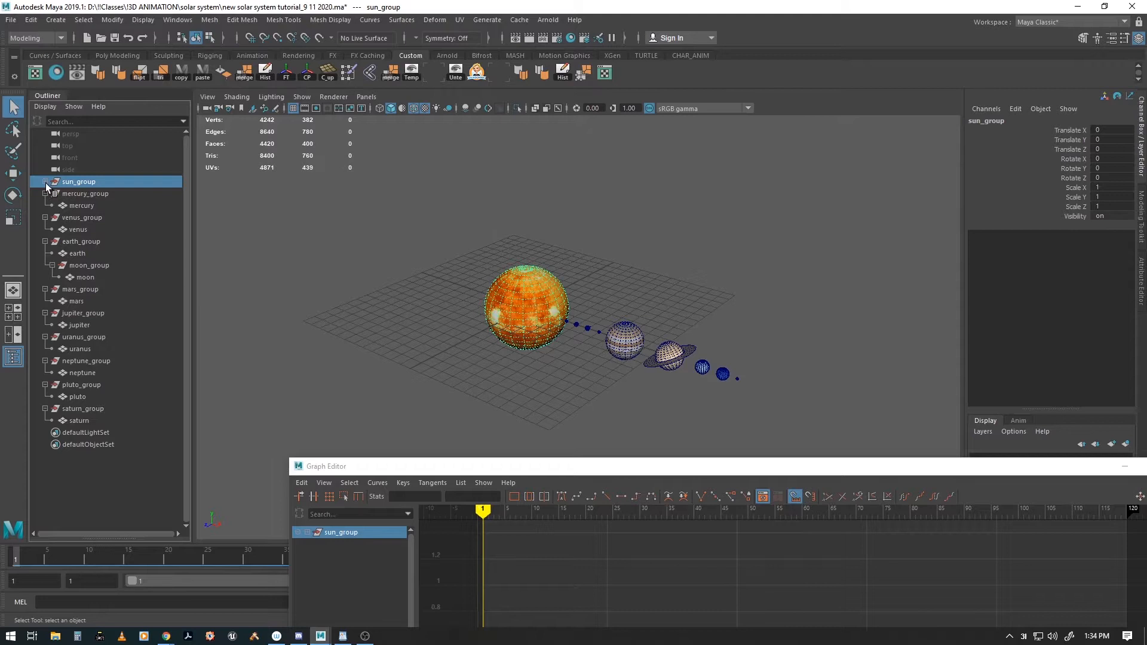
{"action": "left_click", "coordinate": [44, 182]}
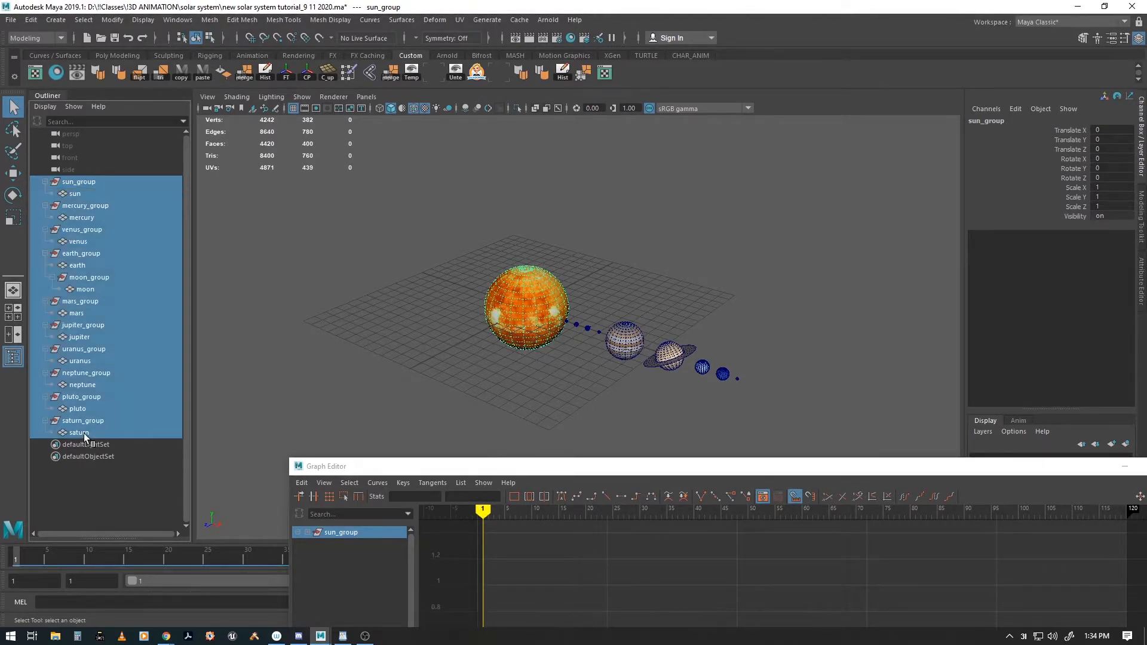
{"action": "left_click", "coordinate": [79, 433]}
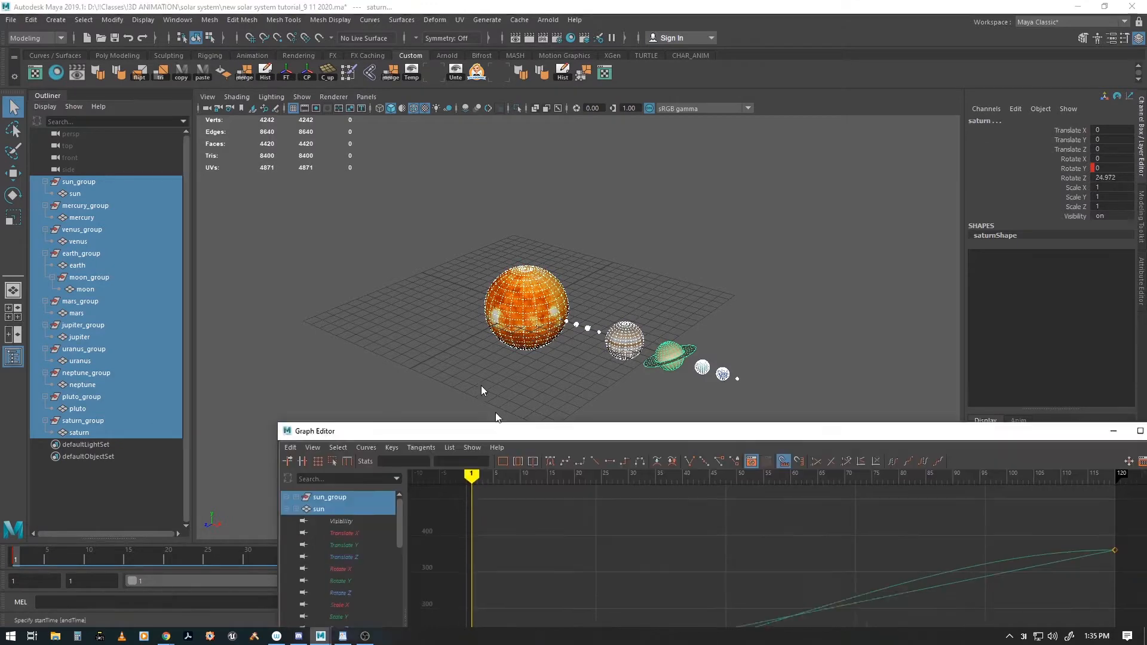
Maximize the Graph Editor to view all planet curves across frames 1-120.
{"action": "left_click", "coordinate": [952, 114]}
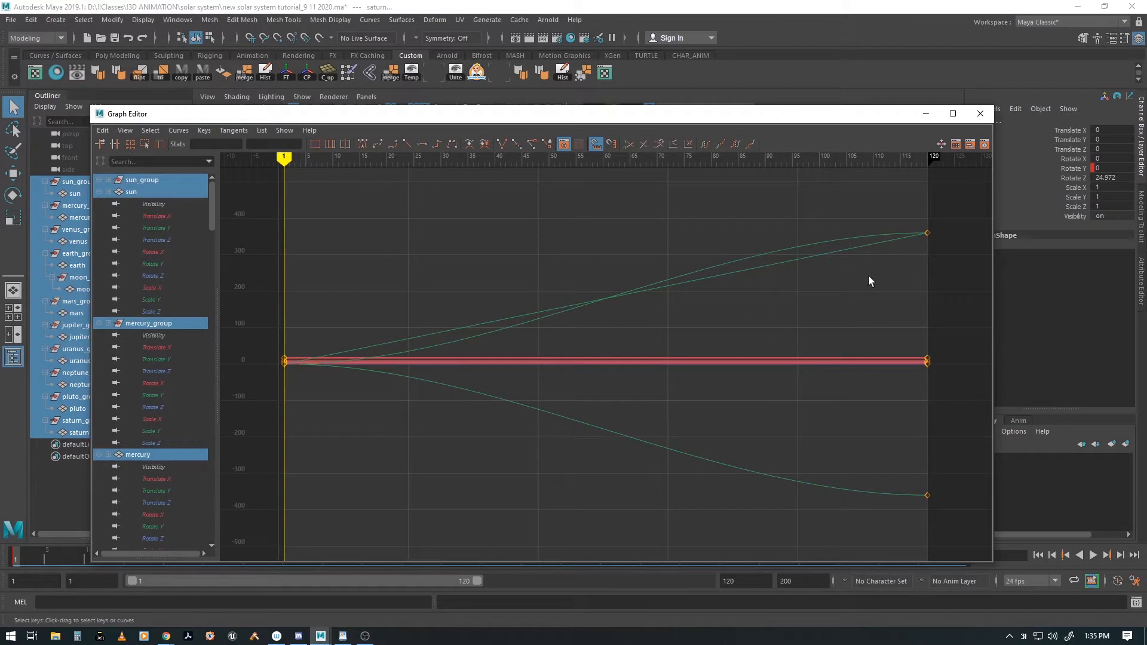
{"action": "mouse_move", "coordinate": [269, 239]}
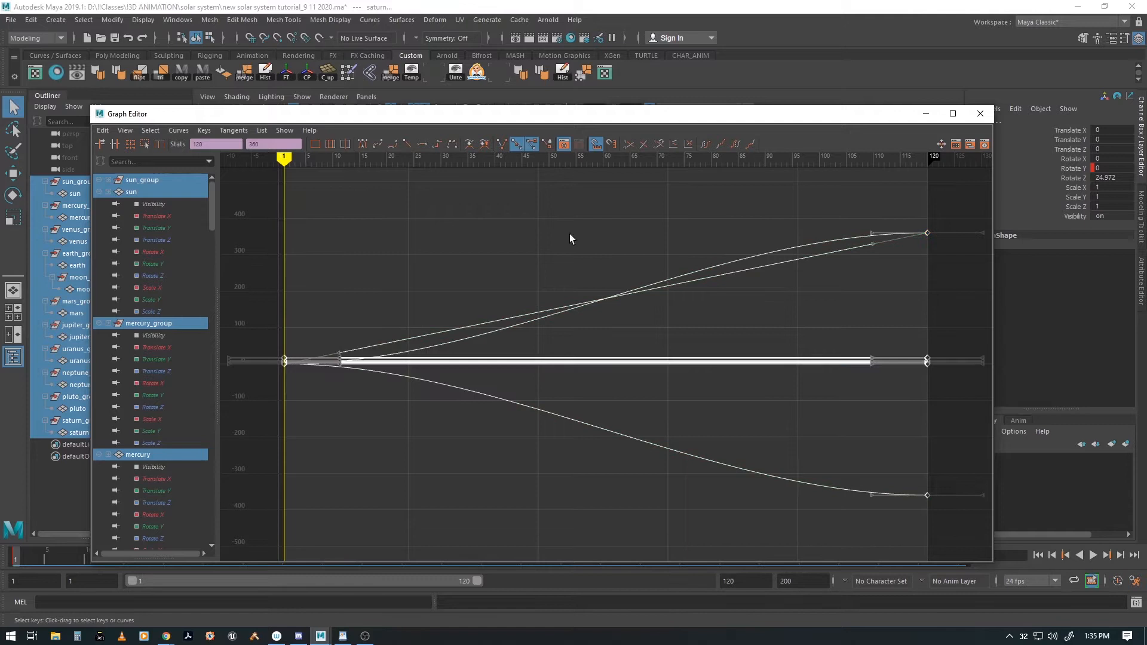
{"action": "mouse_move", "coordinate": [949, 262]}
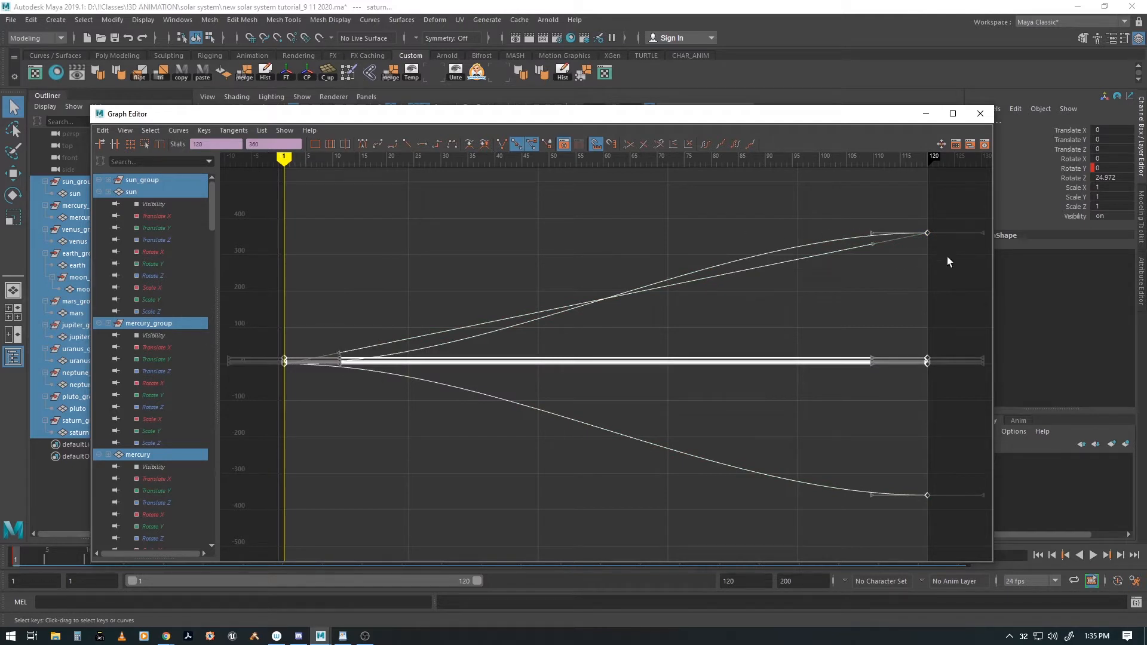
{"action": "mouse_move", "coordinate": [1080, 491]}
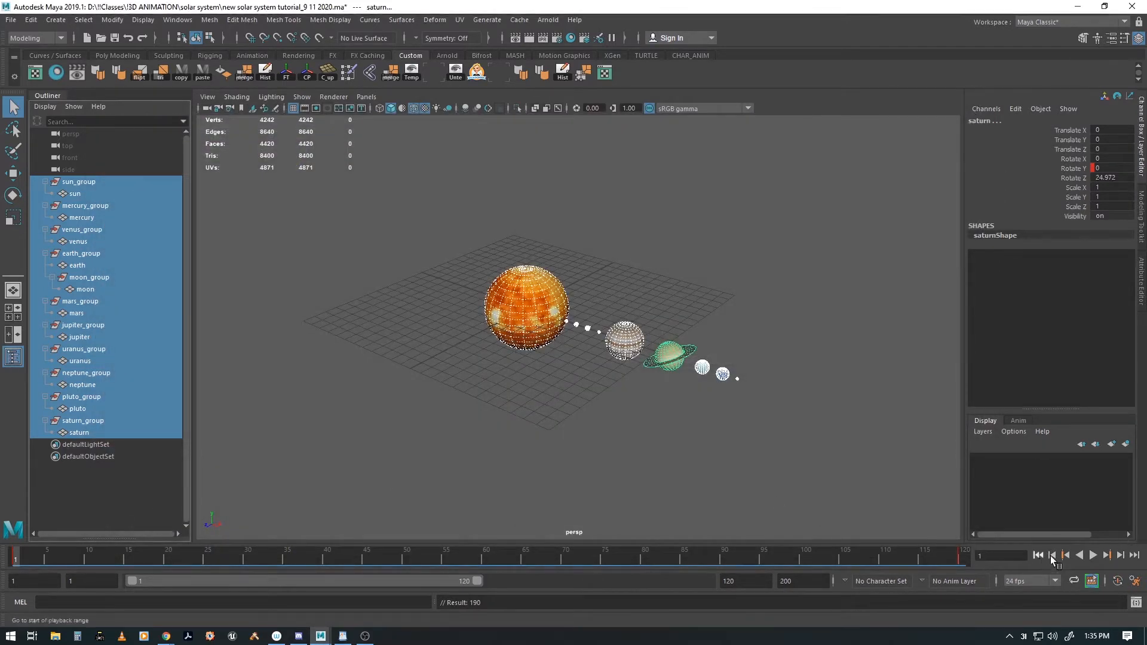
{"action": "left_click", "coordinate": [1092, 556]}
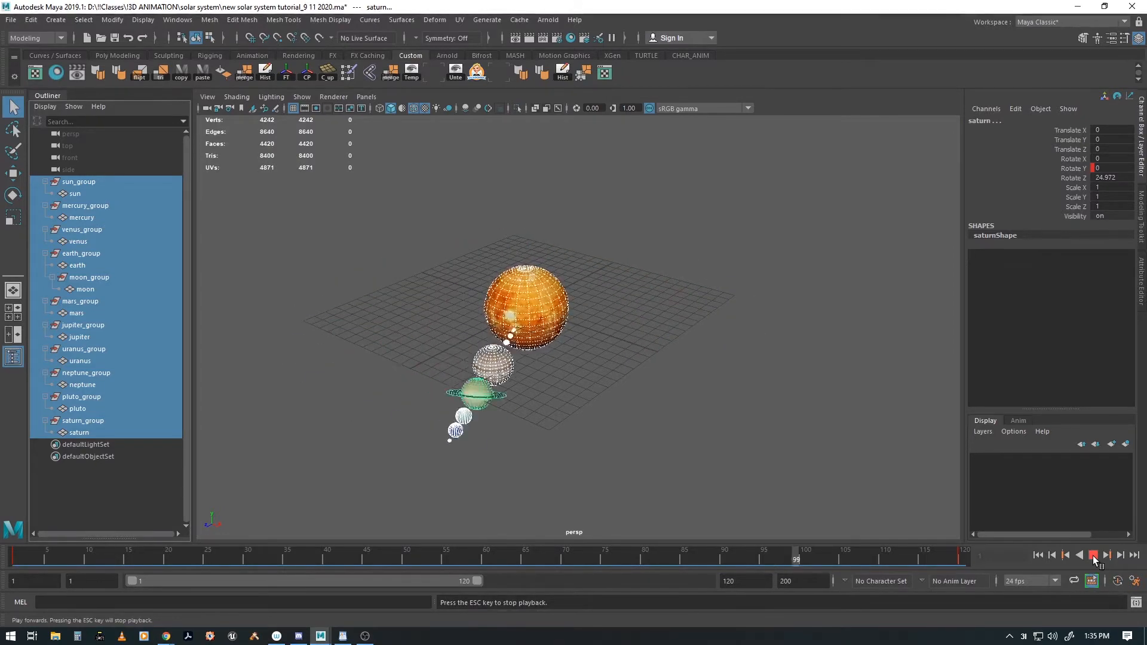
{"action": "left_click", "coordinate": [1093, 556]}
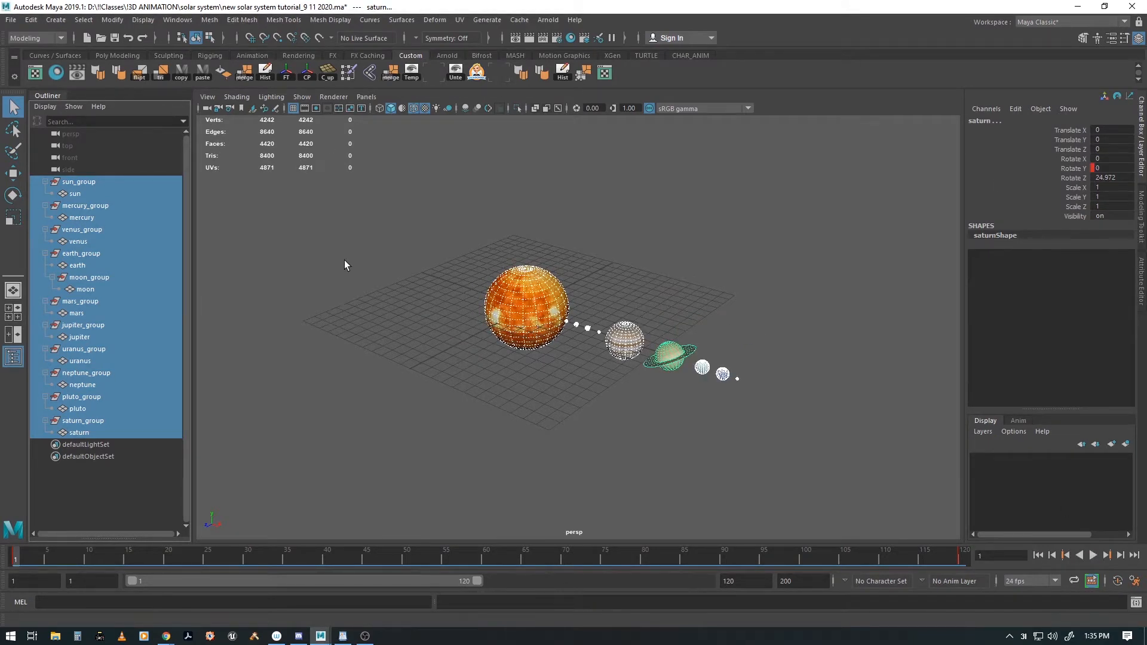
{"action": "mouse_move", "coordinate": [337, 313]}
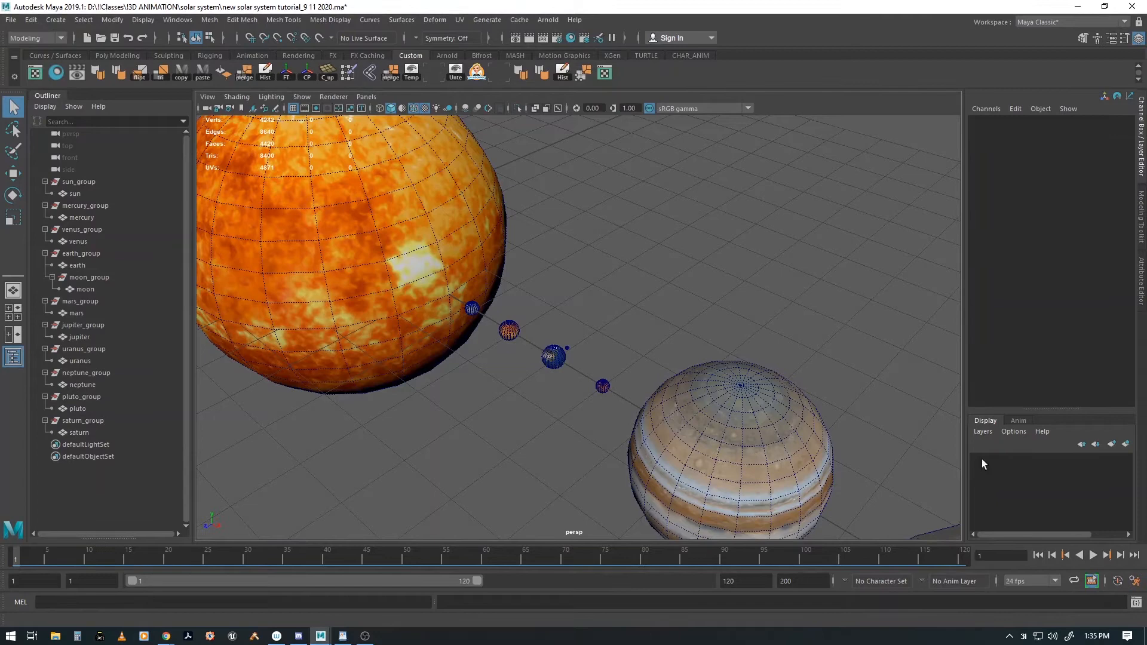
Extend the playback range end to frame 2000, then preview the animation and stop it.
{"action": "triple_click", "coordinate": [802, 581]}
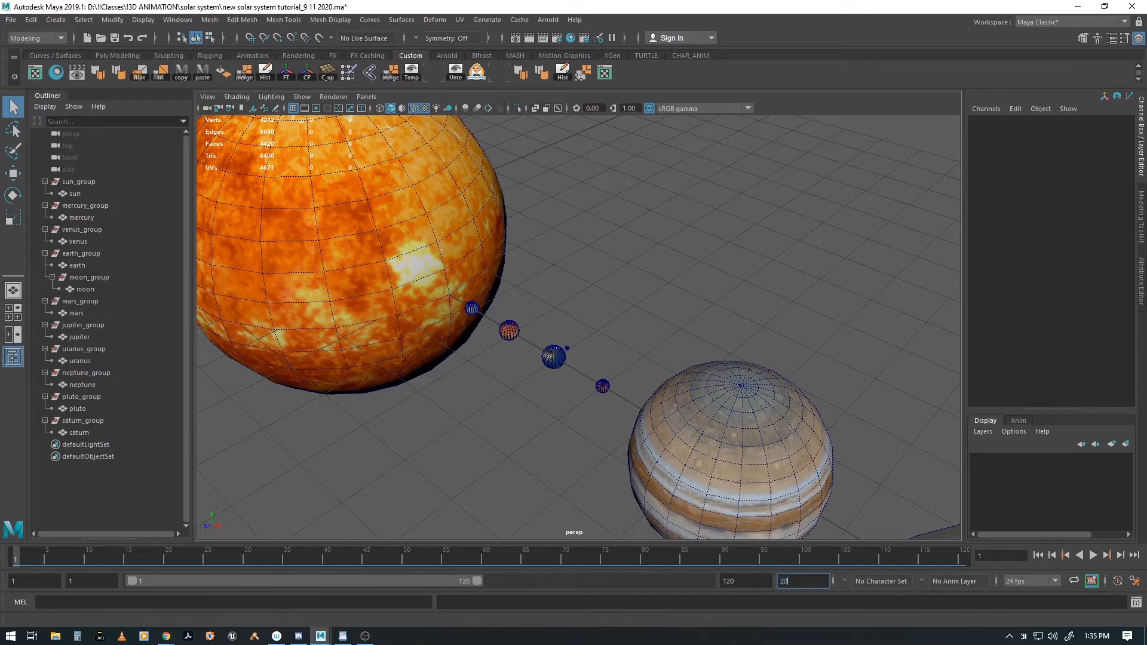
{"action": "type", "text": "2000"}
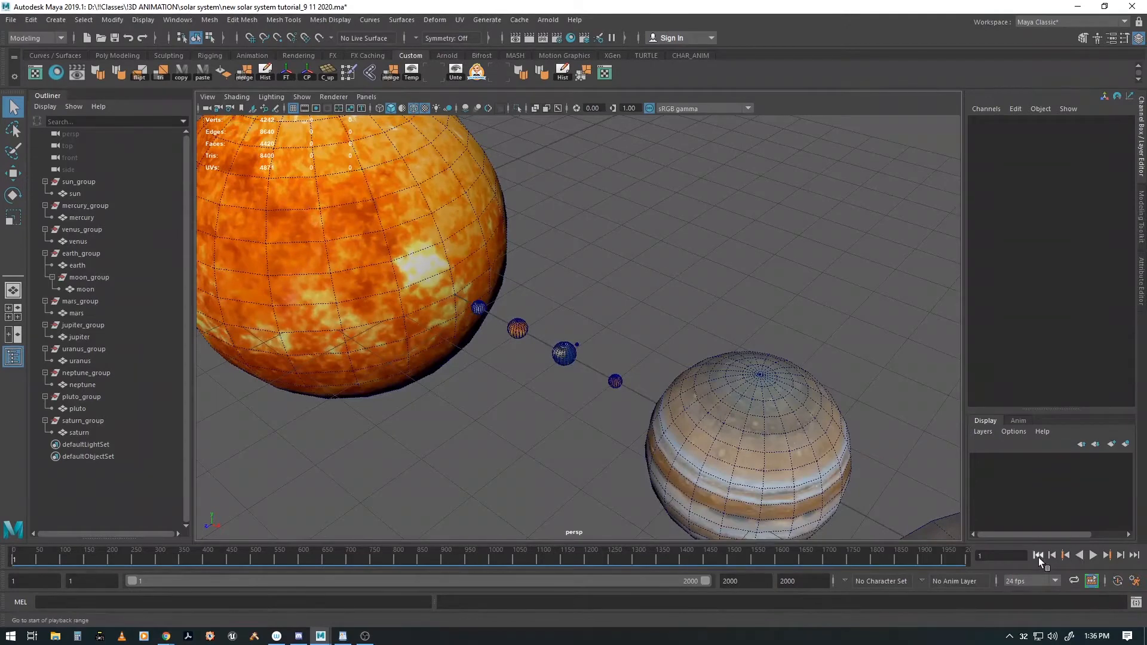
{"action": "left_click", "coordinate": [1092, 554]}
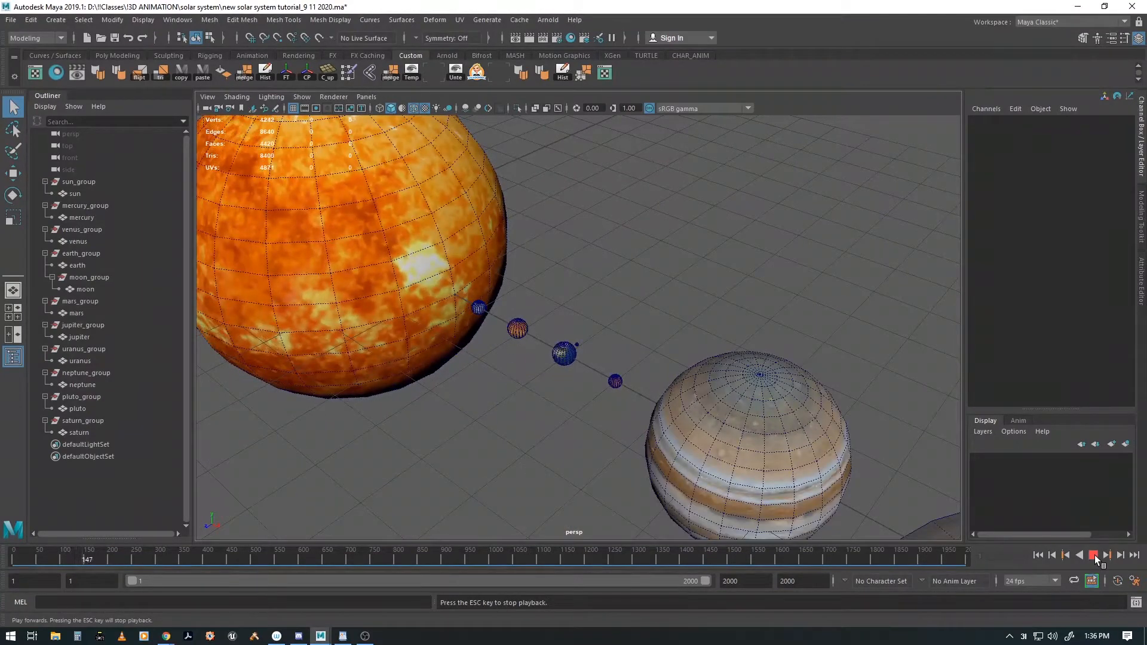
{"action": "left_click", "coordinate": [1096, 554]}
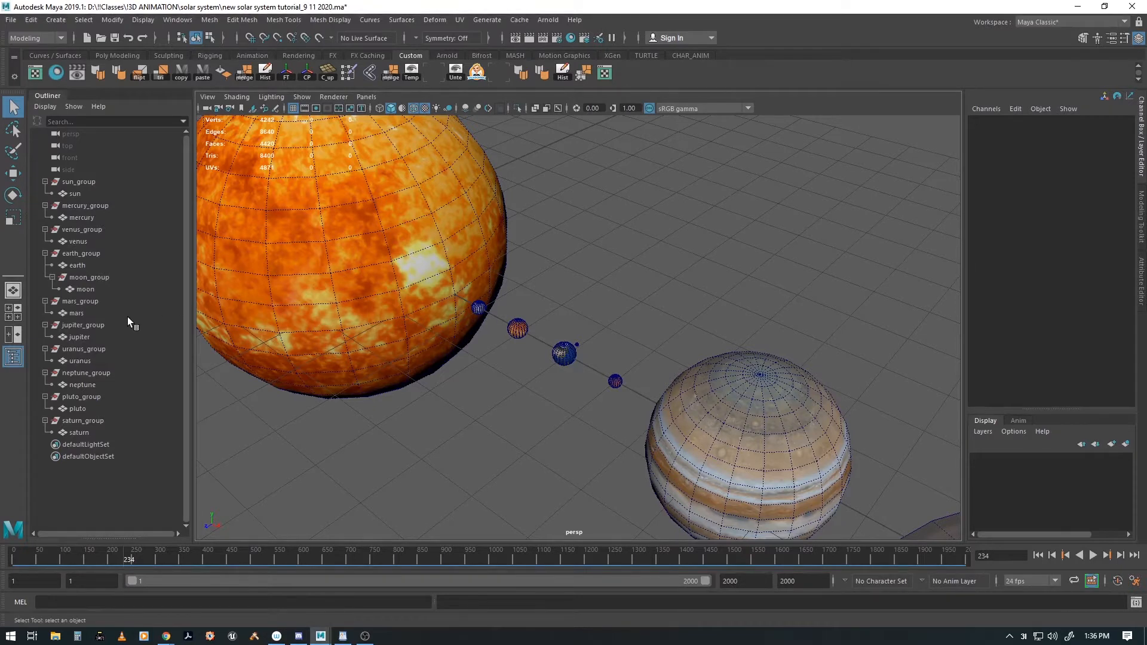
Set Post Infinity Cycle on the moon_group and moon curves in the Graph Editor.
{"action": "left_click", "coordinate": [89, 276]}
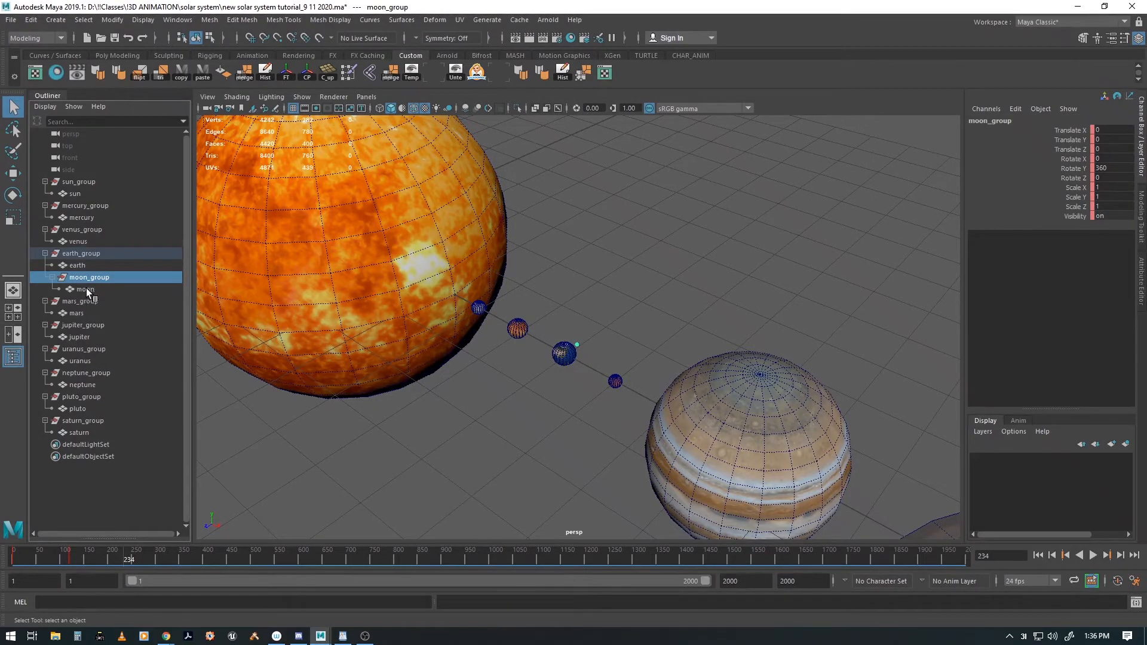
{"action": "left_click", "coordinate": [83, 290]}
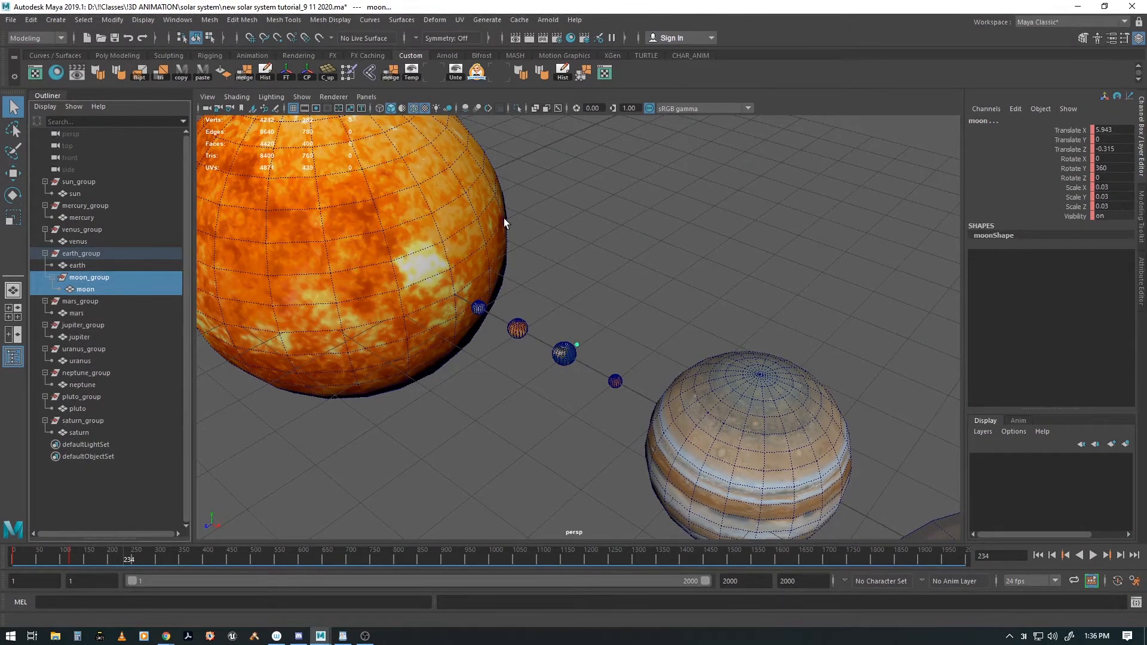
{"action": "left_click", "coordinate": [177, 21]}
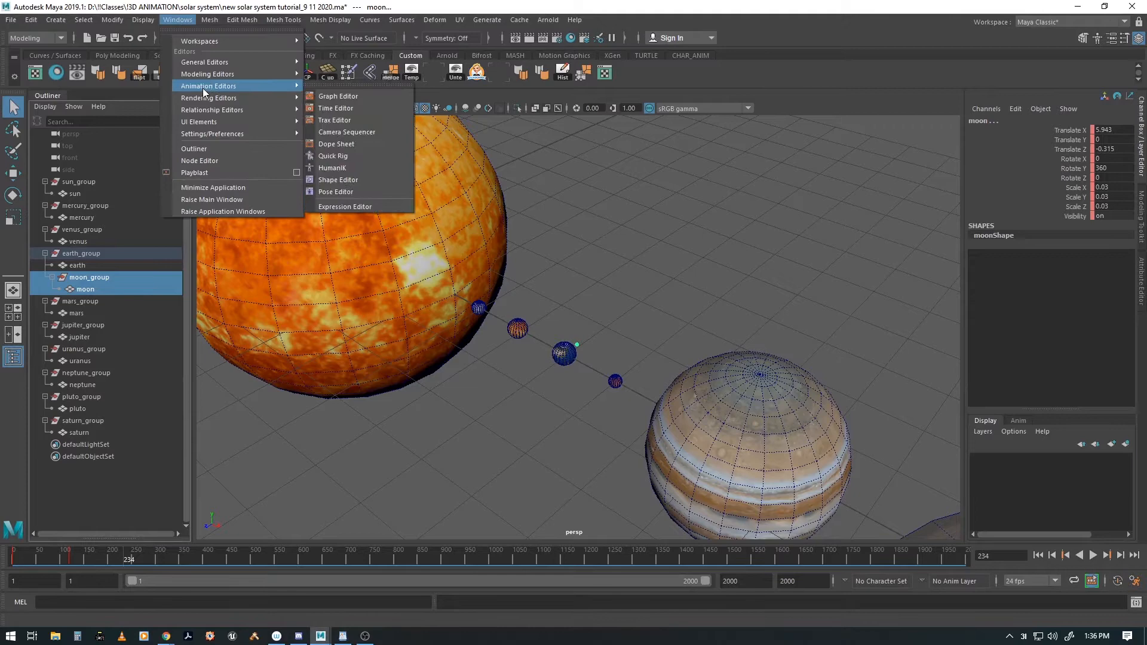
{"action": "left_click", "coordinate": [338, 96]}
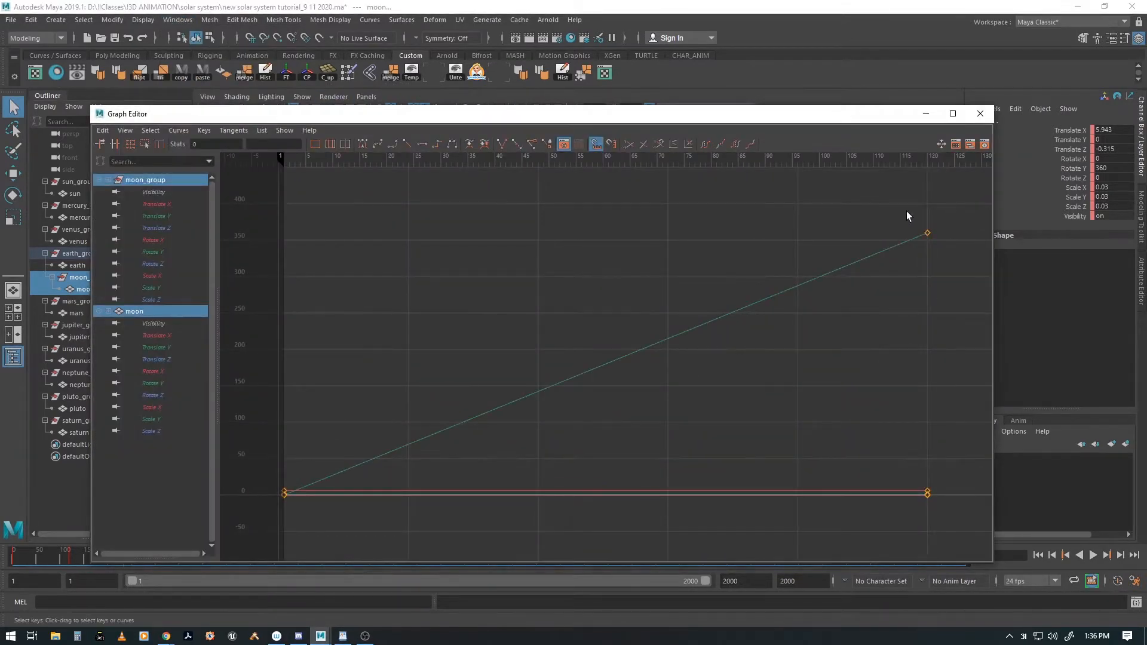
{"action": "left_click", "coordinate": [928, 233]}
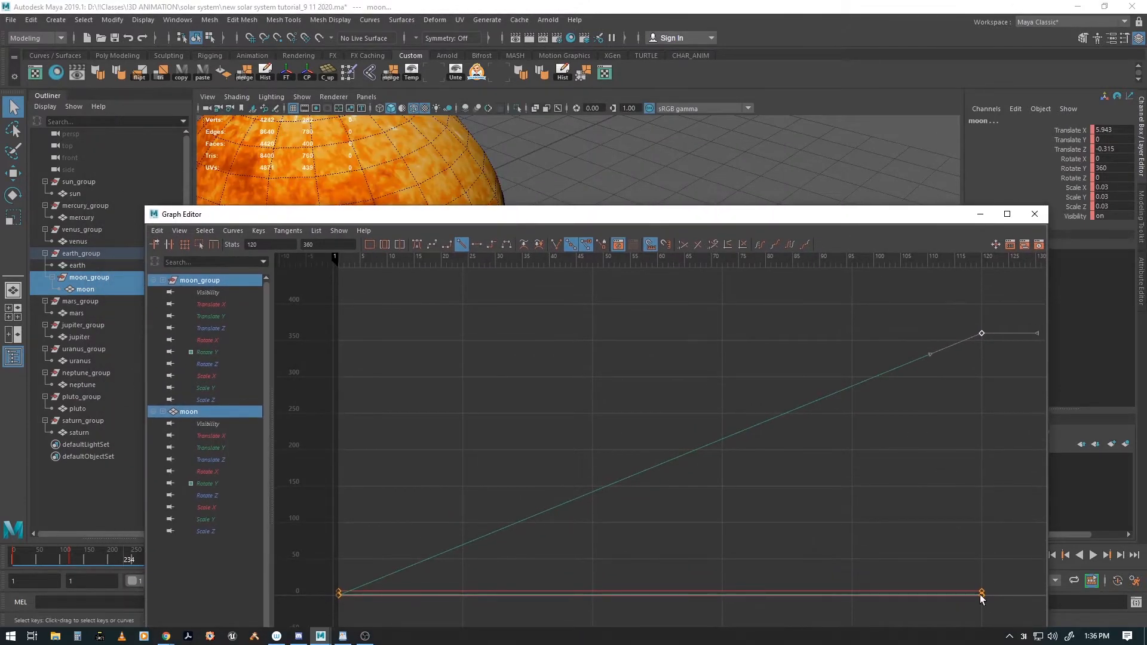
{"action": "mouse_move", "coordinate": [234, 230]}
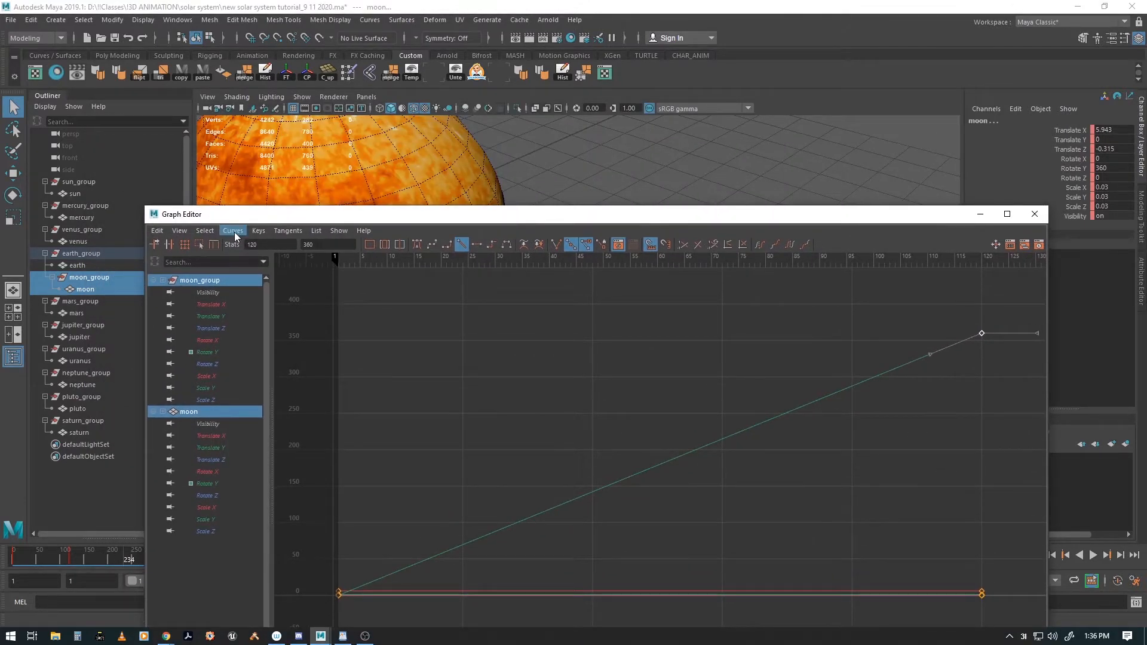
{"action": "left_click", "coordinate": [233, 231]}
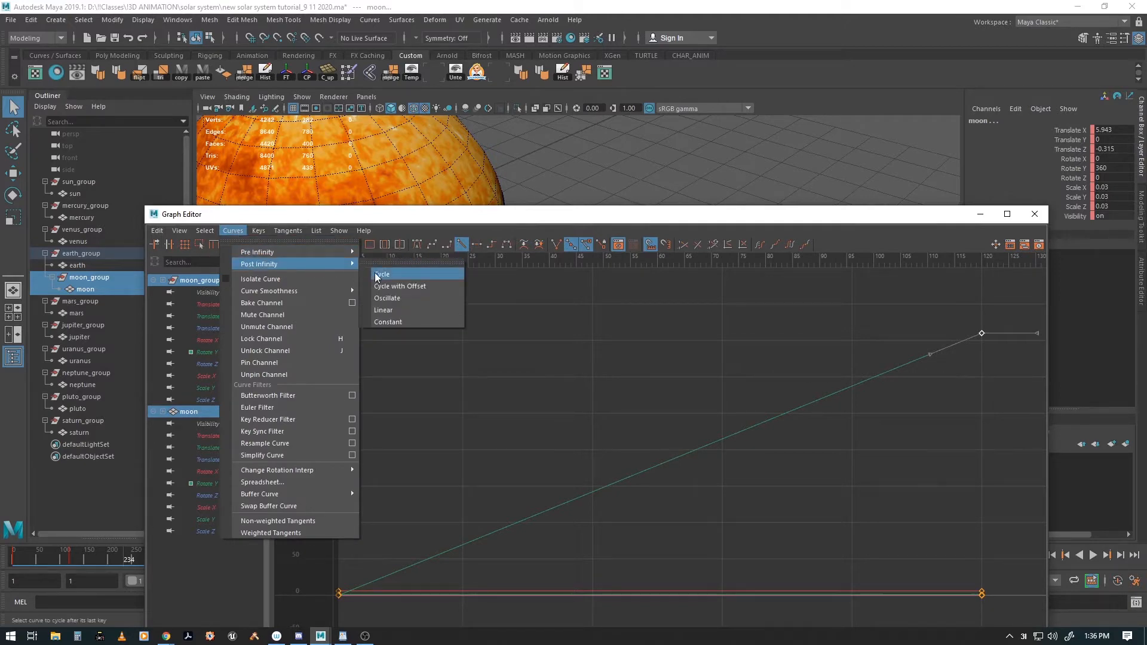
{"action": "left_click", "coordinate": [382, 275]}
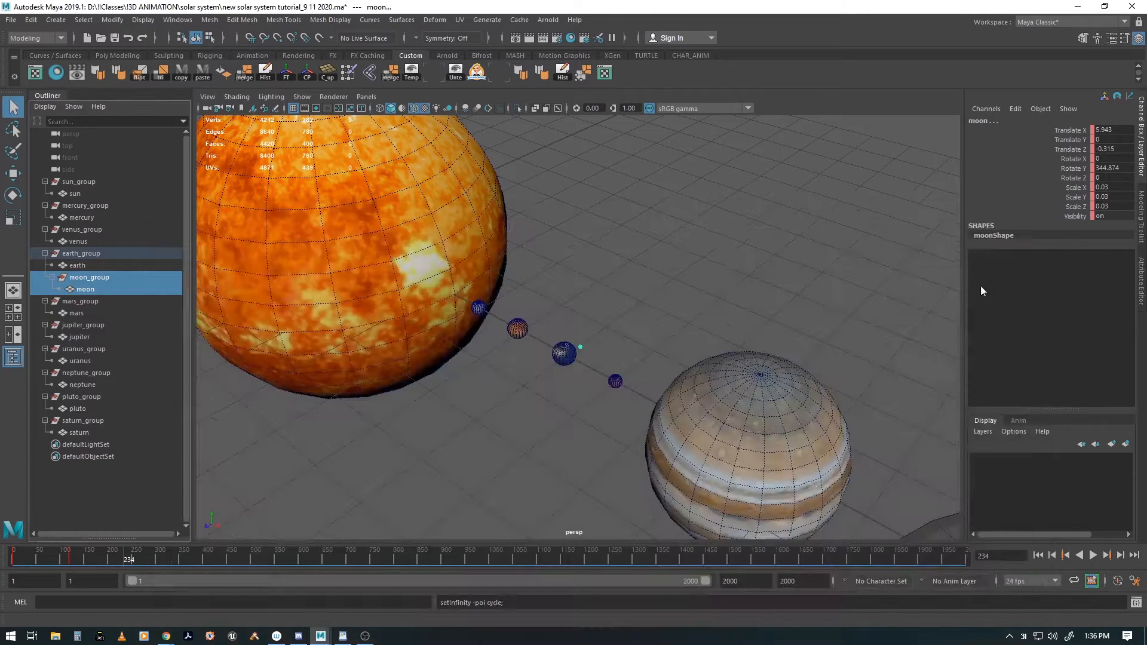
{"action": "left_click", "coordinate": [1093, 554]}
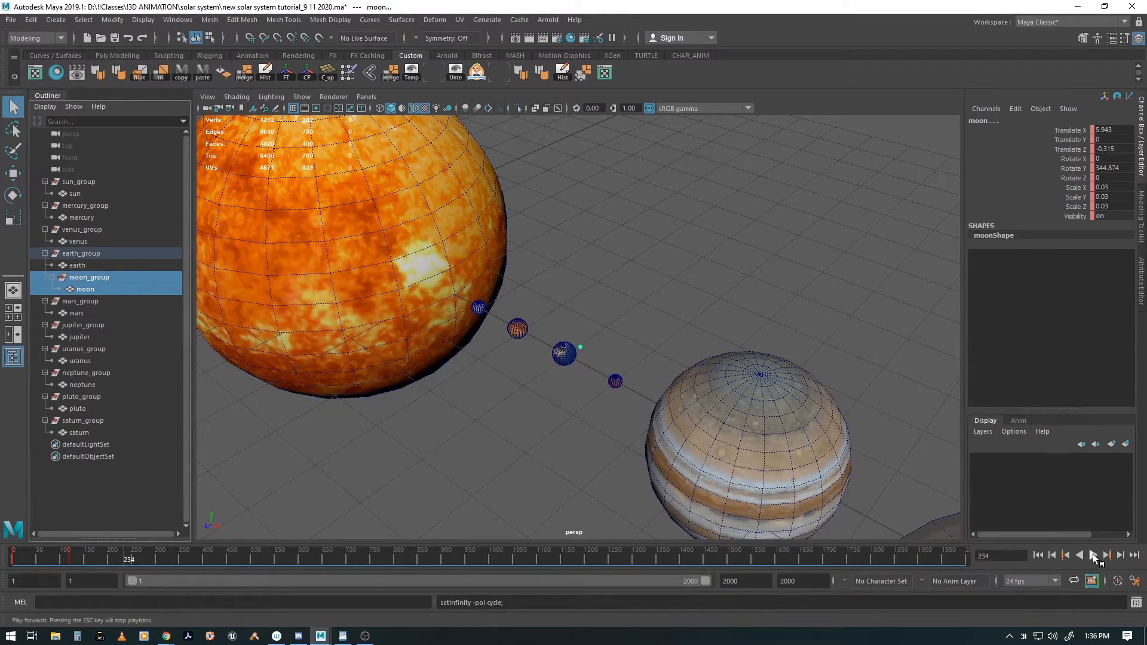
{"action": "left_click", "coordinate": [1094, 554]}
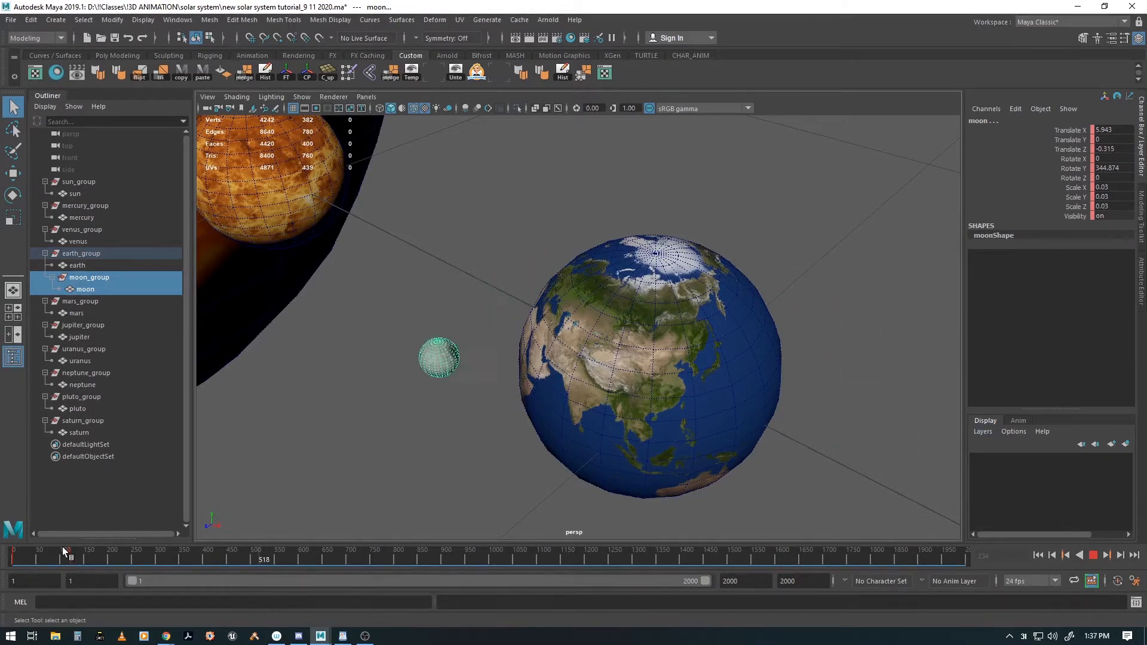
{"action": "left_click", "coordinate": [1094, 556]}
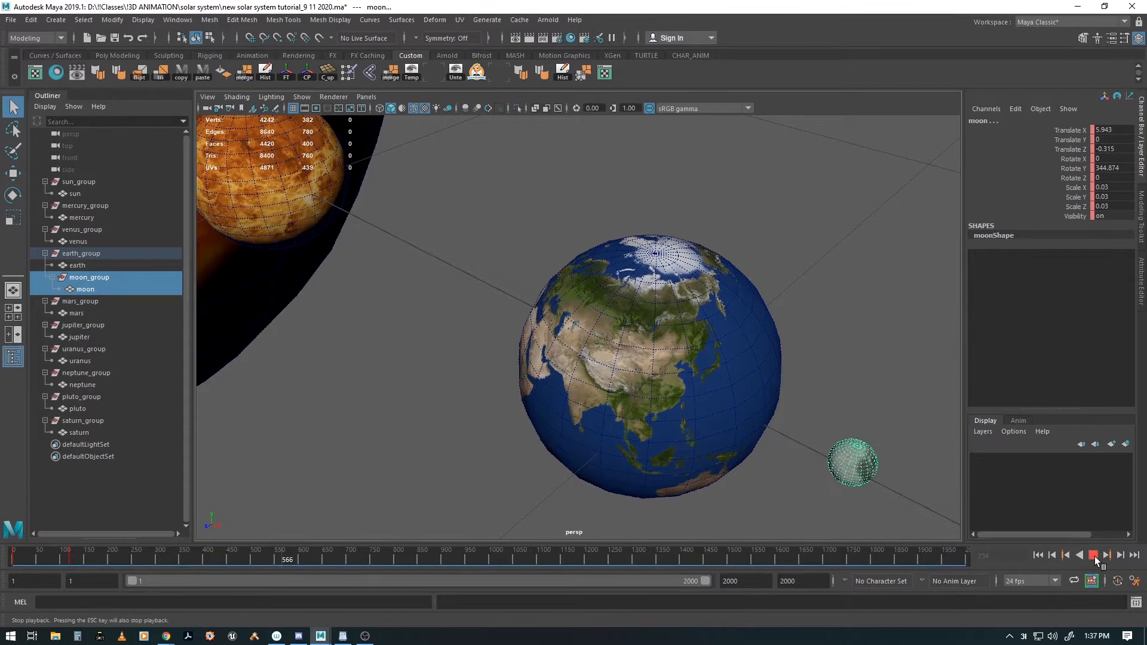
{"action": "left_click", "coordinate": [1093, 554]}
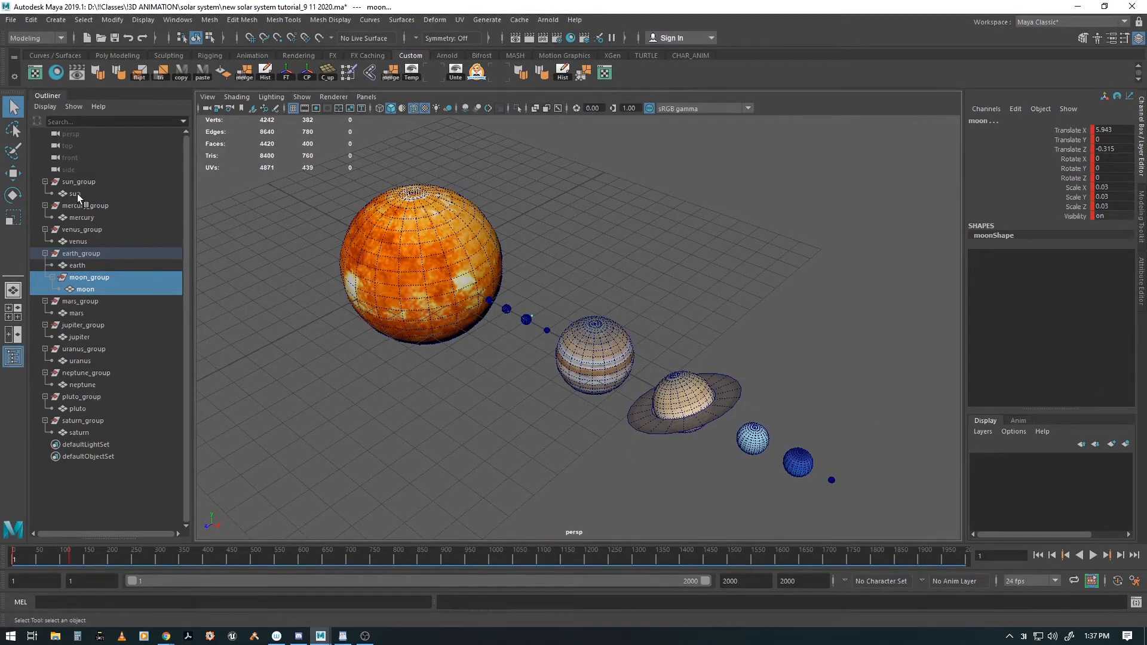
Apply Post Infinity Cycle to the curves of sun_group through saturn and close the Graph Editor.
{"action": "left_click", "coordinate": [79, 433]}
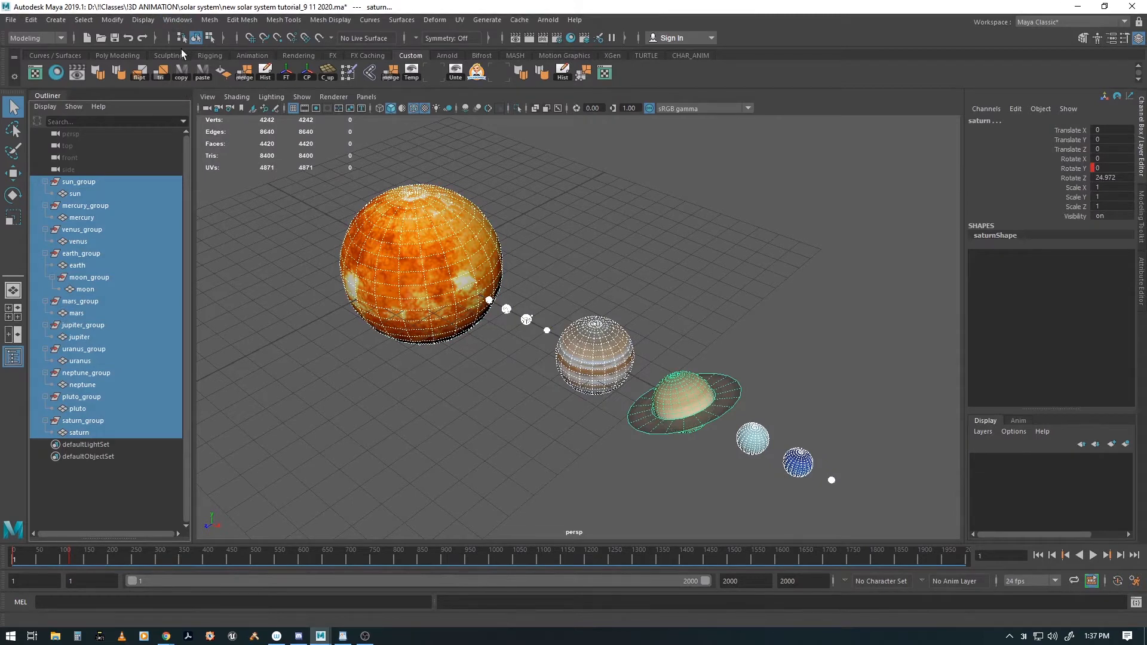
{"action": "left_click", "coordinate": [177, 20]}
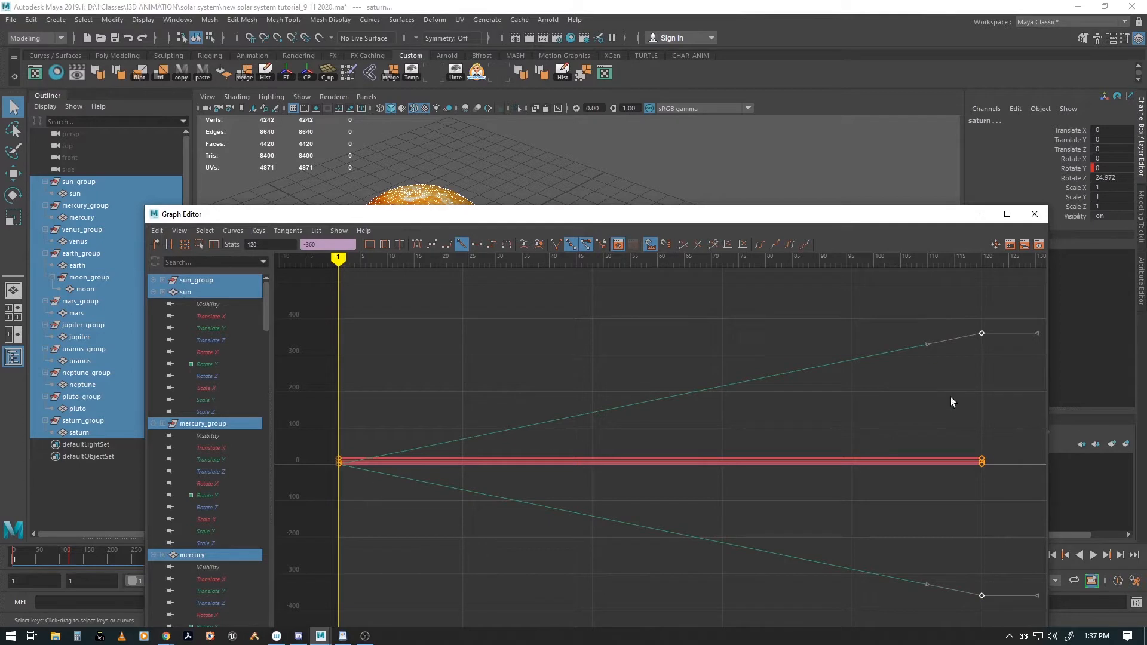
{"action": "left_click", "coordinate": [233, 231]}
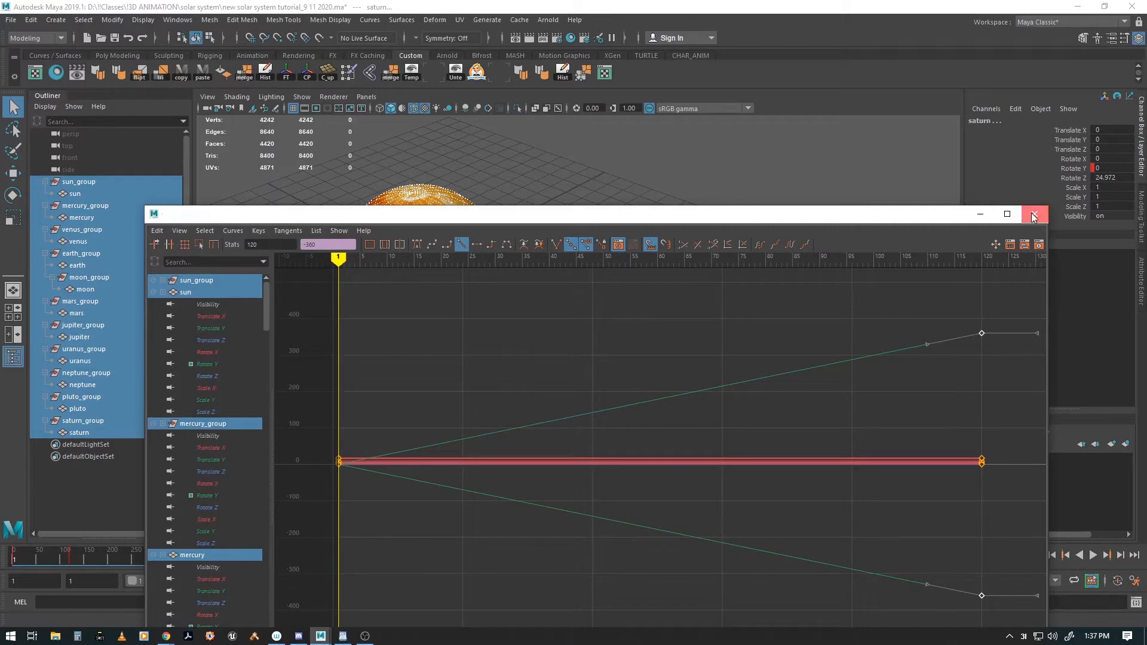
{"action": "left_click", "coordinate": [1034, 214]}
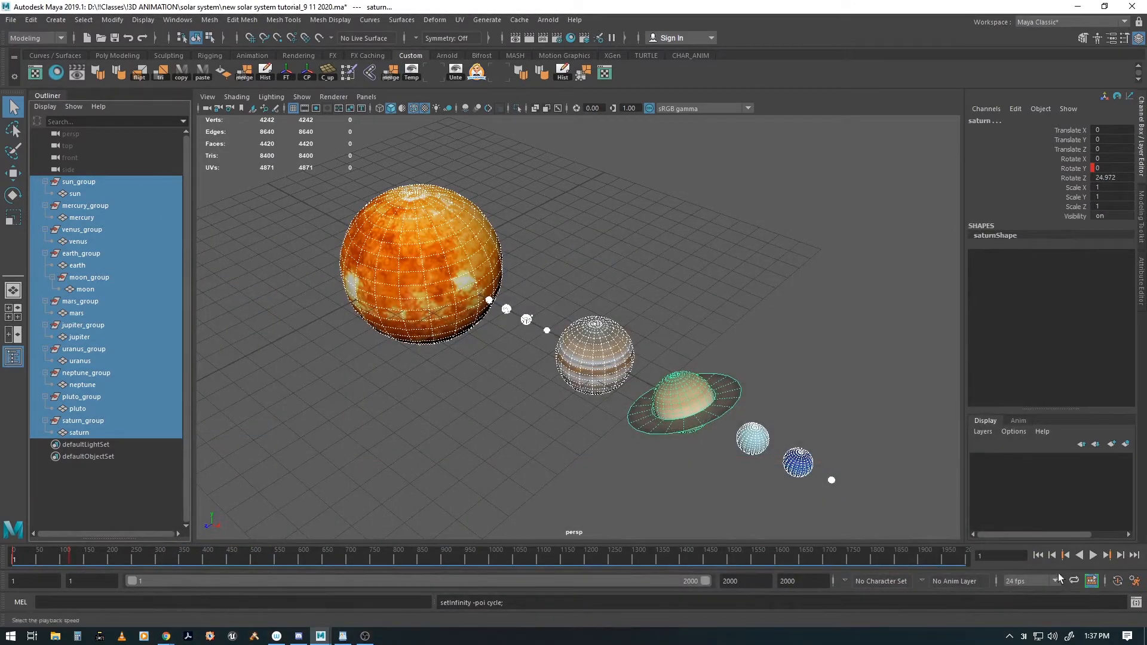
{"action": "left_click", "coordinate": [1092, 554]}
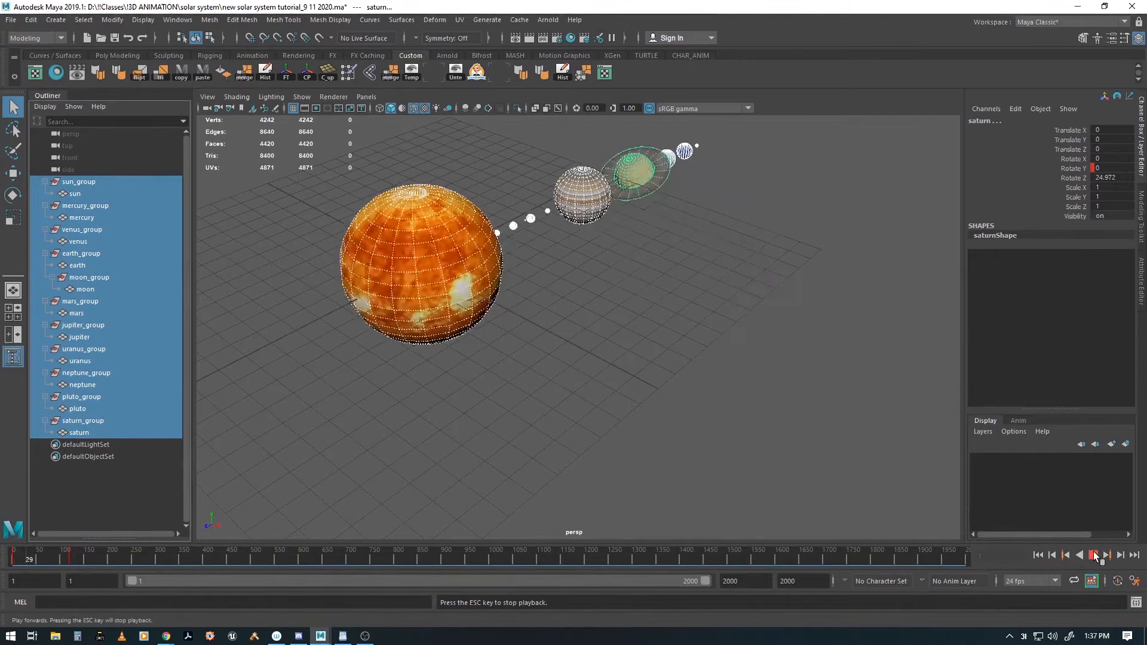
{"action": "left_click", "coordinate": [1093, 556]}
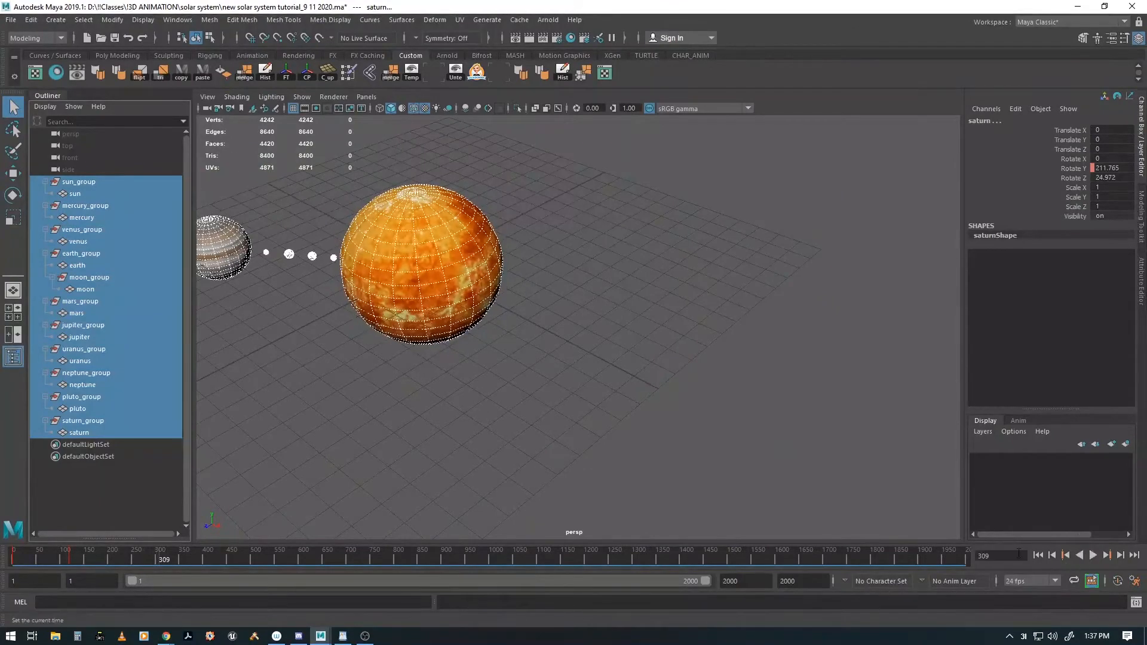
{"action": "left_click", "coordinate": [1037, 555]}
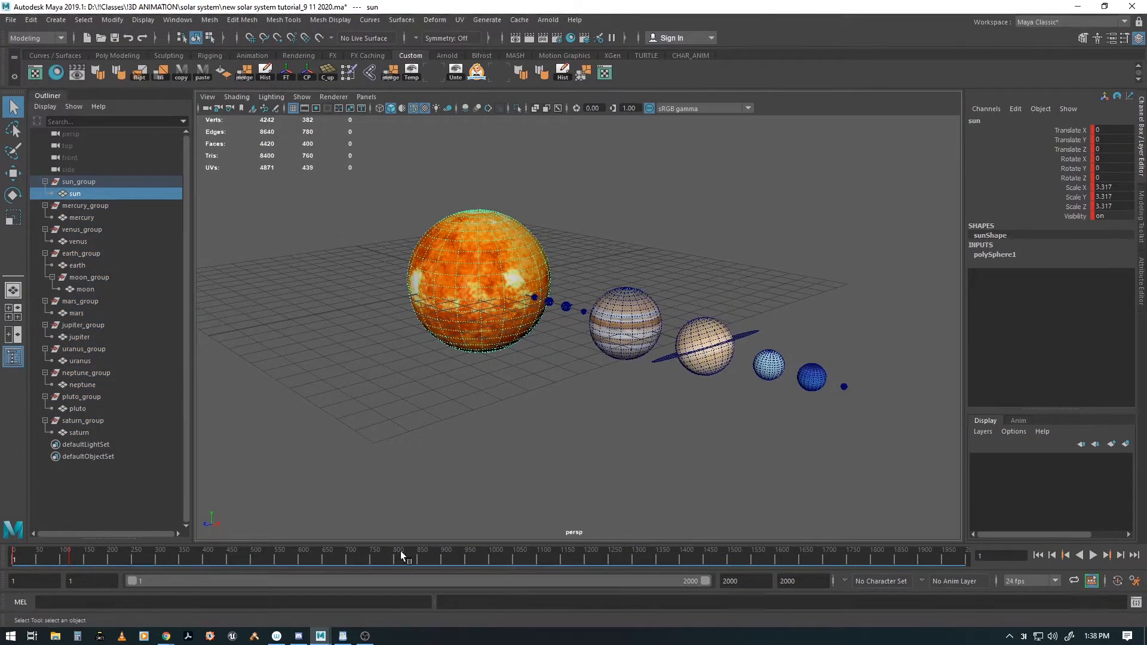
{"action": "mouse_move", "coordinate": [672, 262]}
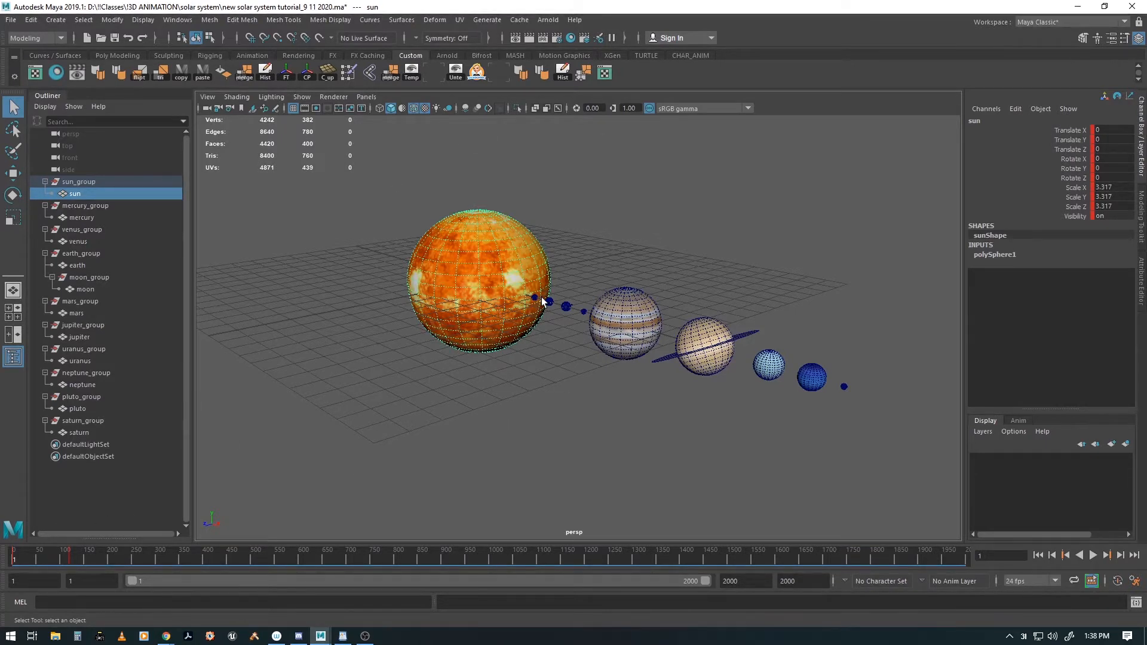
{"action": "mouse_move", "coordinate": [535, 300]}
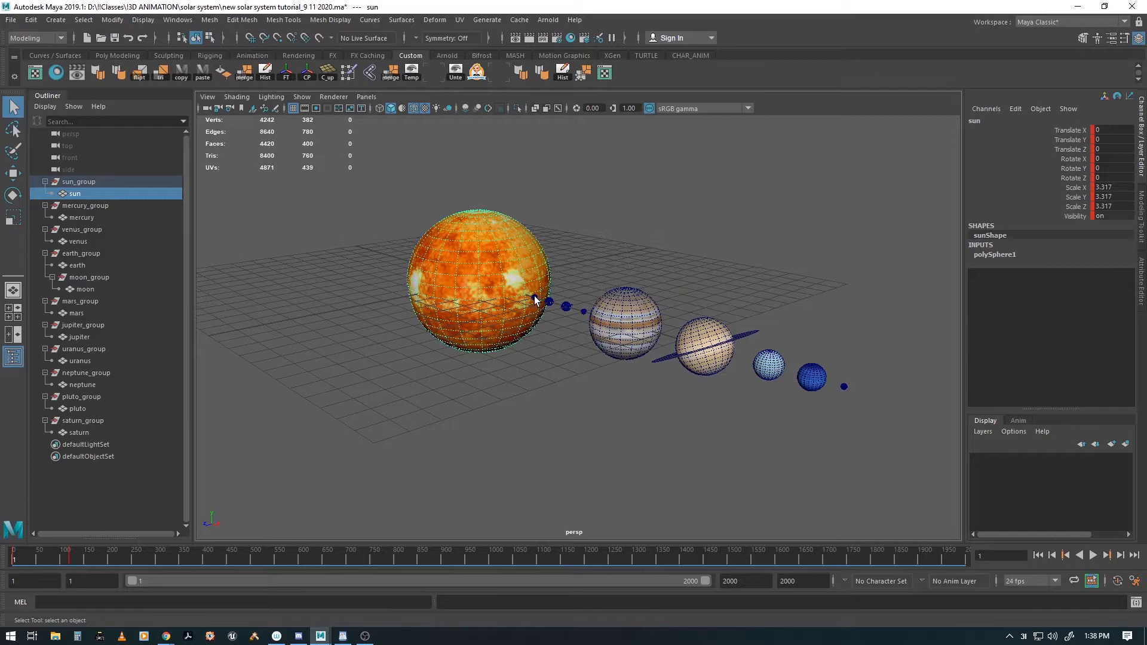
{"action": "mouse_move", "coordinate": [583, 316]}
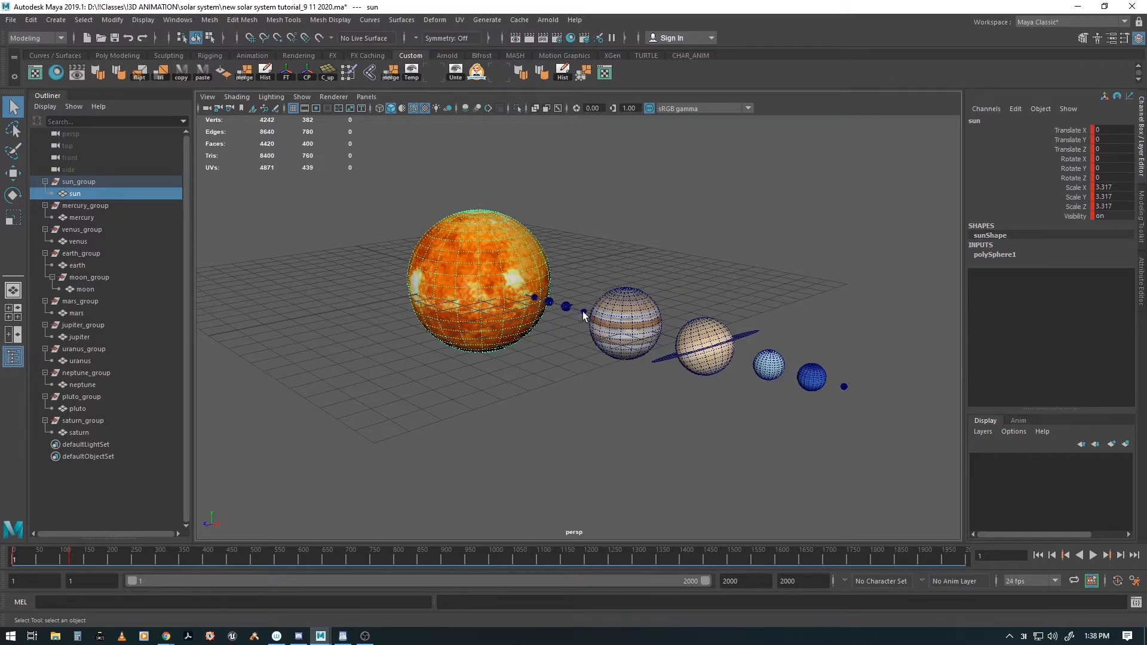
{"action": "mouse_move", "coordinate": [844, 390]}
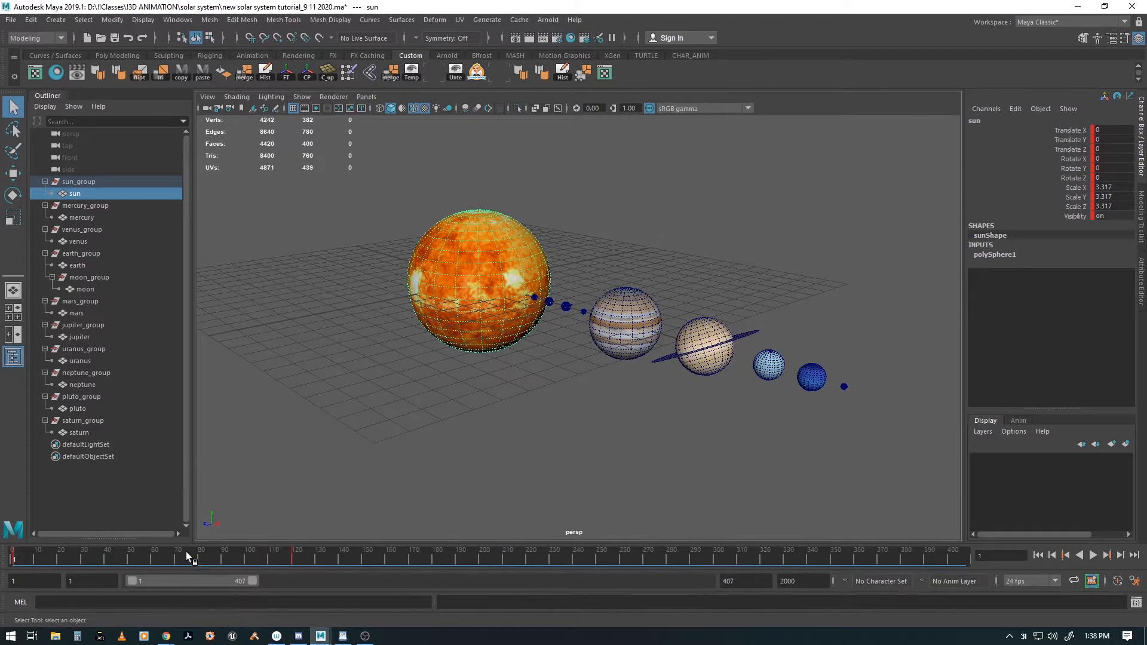
Check the sun's rotation at frame 120 on the timeline and return to frame 1.
{"action": "left_click", "coordinate": [298, 556]}
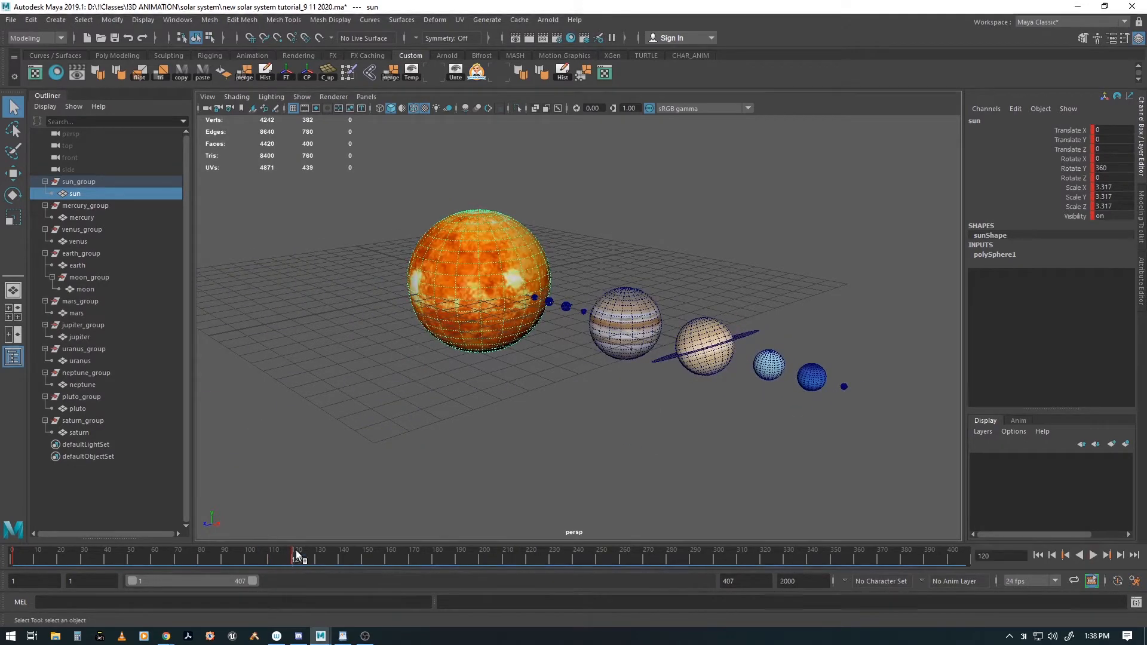
{"action": "right_click", "coordinate": [298, 559]}
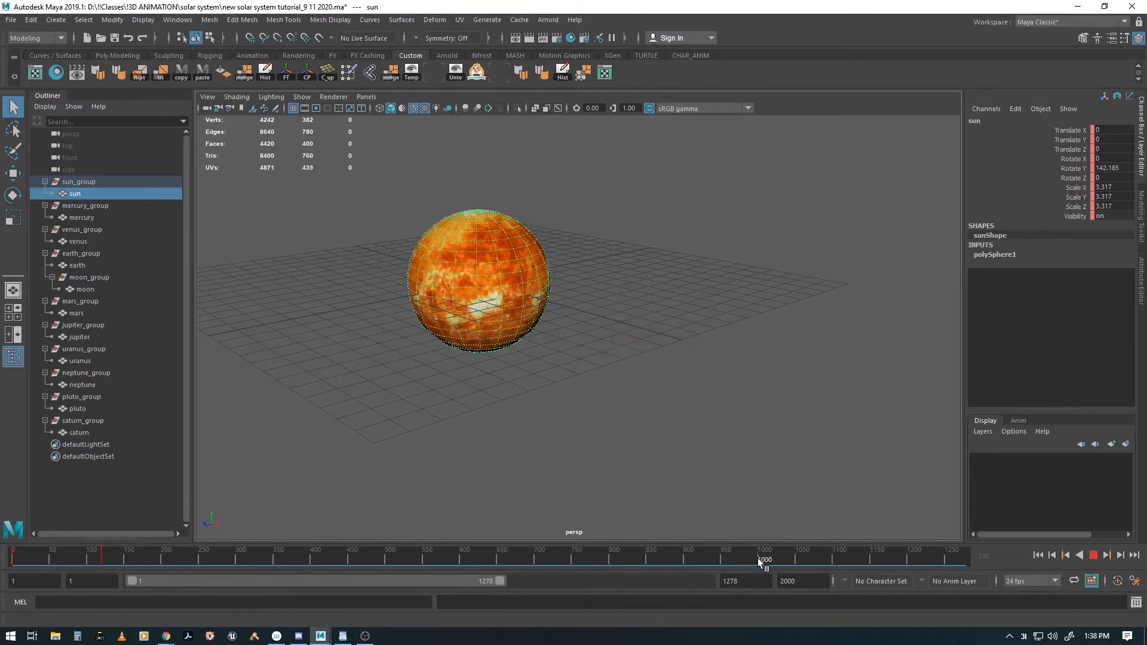
{"action": "right_click", "coordinate": [764, 559]}
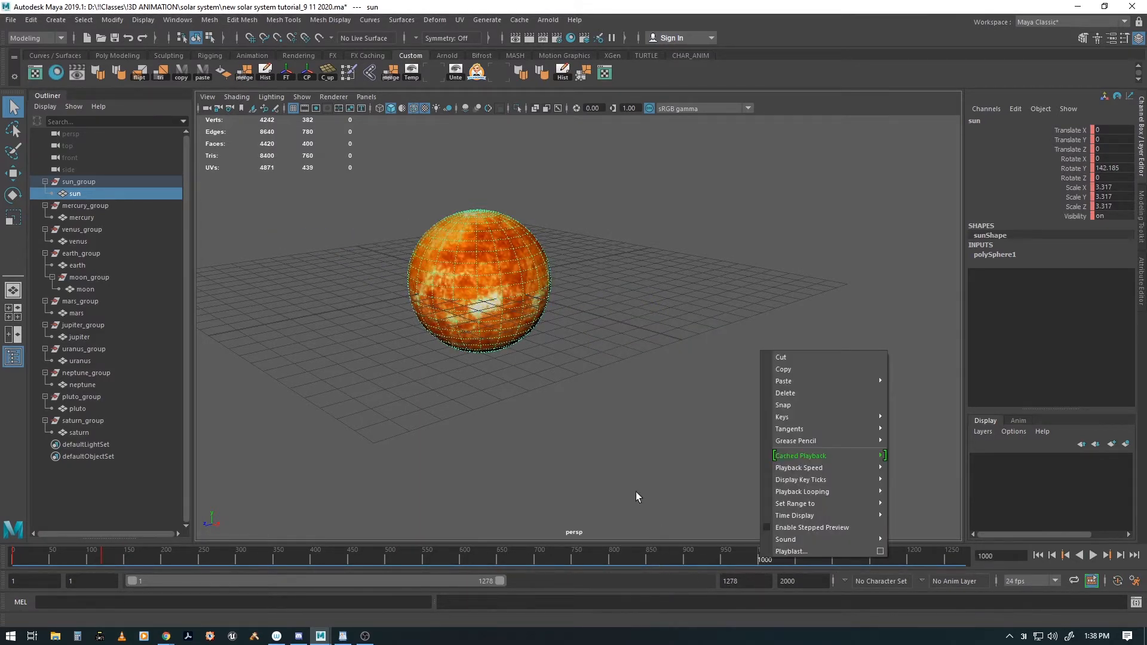
{"action": "left_click", "coordinate": [109, 556]}
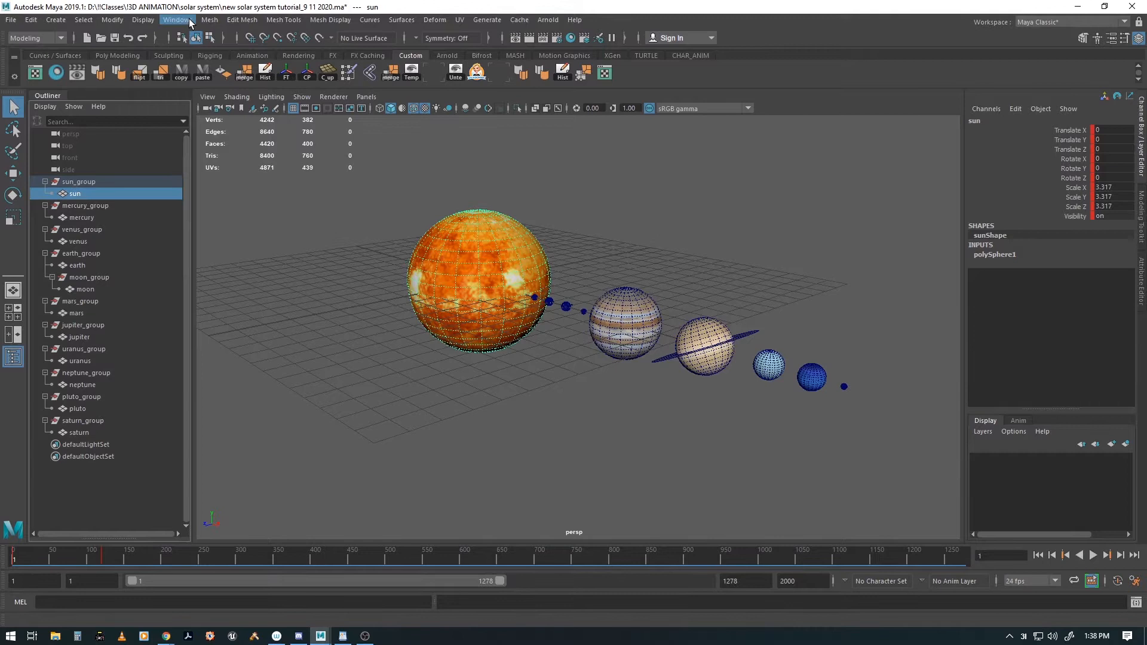
{"action": "left_click", "coordinate": [176, 20]}
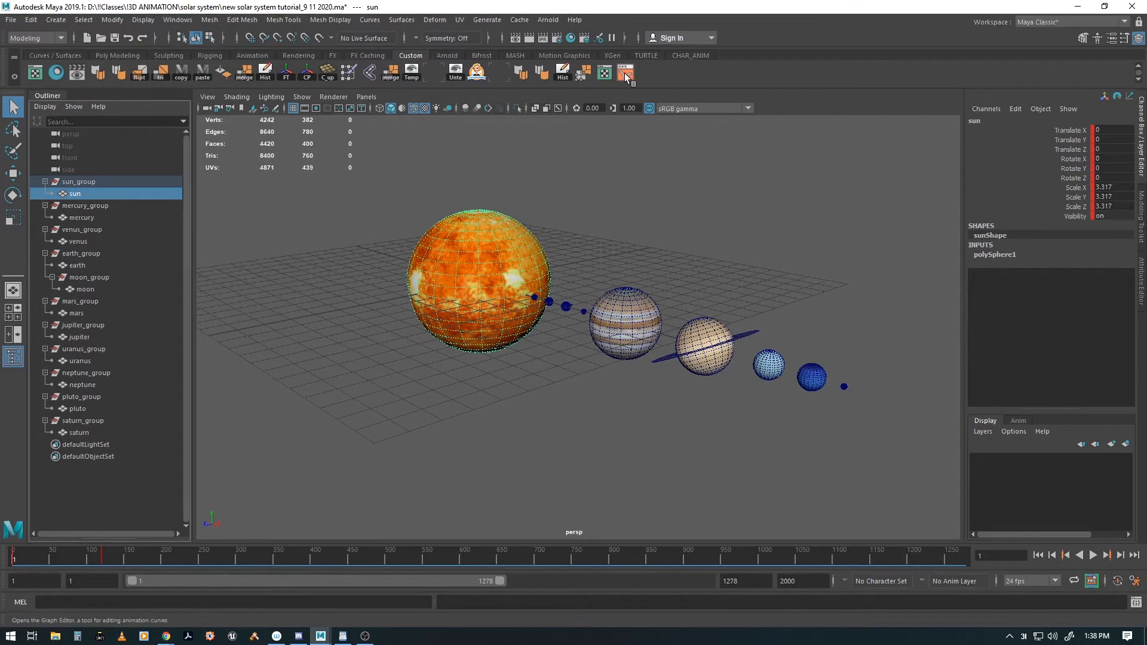
Move the sun's last Rotate Y key from frame 120 to frame 1000 in the Graph Editor.
{"action": "left_click", "coordinate": [625, 71]}
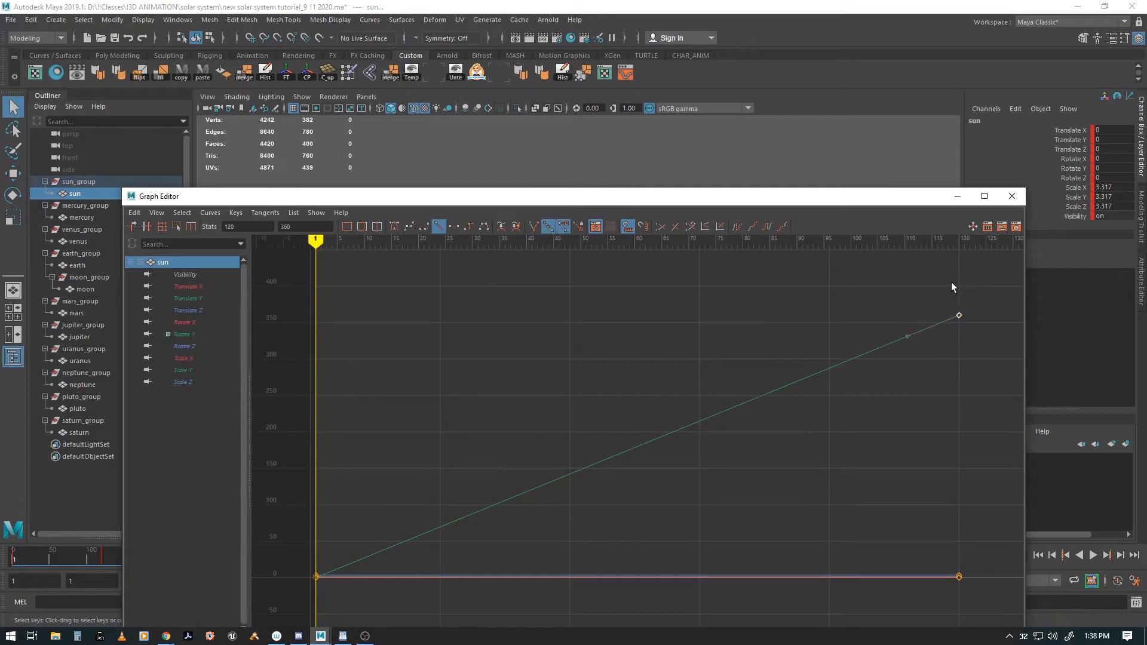
{"action": "mouse_move", "coordinate": [964, 300]}
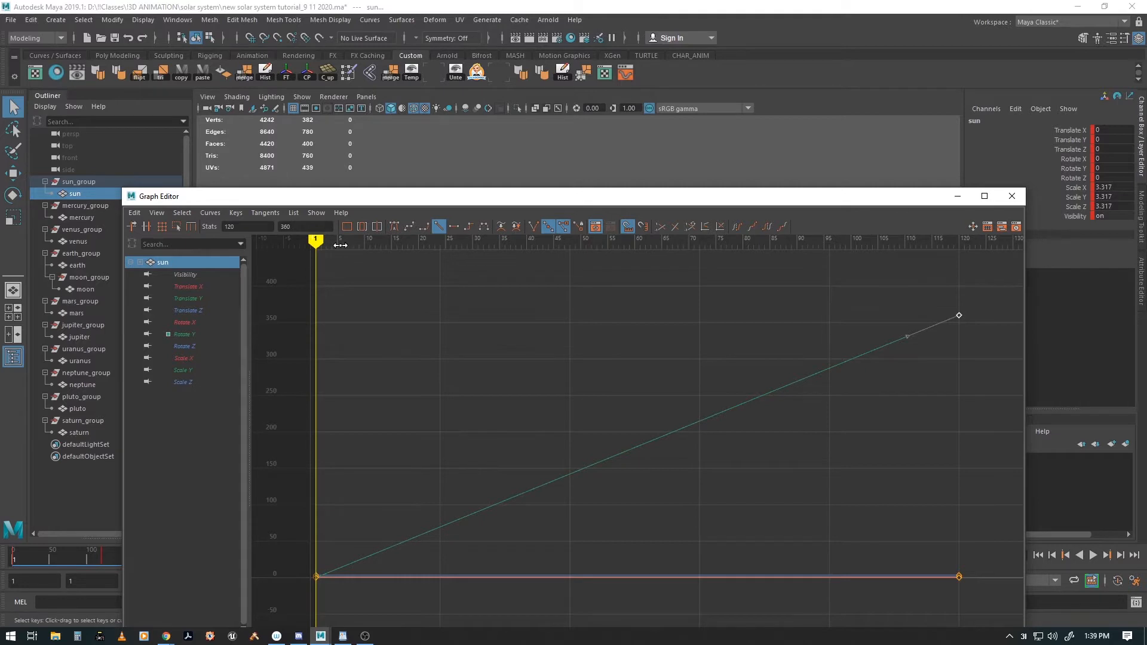
{"action": "mouse_move", "coordinate": [282, 240]}
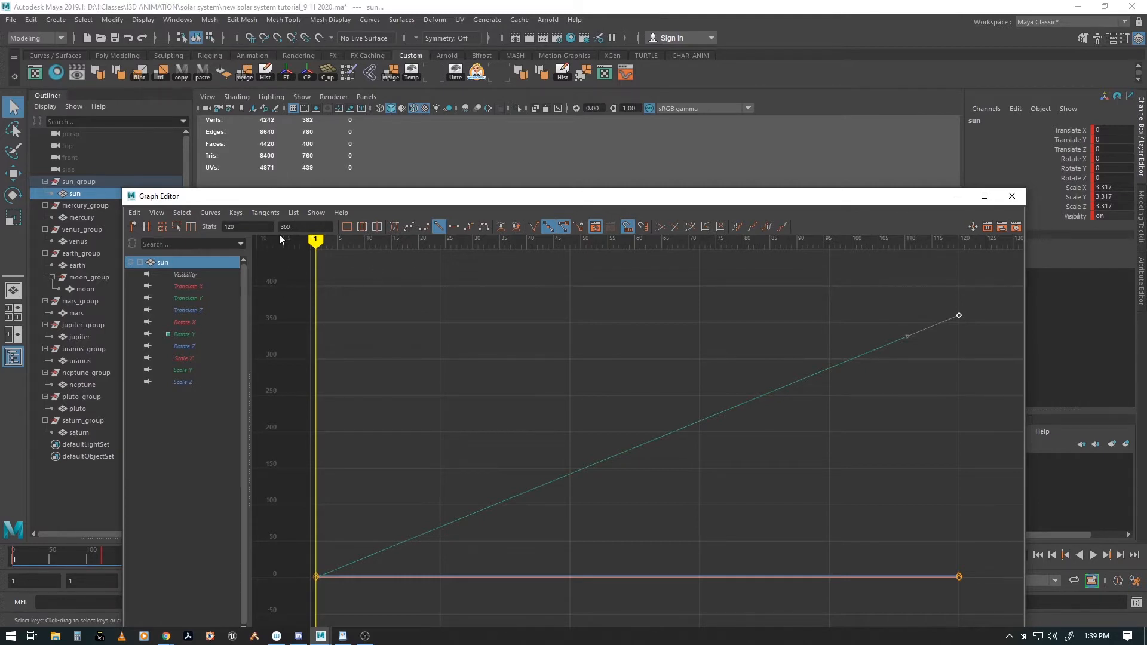
{"action": "mouse_move", "coordinate": [283, 266]}
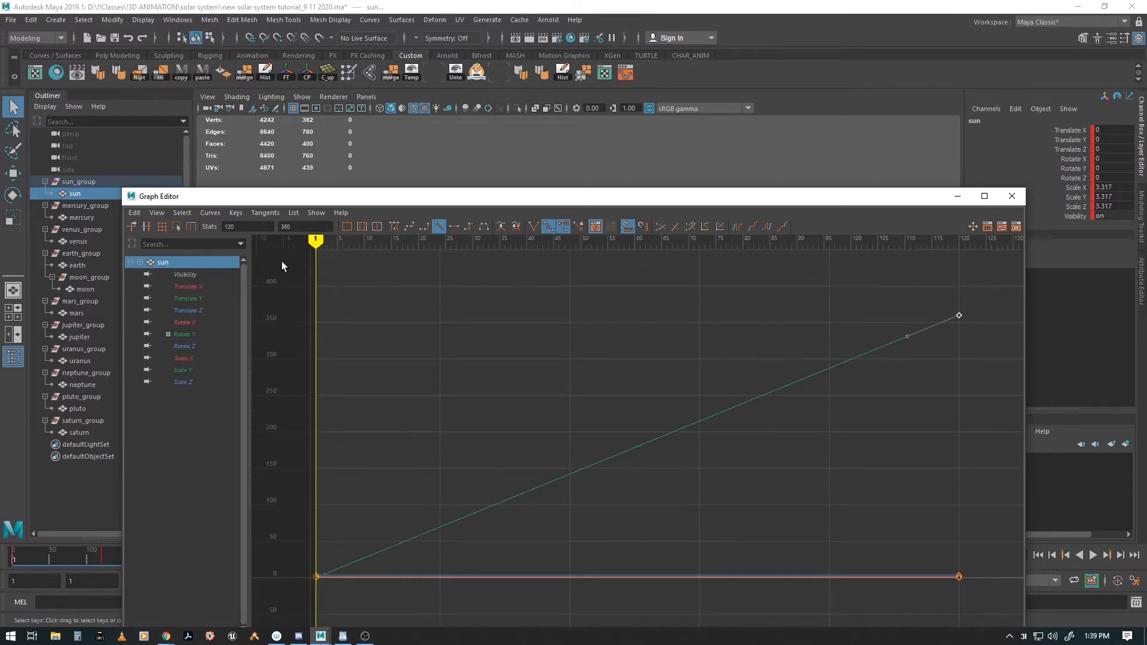
{"action": "mouse_move", "coordinate": [291, 320]}
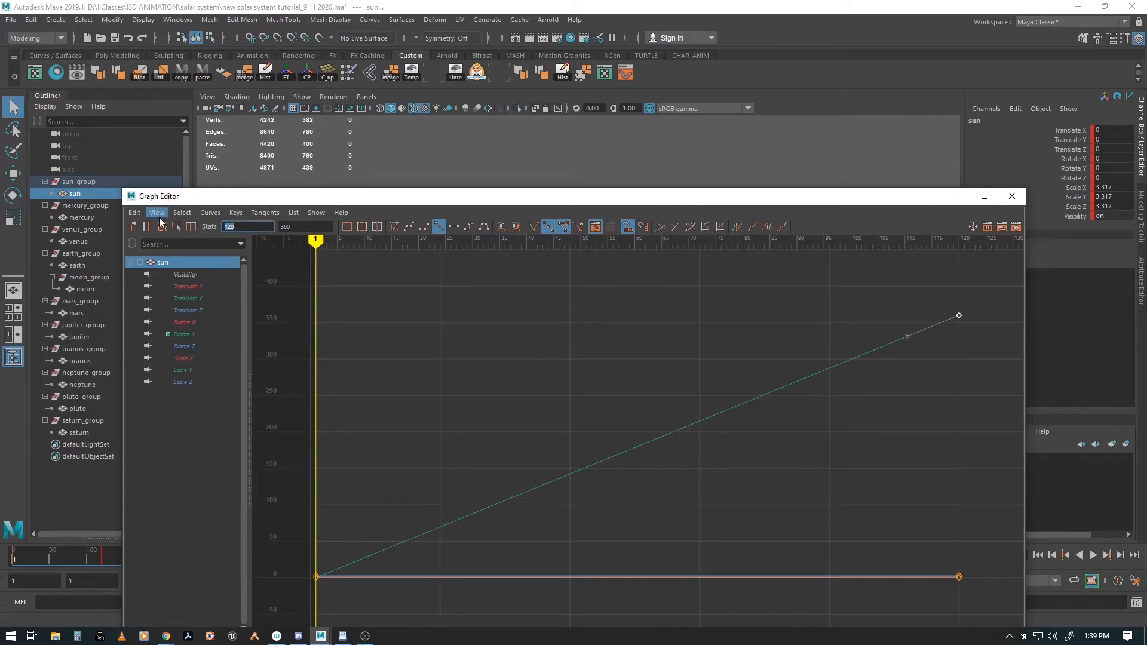
{"action": "type", "text": "1000"}
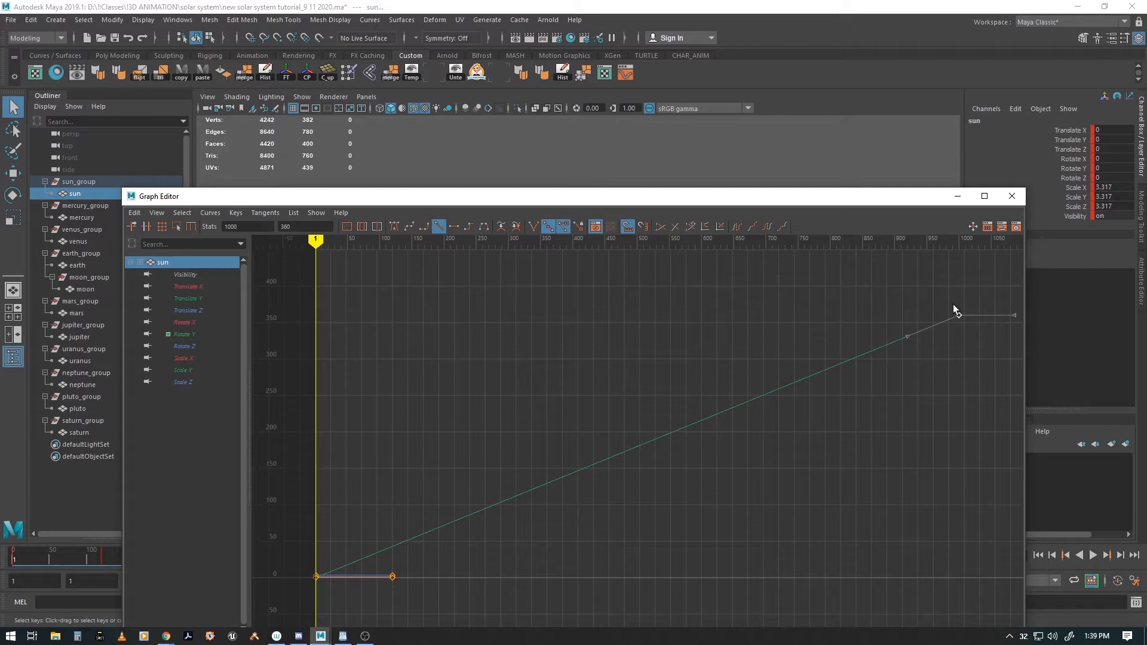
{"action": "left_click", "coordinate": [350, 226]}
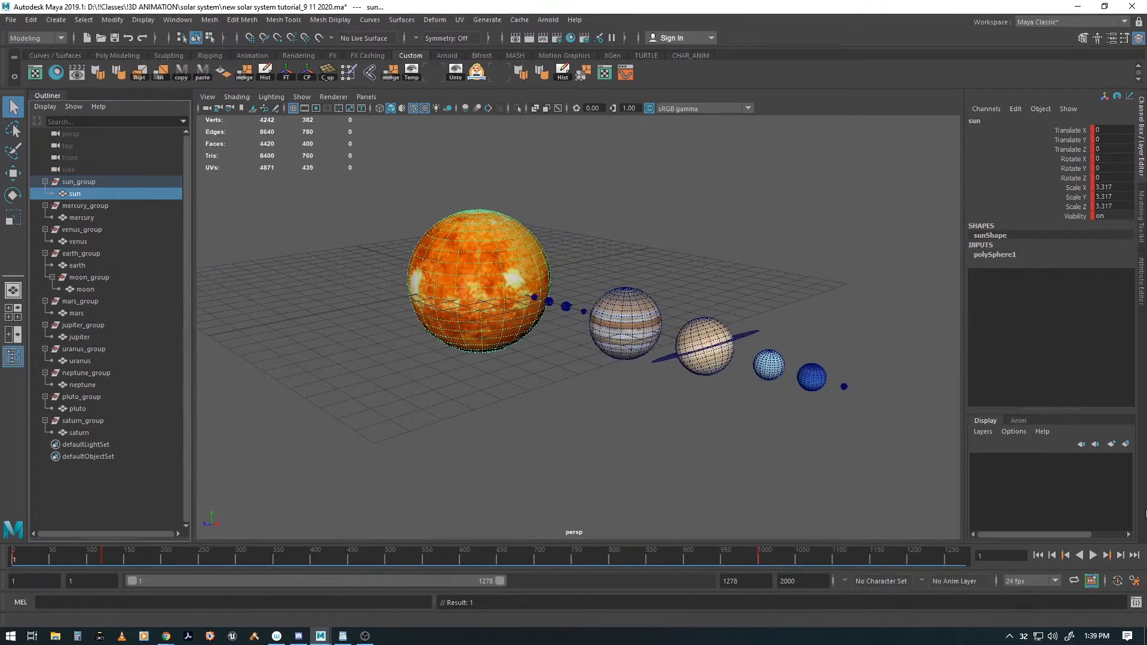
{"action": "left_click", "coordinate": [1092, 555]}
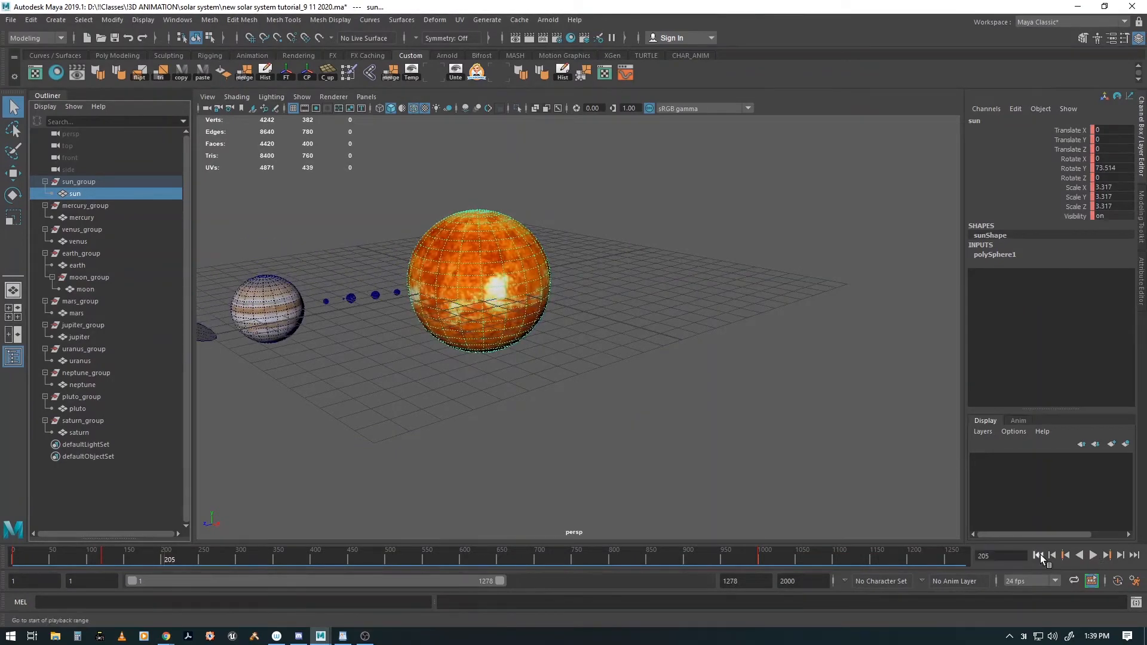
{"action": "left_click", "coordinate": [1037, 554]}
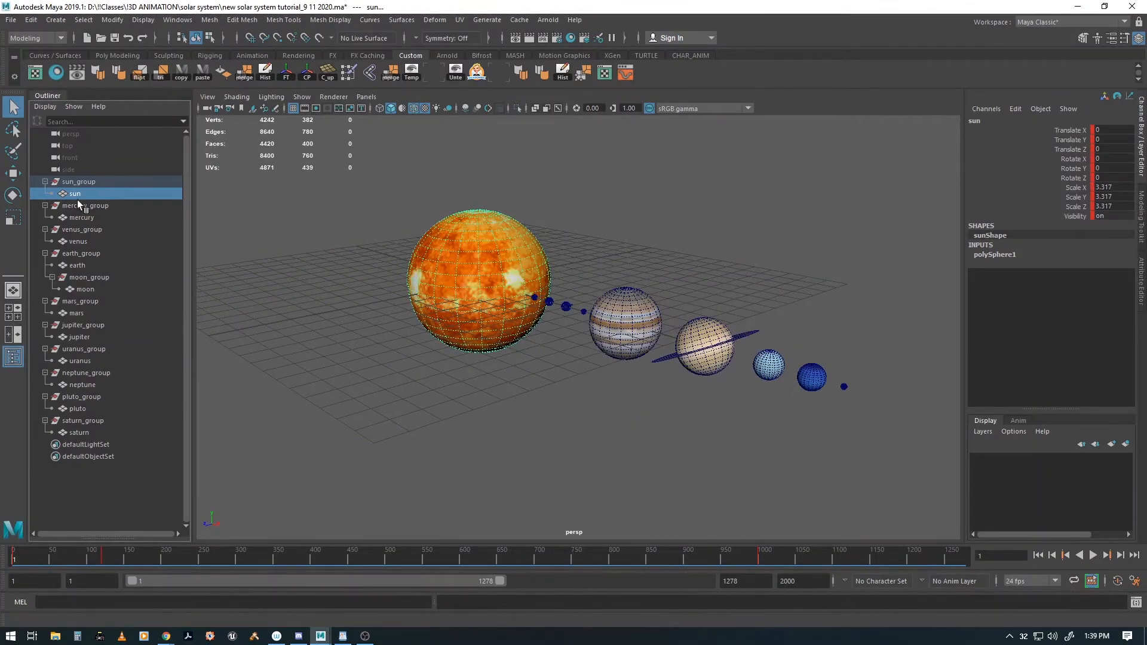
{"action": "left_click", "coordinate": [85, 206]}
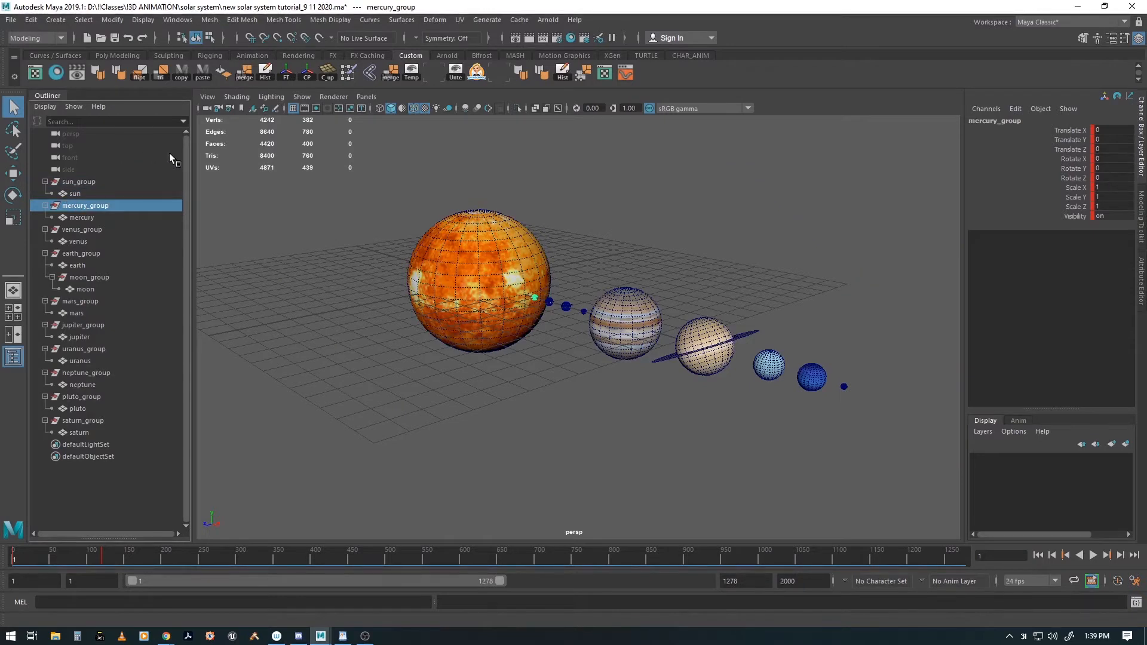
{"action": "mouse_move", "coordinate": [410, 141]}
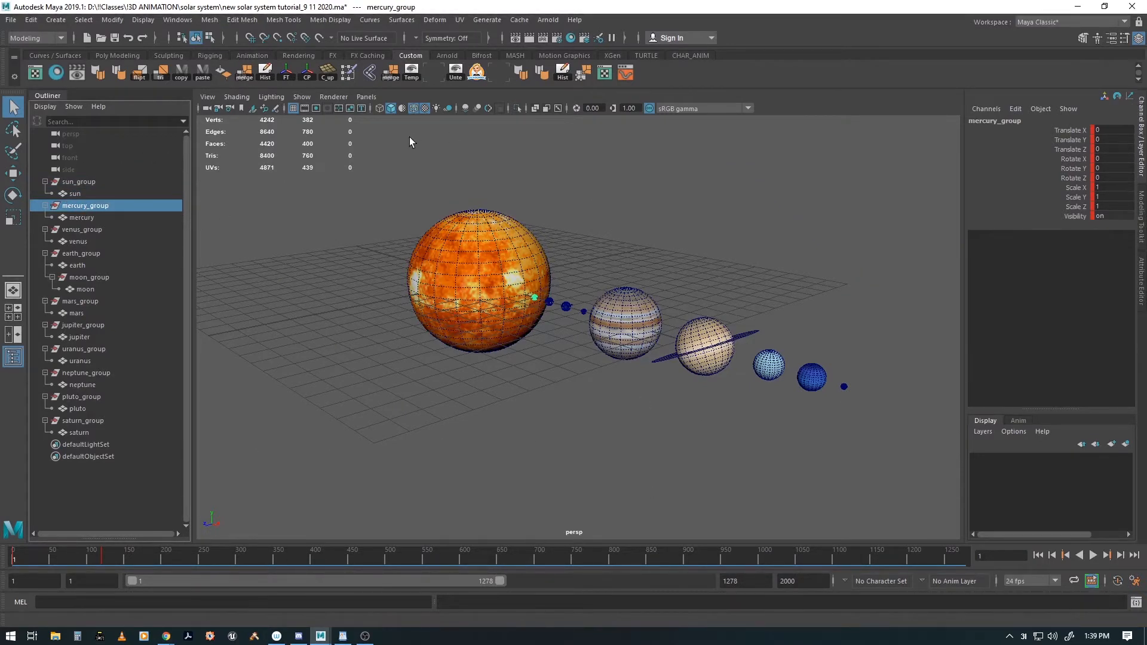
{"action": "mouse_move", "coordinate": [373, 128]}
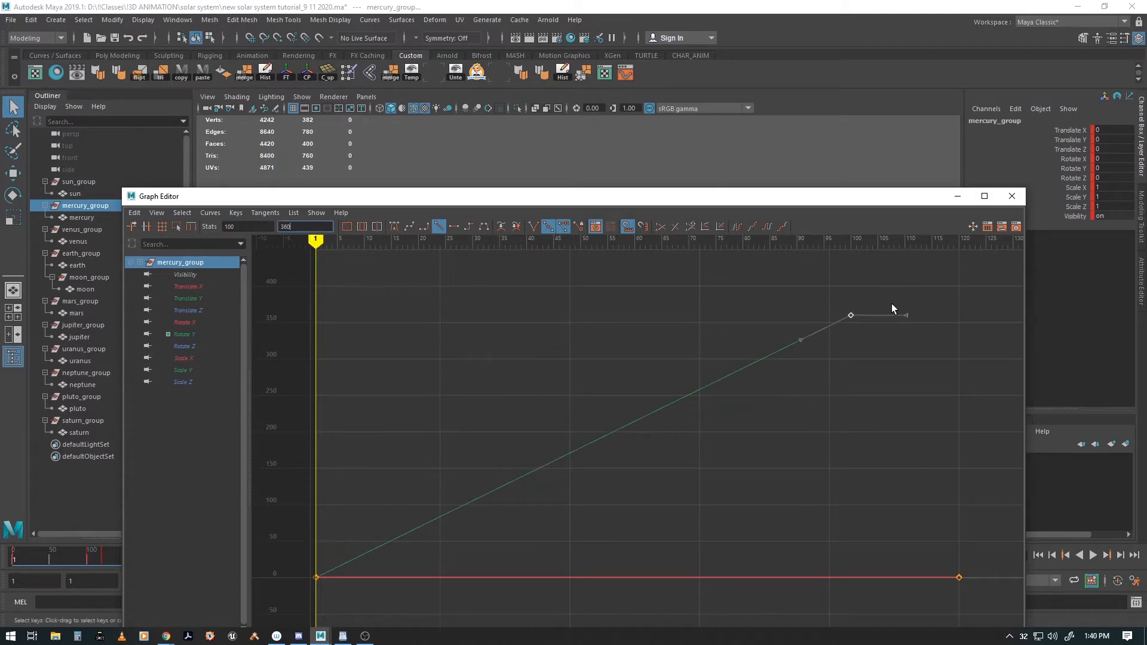
Retime the orbit keys of venus_group, earth_group and mars_group in the Graph Editor.
{"action": "left_click", "coordinate": [1012, 196]}
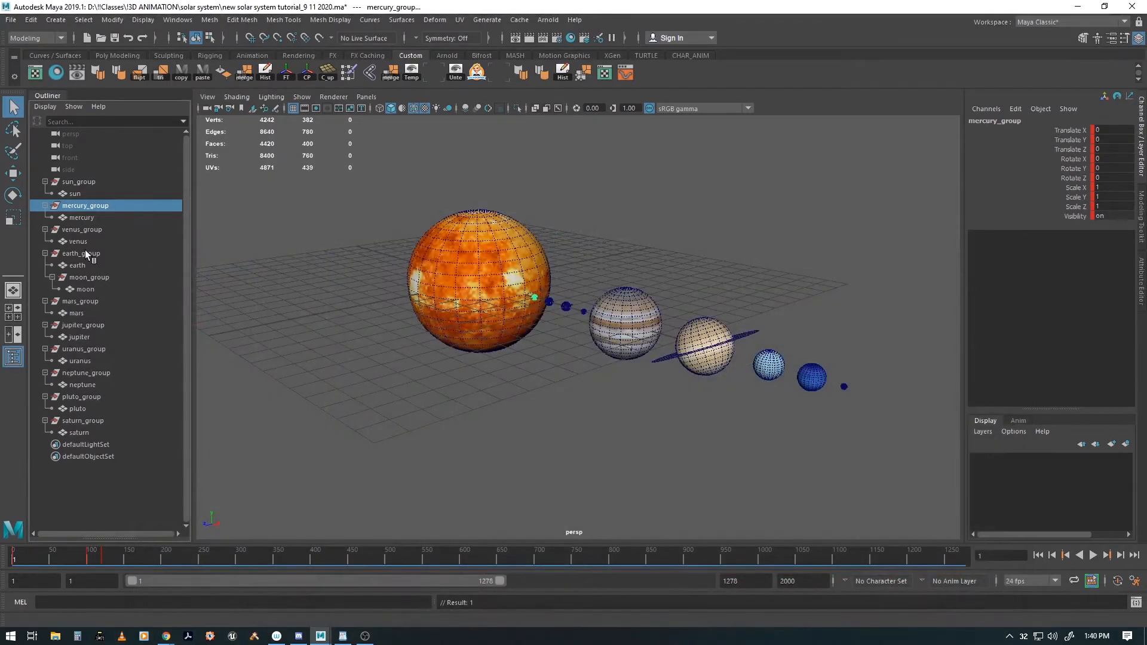
{"action": "left_click", "coordinate": [81, 229]}
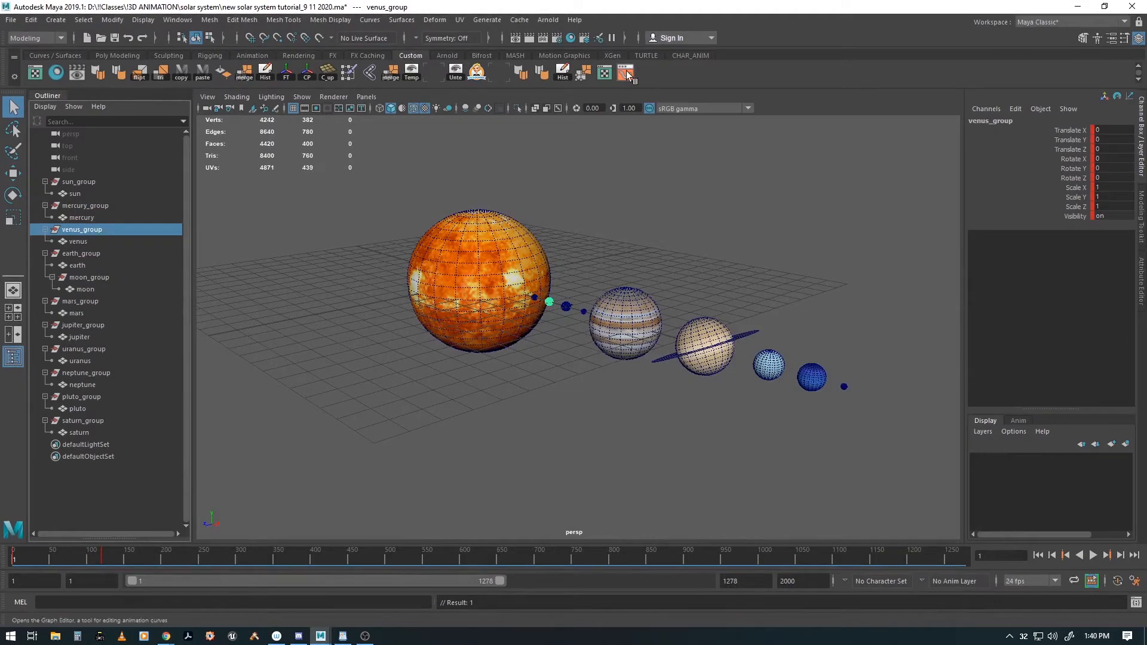
{"action": "left_click", "coordinate": [627, 71]}
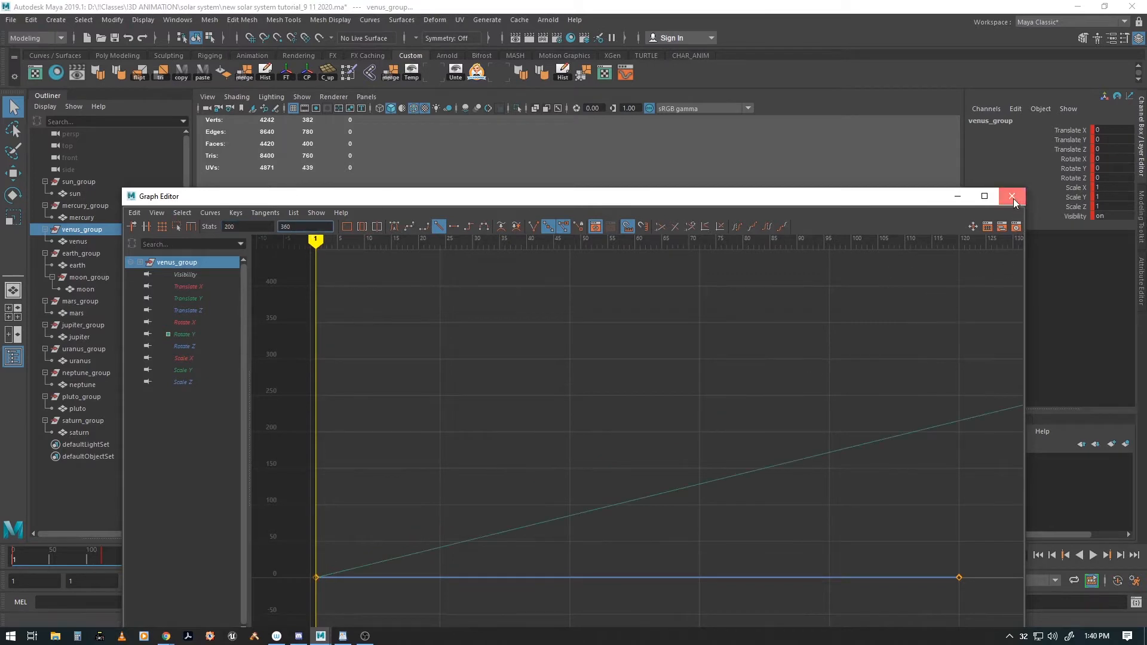
{"action": "left_click", "coordinate": [1013, 196]}
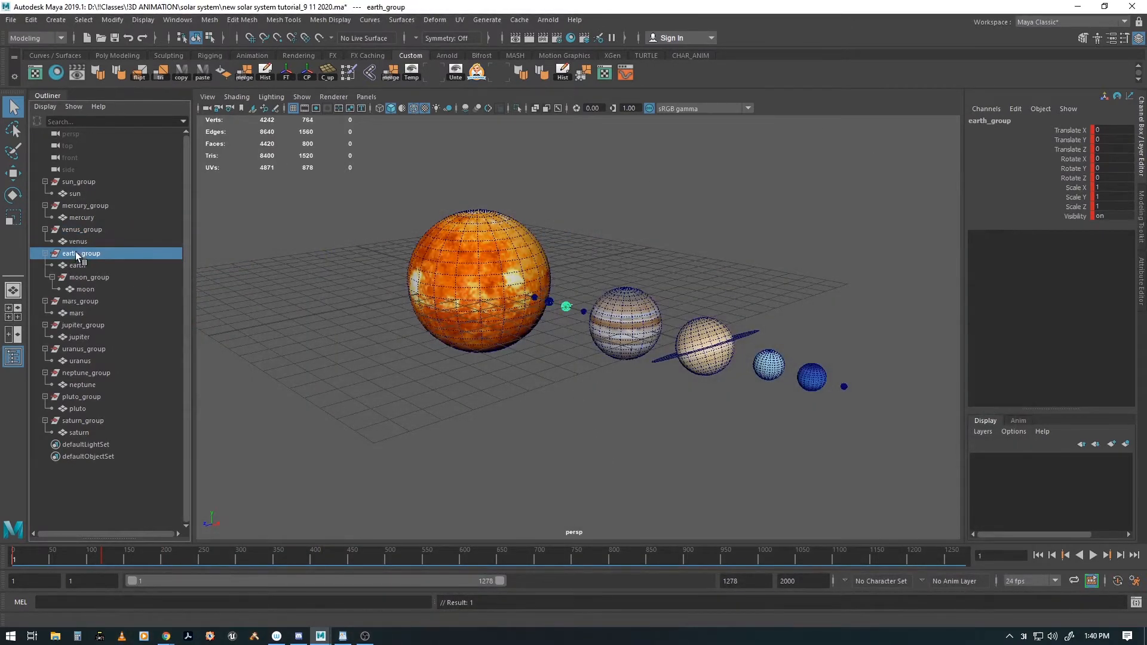
{"action": "mouse_move", "coordinate": [625, 72]}
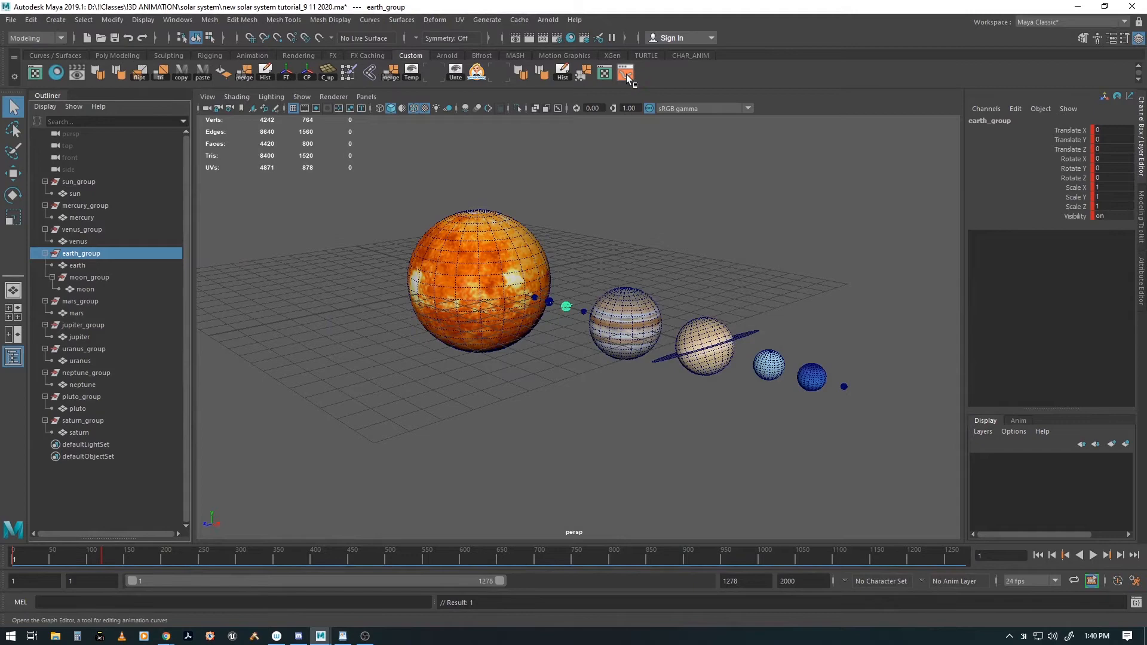
{"action": "left_click", "coordinate": [625, 72]}
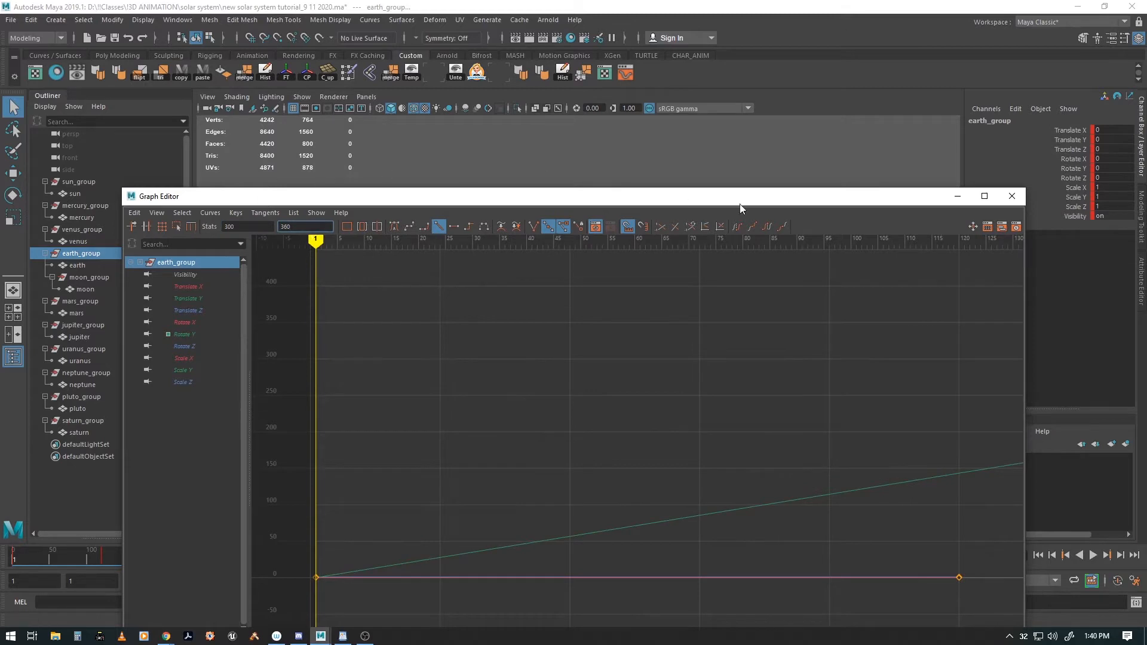
{"action": "mouse_move", "coordinate": [1023, 220]}
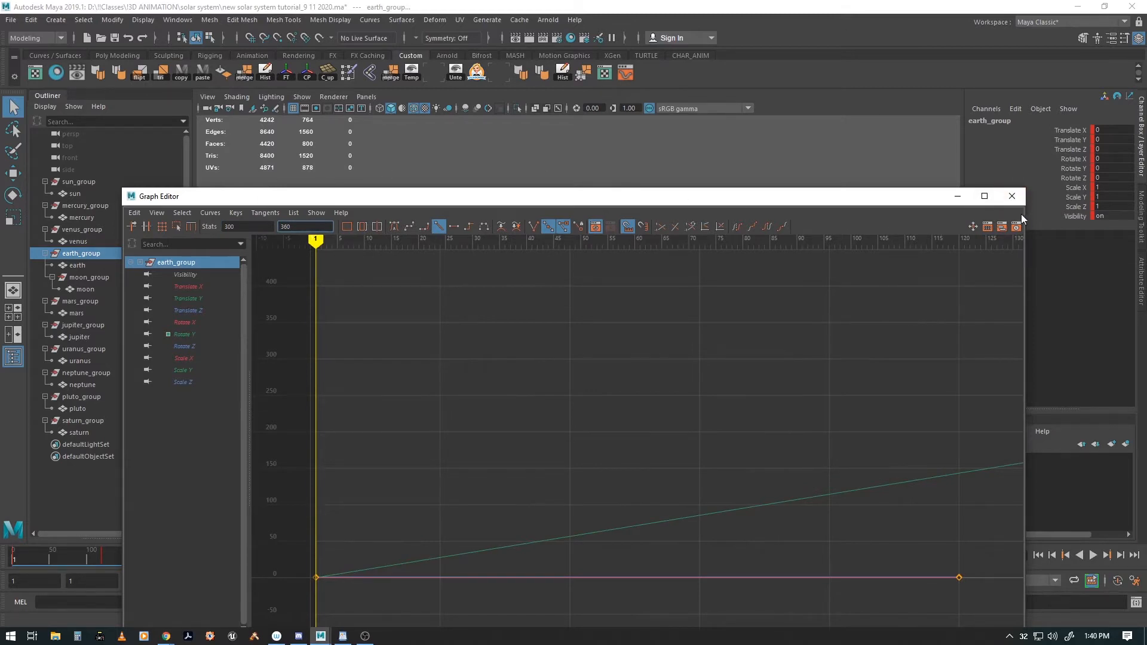
{"action": "left_click", "coordinate": [1012, 196]}
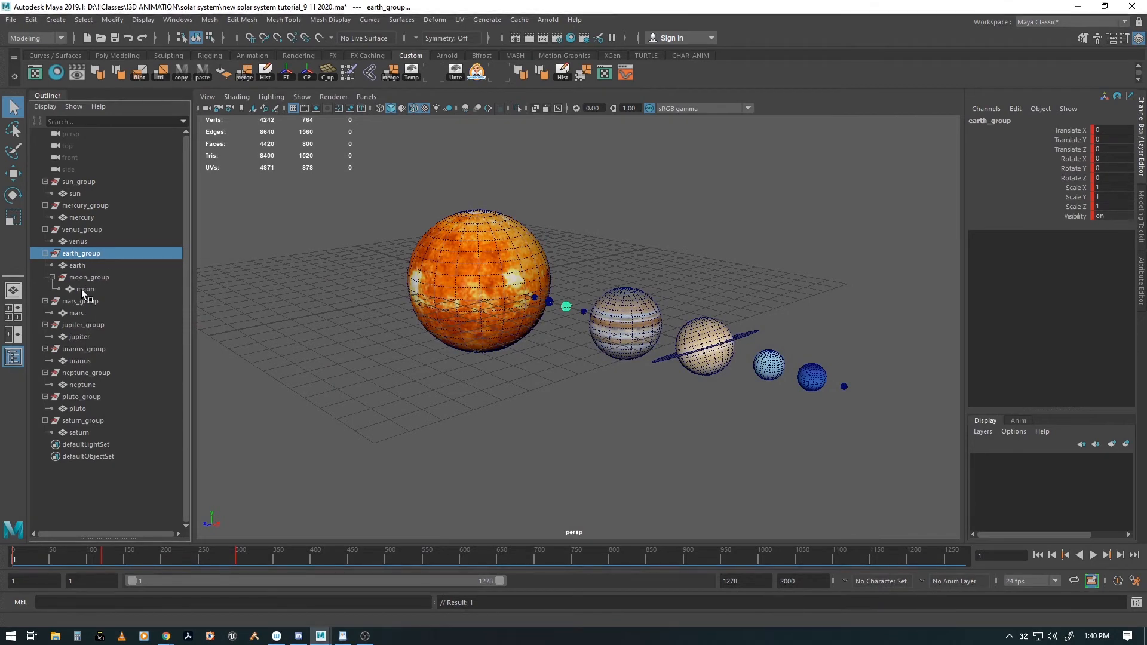
{"action": "left_click", "coordinate": [80, 301]}
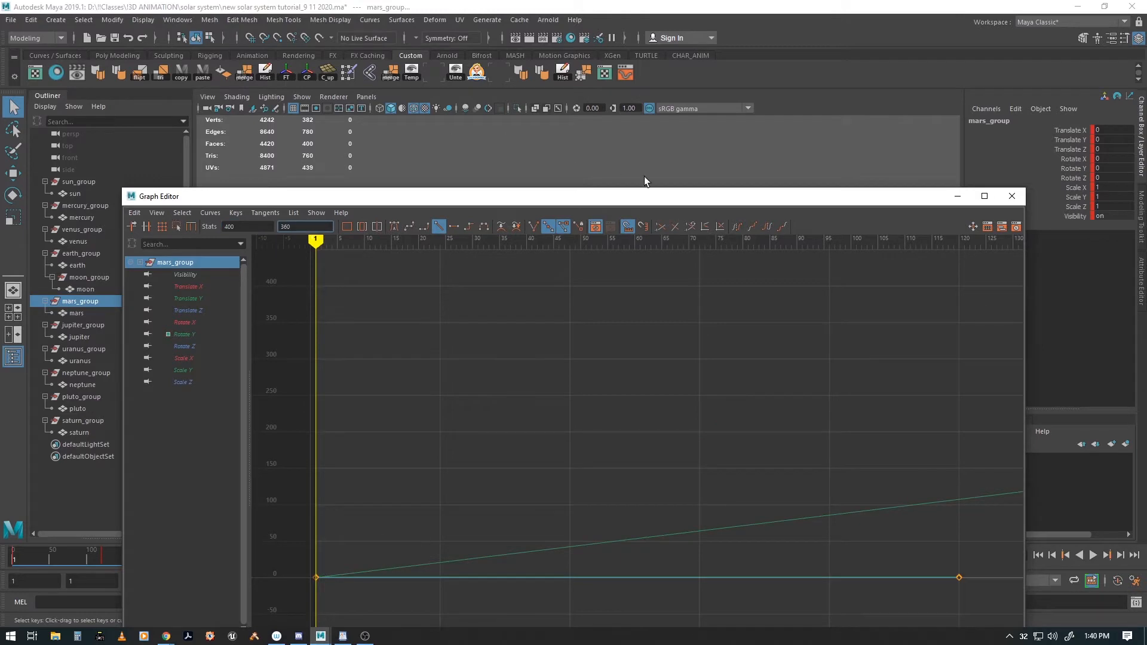
{"action": "left_click", "coordinate": [1012, 196]}
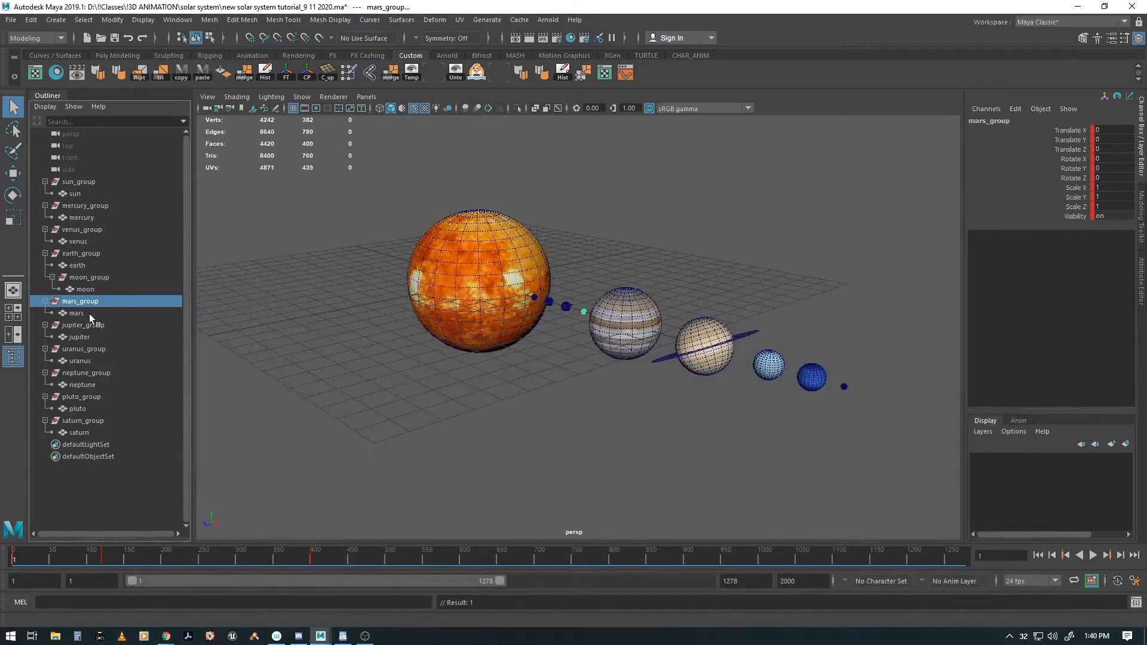
Retime the orbit keys of jupiter_group, saturn_group and uranus_group the same way.
{"action": "left_click", "coordinate": [84, 325]}
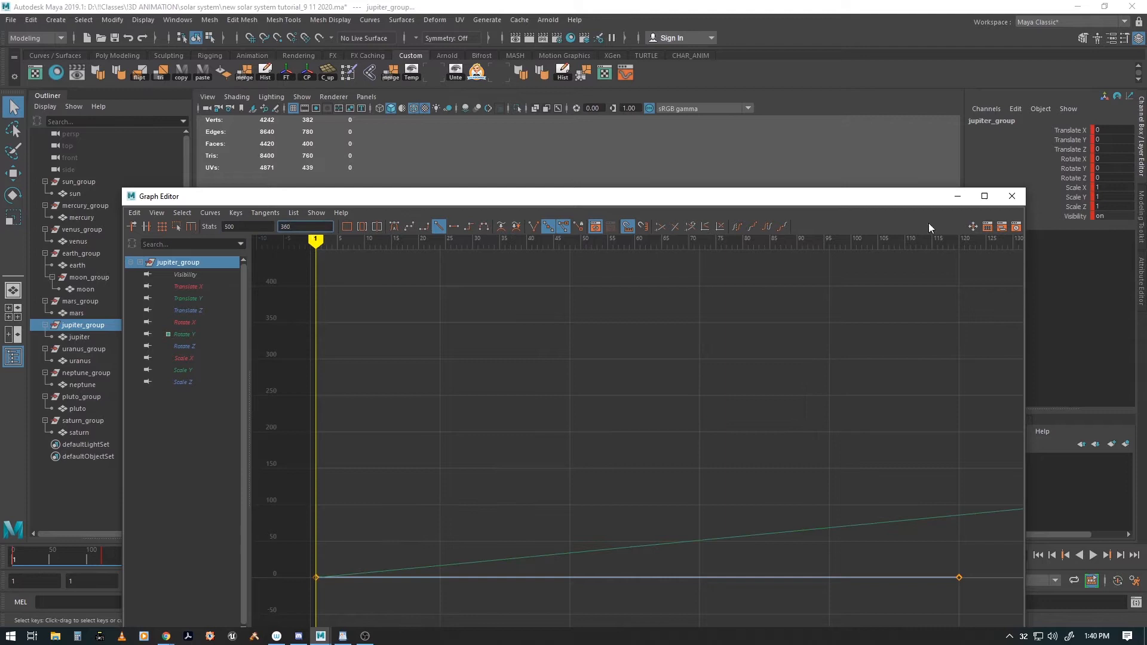
{"action": "left_click", "coordinate": [1012, 196]}
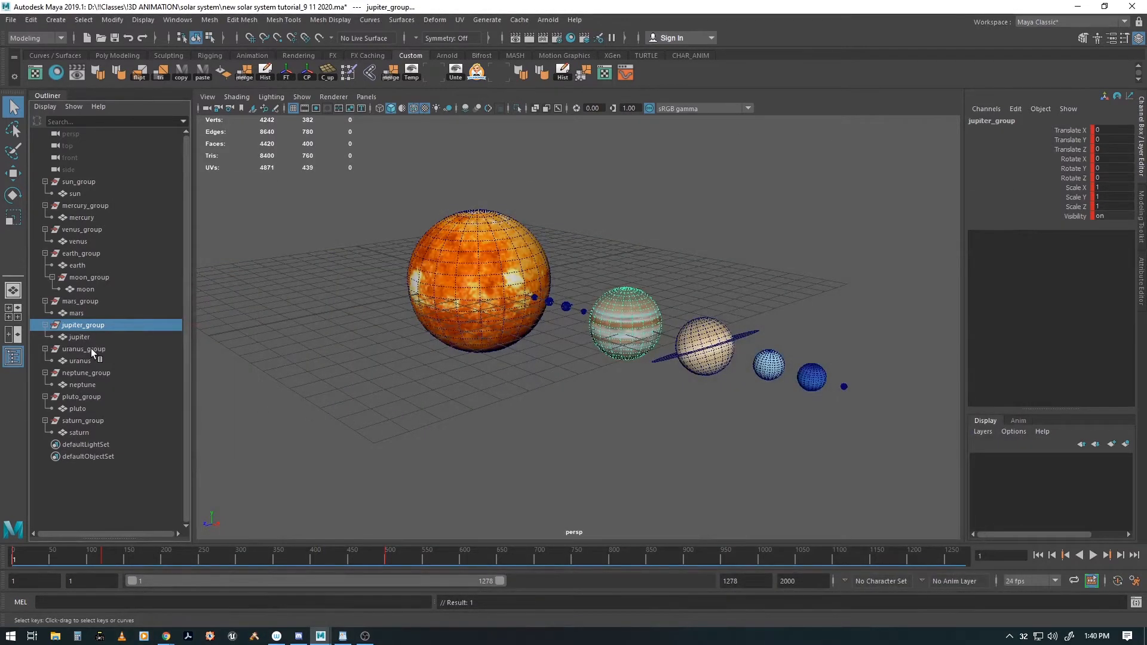
{"action": "mouse_move", "coordinate": [93, 425]}
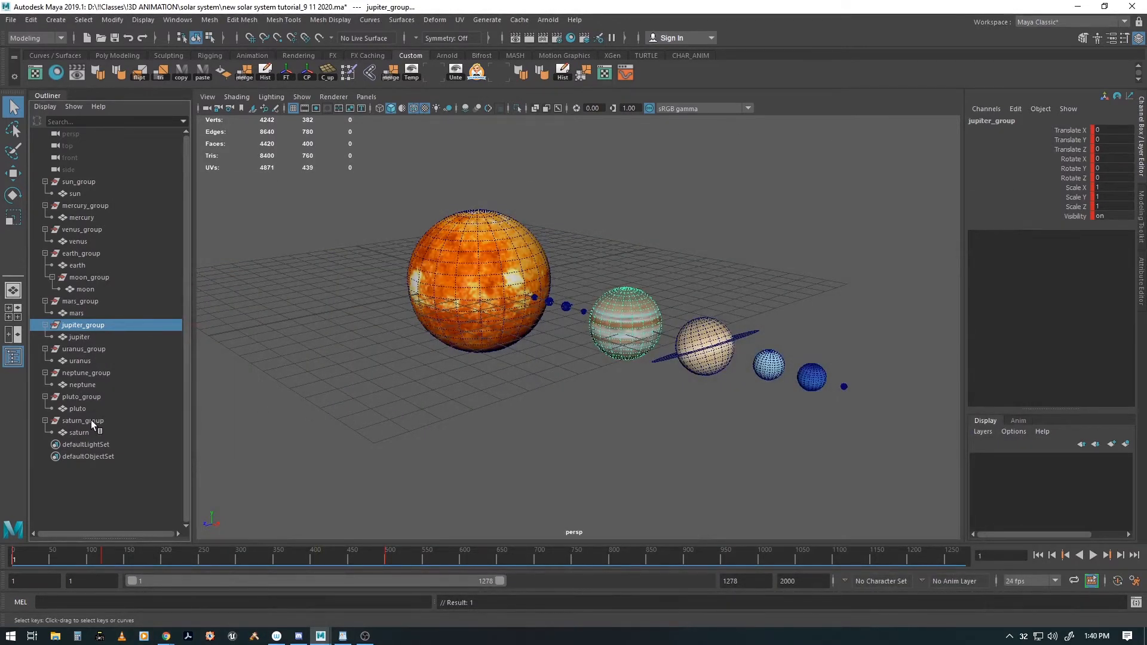
{"action": "left_click", "coordinate": [83, 420]}
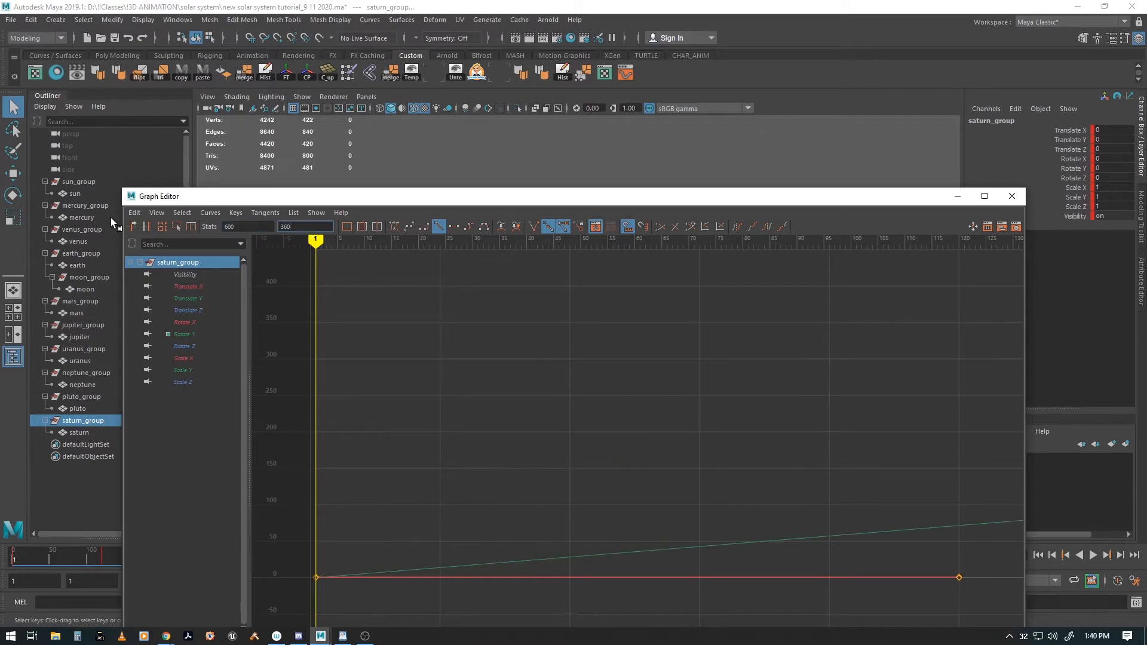
{"action": "left_click", "coordinate": [1013, 196]}
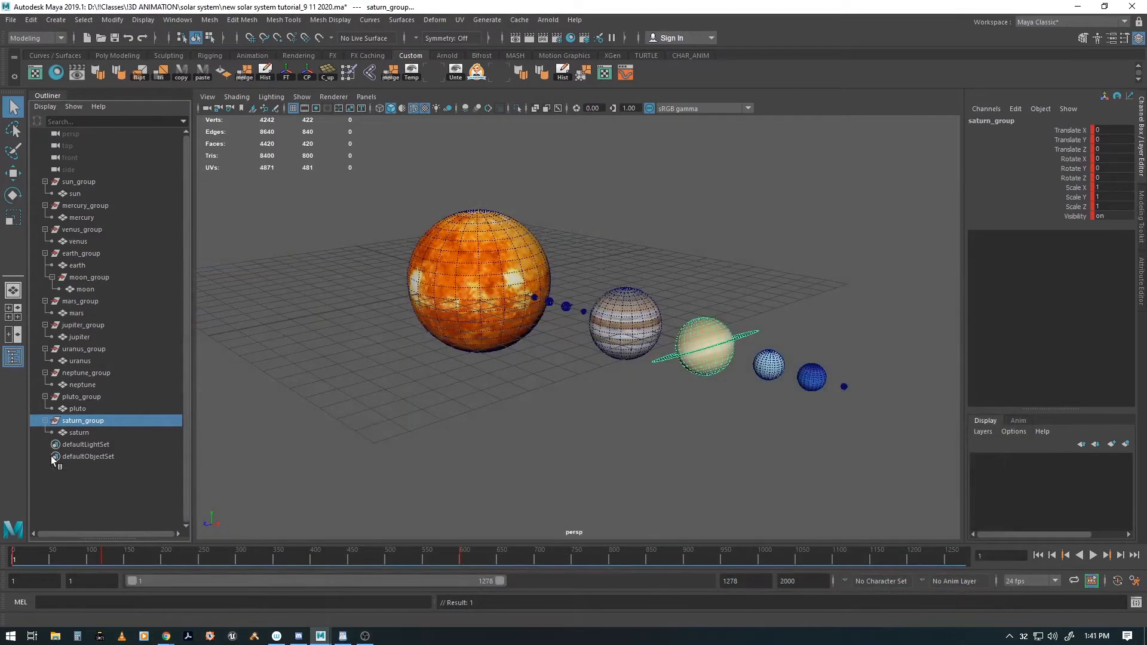
{"action": "left_click", "coordinate": [84, 349]}
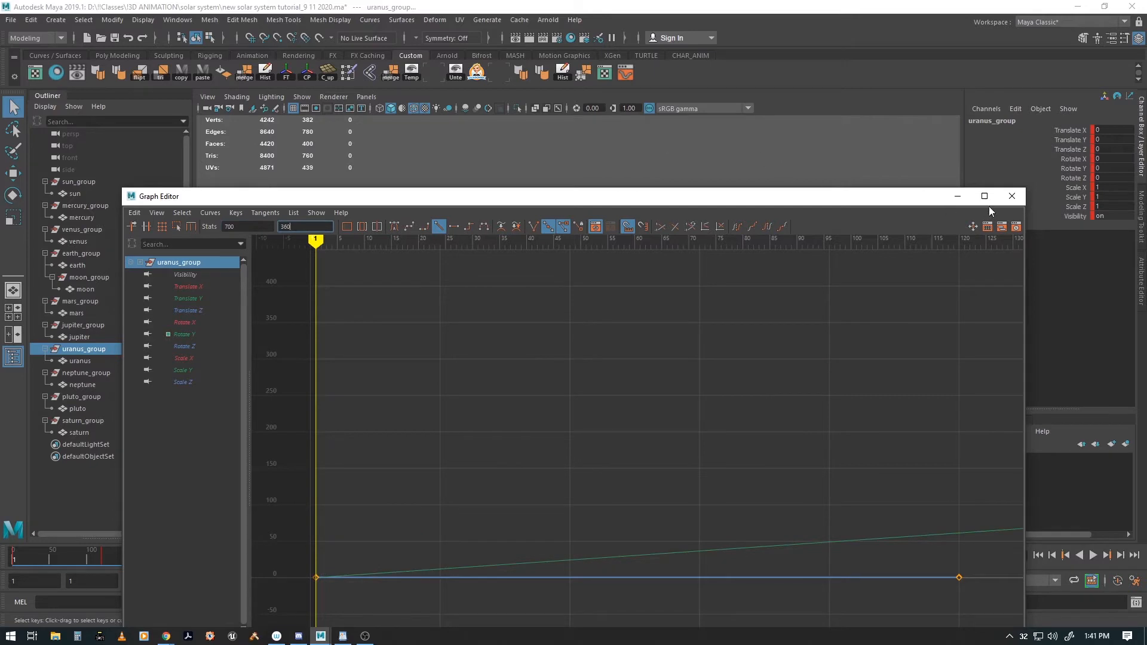
{"action": "left_click", "coordinate": [1013, 196]}
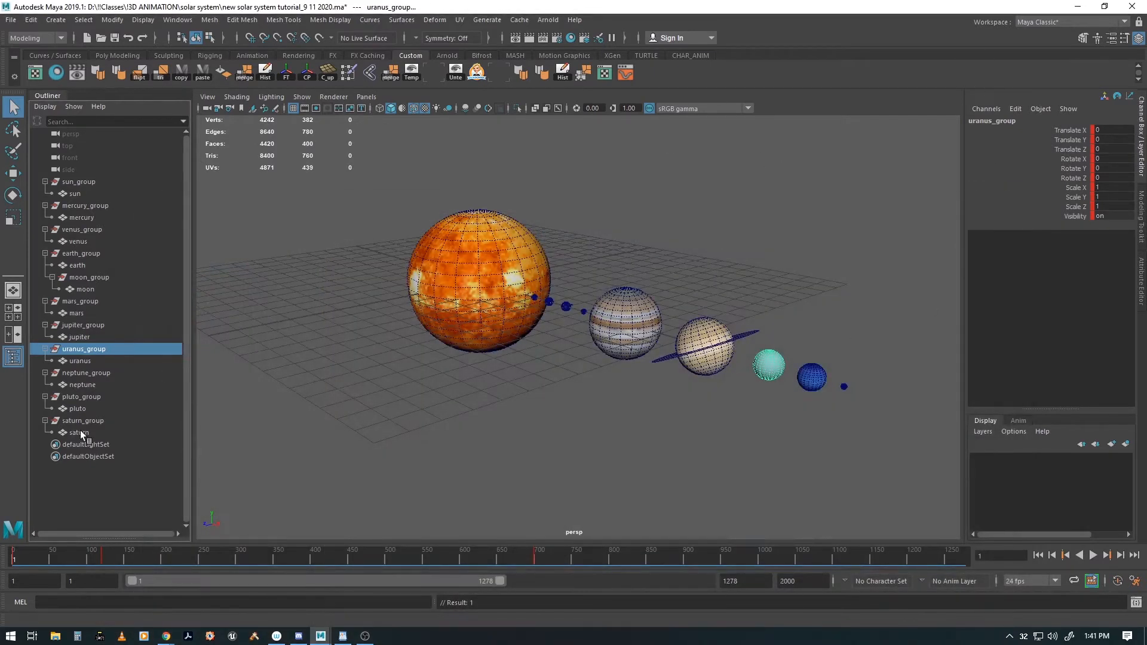
Make the neptune_group and pluto_group rotation curves linear for steady orbits.
{"action": "left_click", "coordinate": [86, 373]}
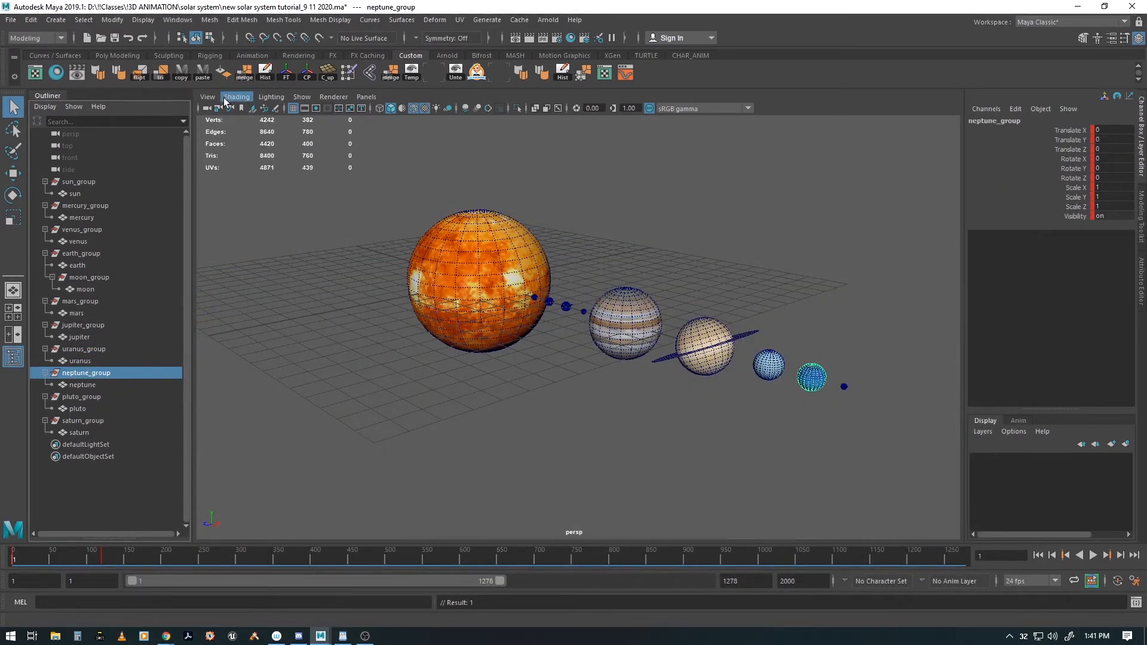
{"action": "mouse_move", "coordinate": [482, 138]}
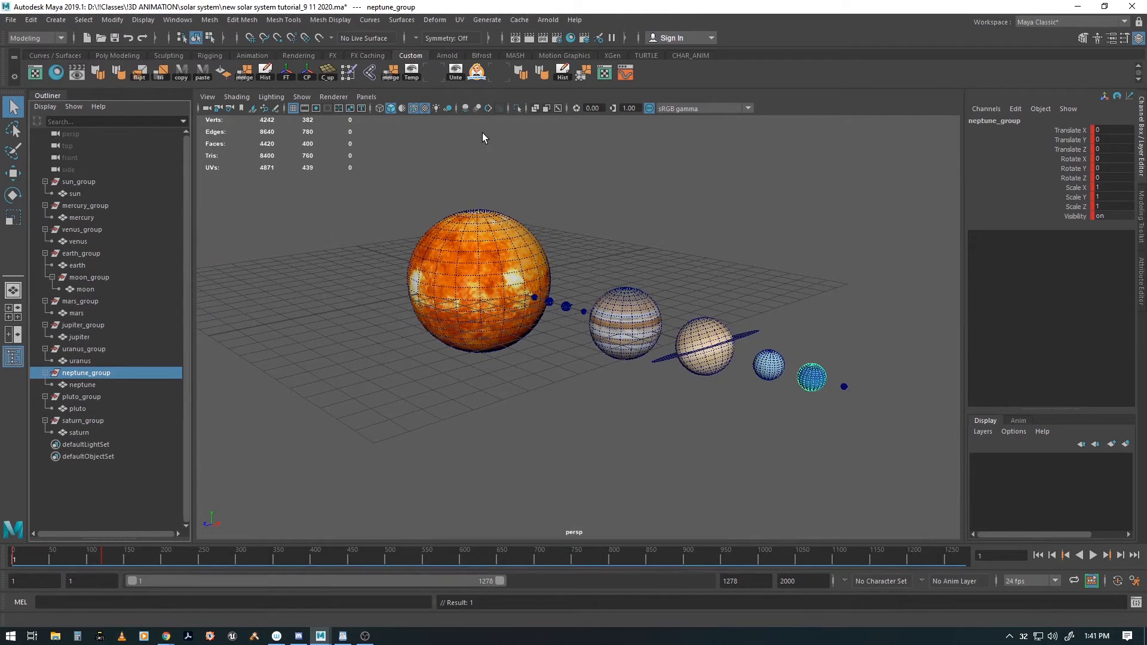
{"action": "mouse_move", "coordinate": [852, 408]}
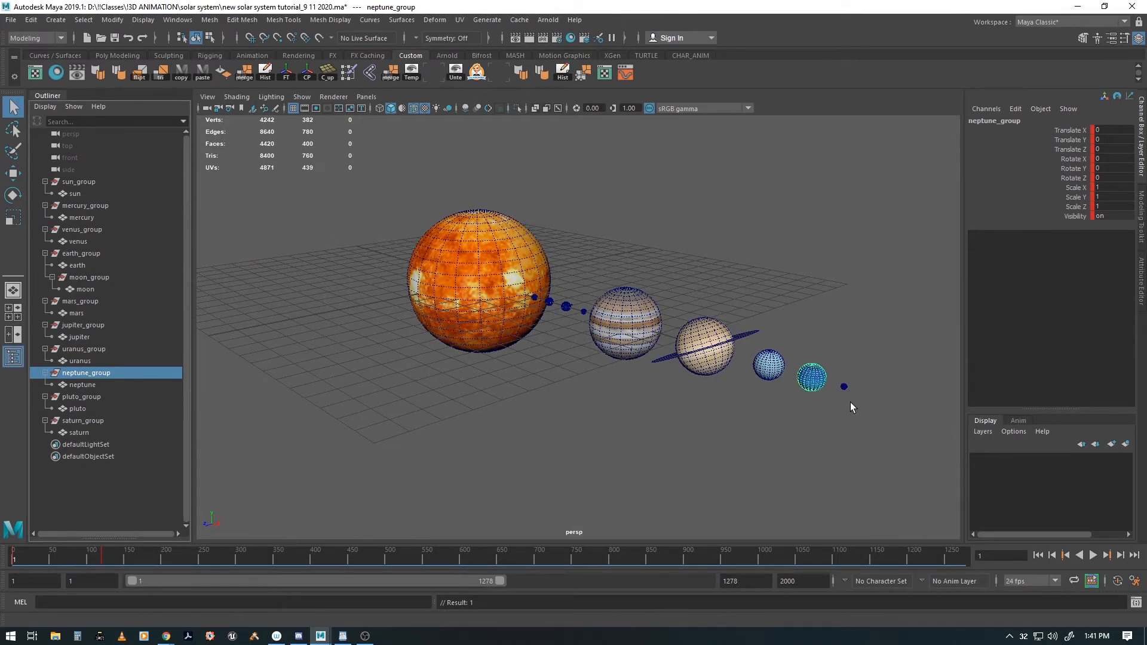
{"action": "mouse_move", "coordinate": [733, 98]}
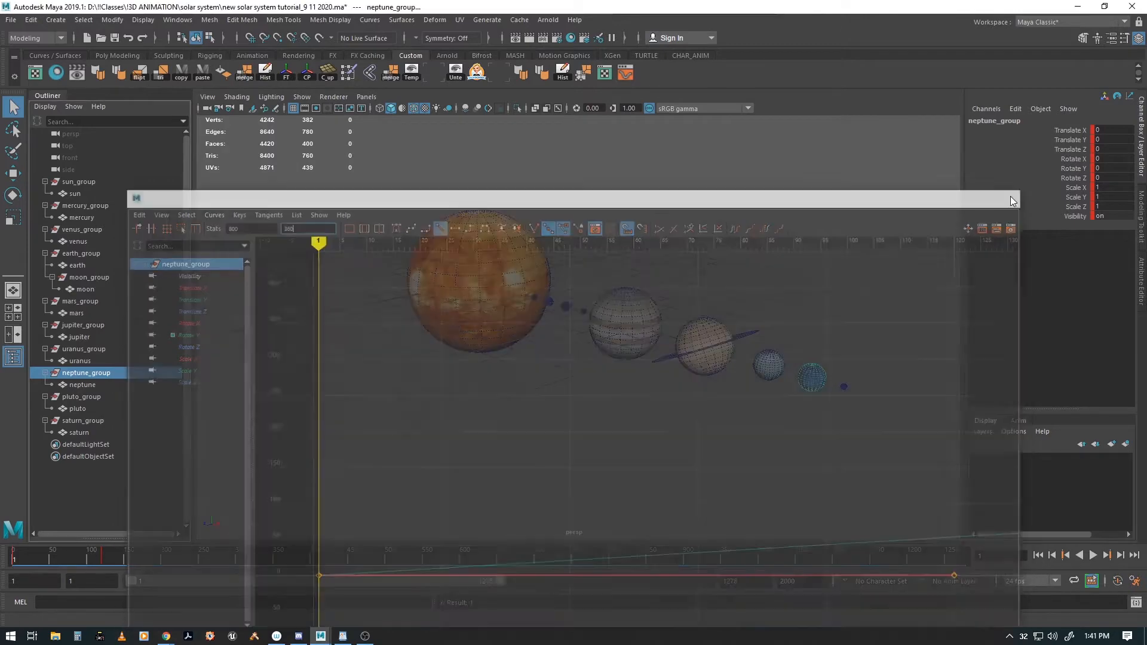
{"action": "left_click", "coordinate": [81, 396]}
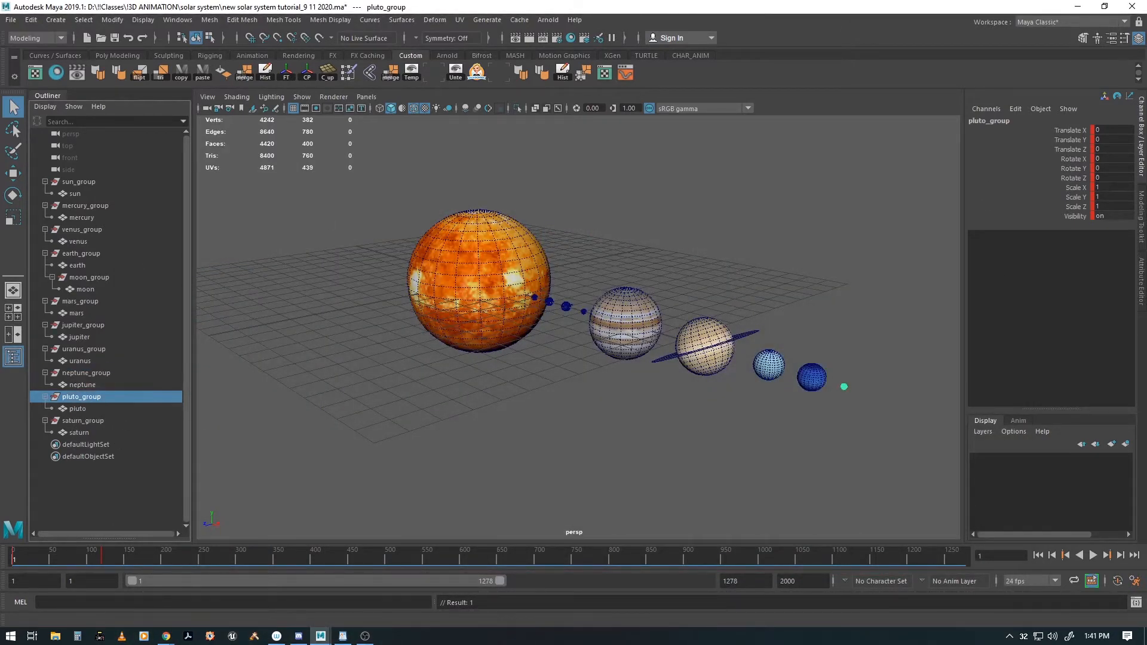
{"action": "mouse_move", "coordinate": [623, 73]}
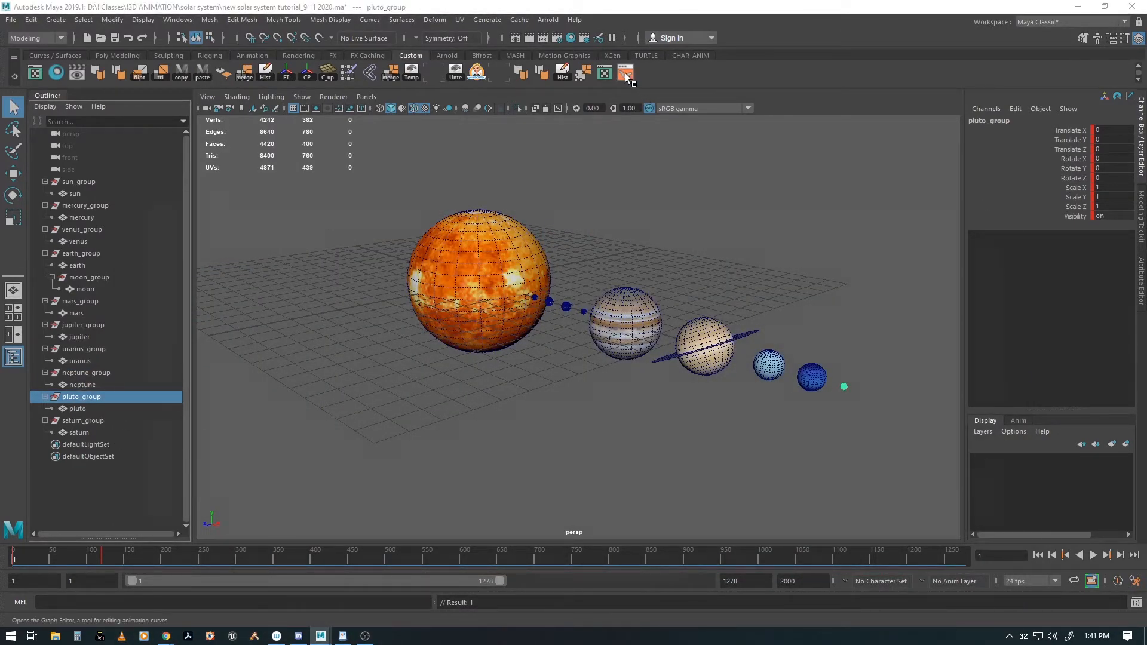
{"action": "left_click", "coordinate": [625, 72]}
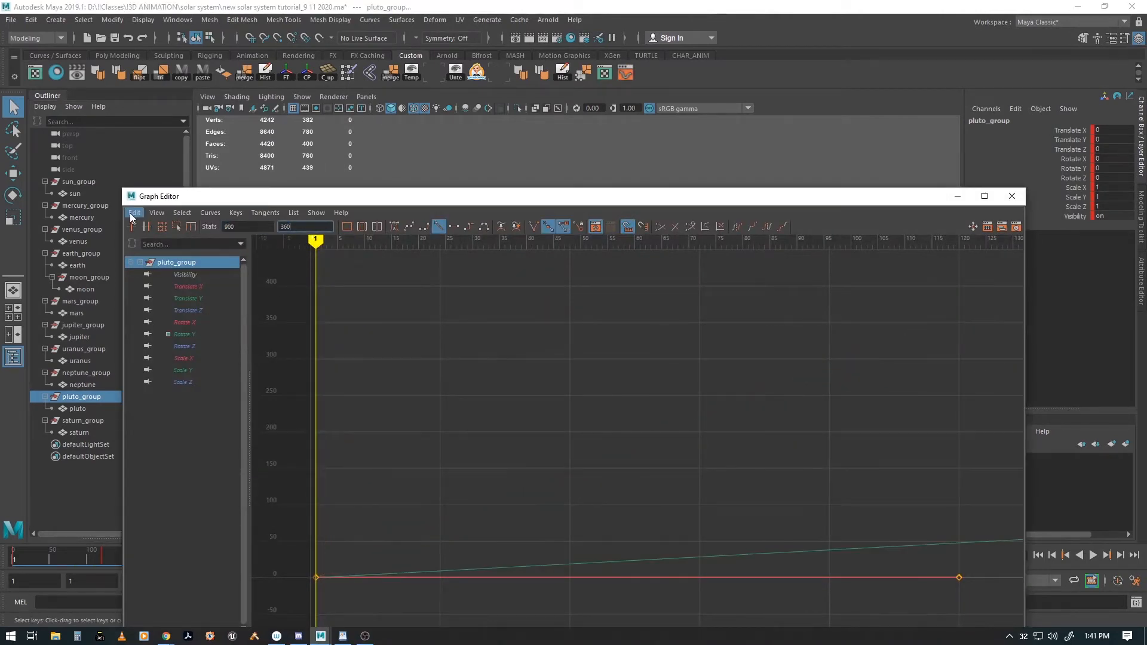
{"action": "left_click", "coordinate": [1011, 196]}
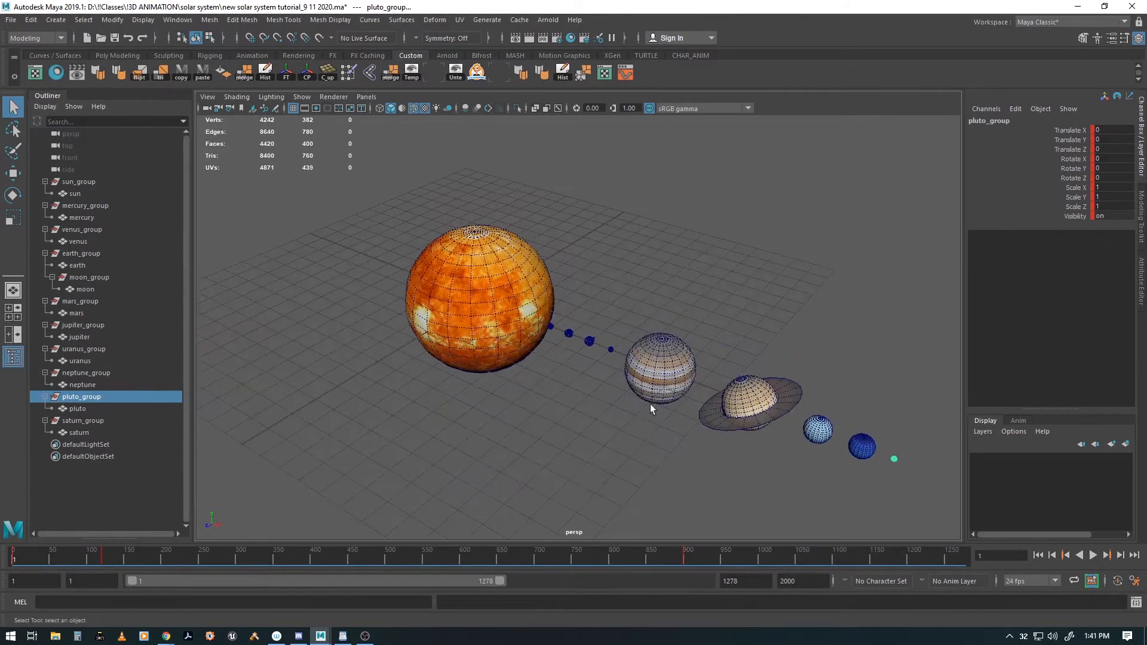
Preview the planets orbiting through frame 867 and stop playback back at frame 1.
{"action": "left_click", "coordinate": [1094, 554]}
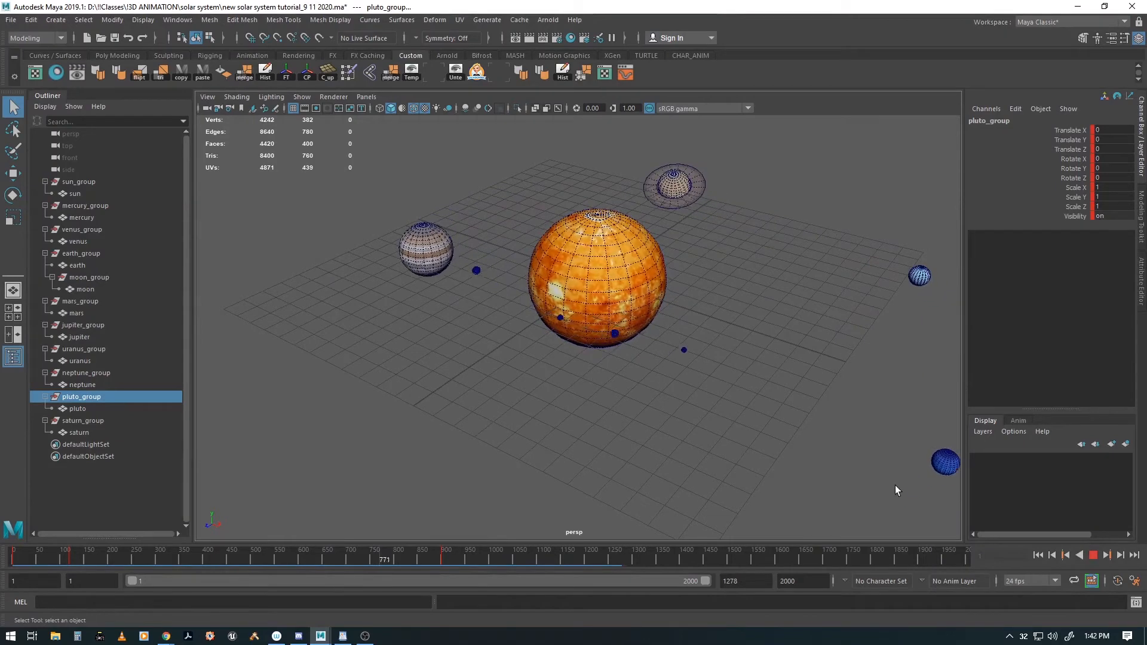
{"action": "left_click", "coordinate": [1093, 555]}
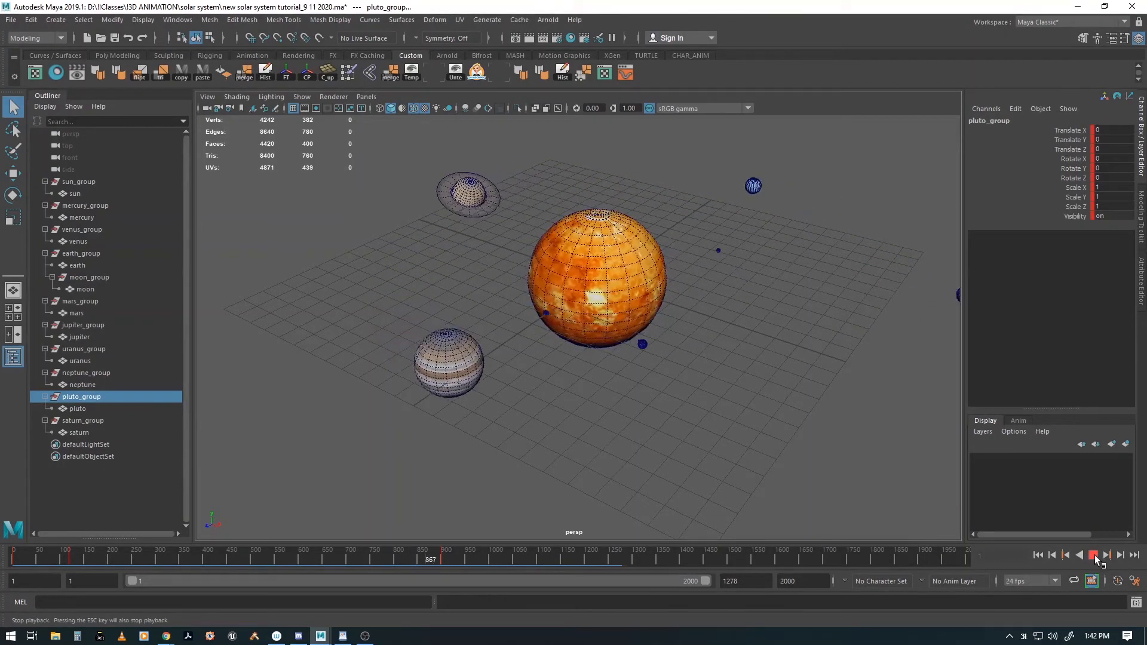
{"action": "left_click", "coordinate": [1093, 554]}
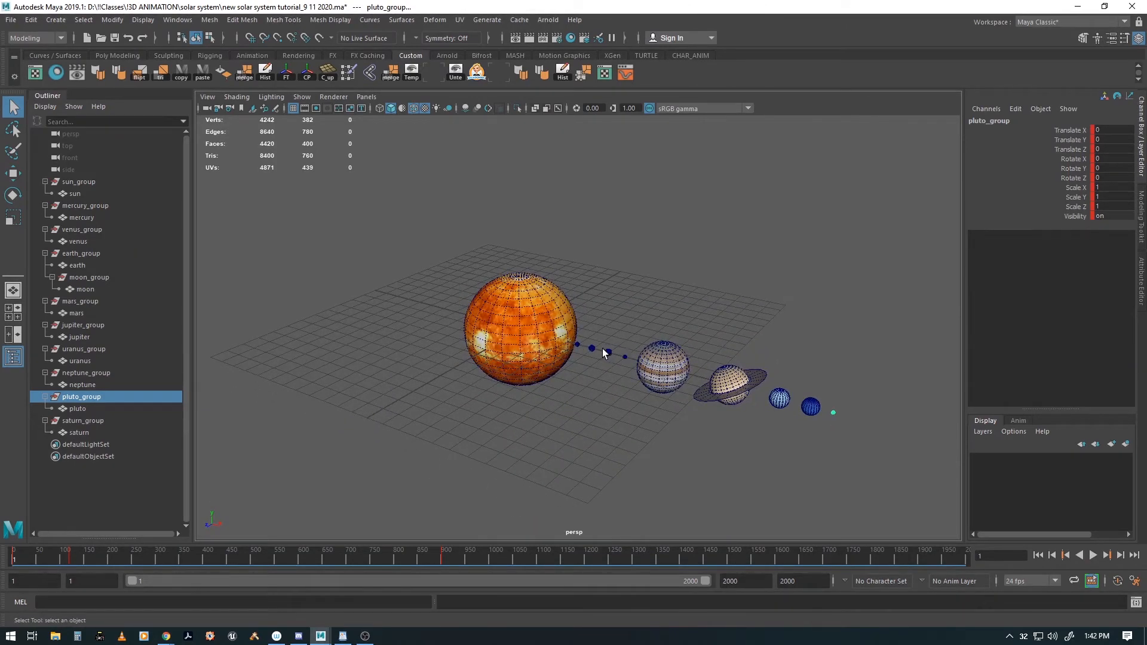
{"action": "mouse_move", "coordinate": [589, 360]}
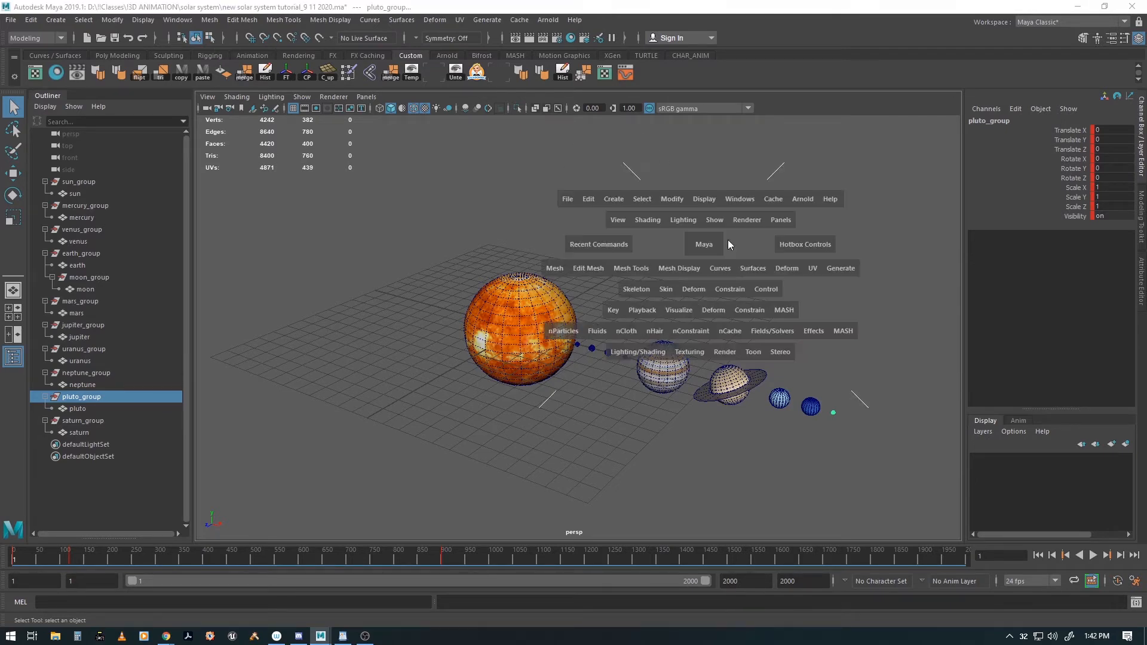
Create polygon sphere pSphere1 scaled to about 25.5 enclosing the solar system, checked in wireframe.
{"action": "left_click", "coordinate": [613, 198]}
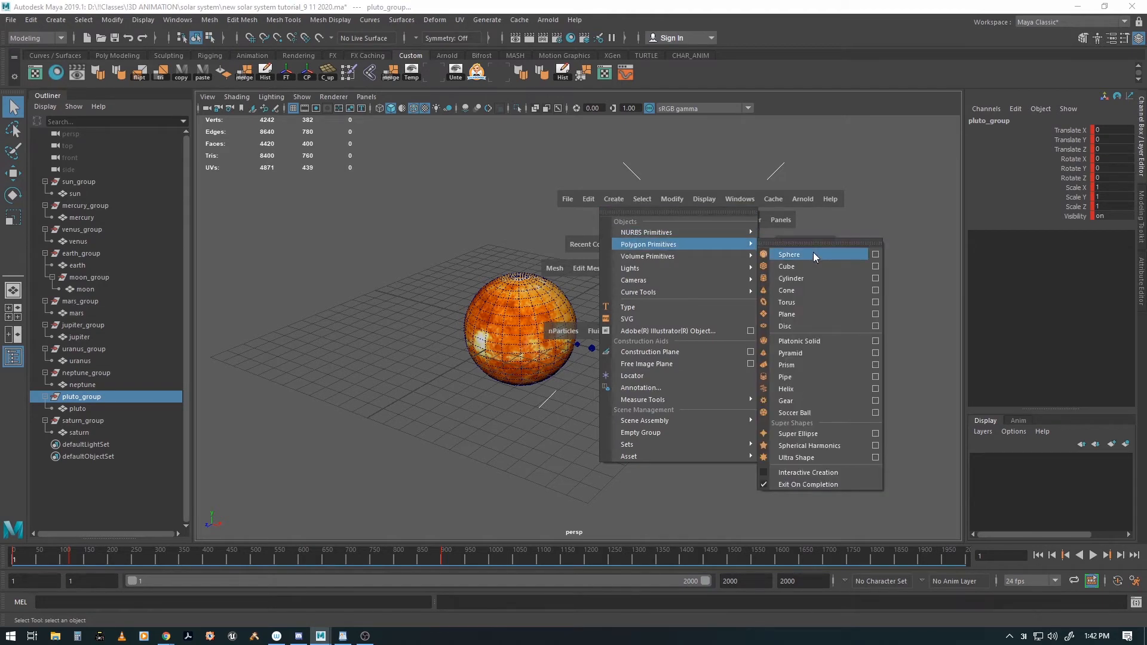
{"action": "left_click", "coordinate": [789, 253]}
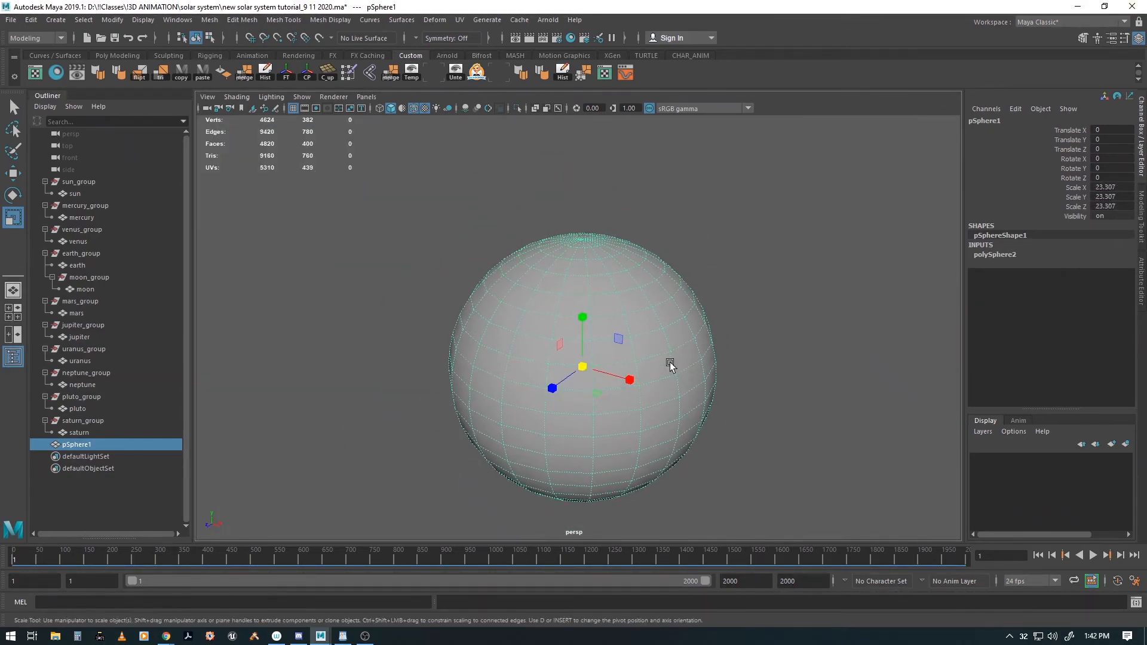
{"action": "key", "text": "4"}
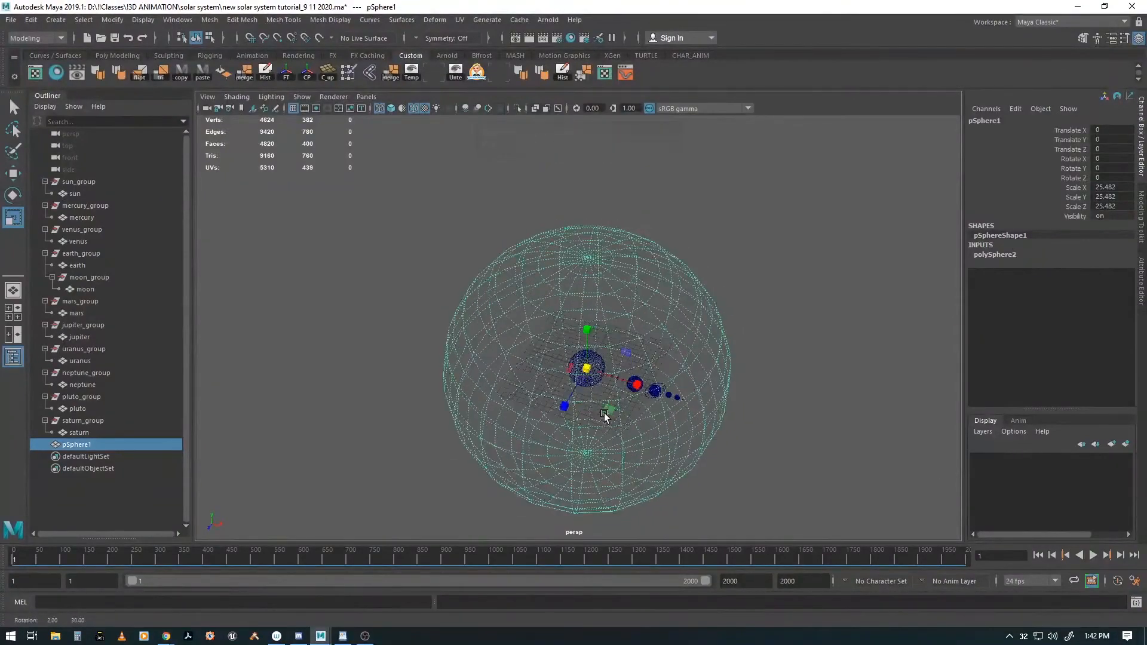
{"action": "key", "text": "5"}
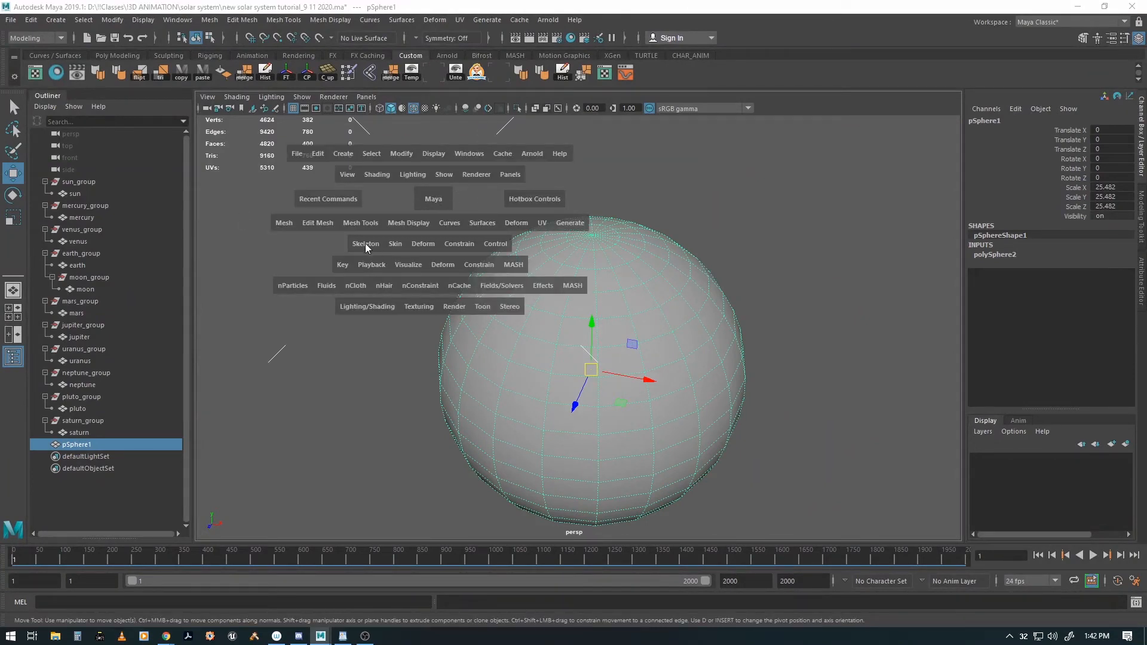
Reverse the enclosing sphere's normals via Mesh Display > Reverse so faces point inward.
{"action": "left_click", "coordinate": [482, 222]}
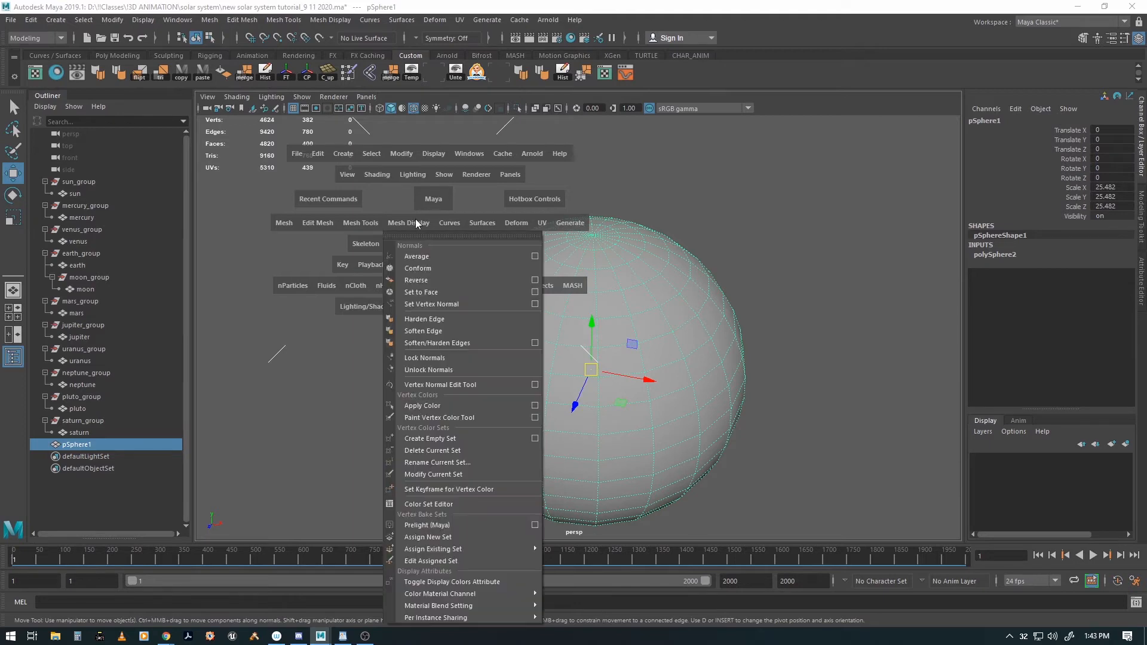
{"action": "left_click", "coordinate": [418, 268]}
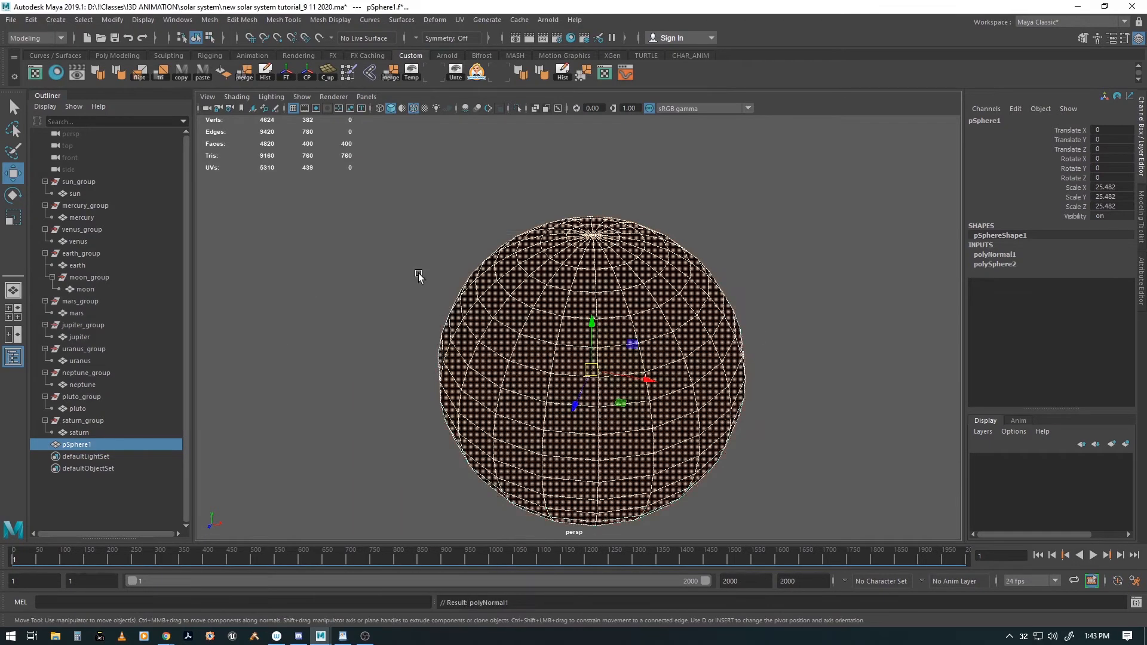
{"action": "left_click", "coordinate": [749, 405]}
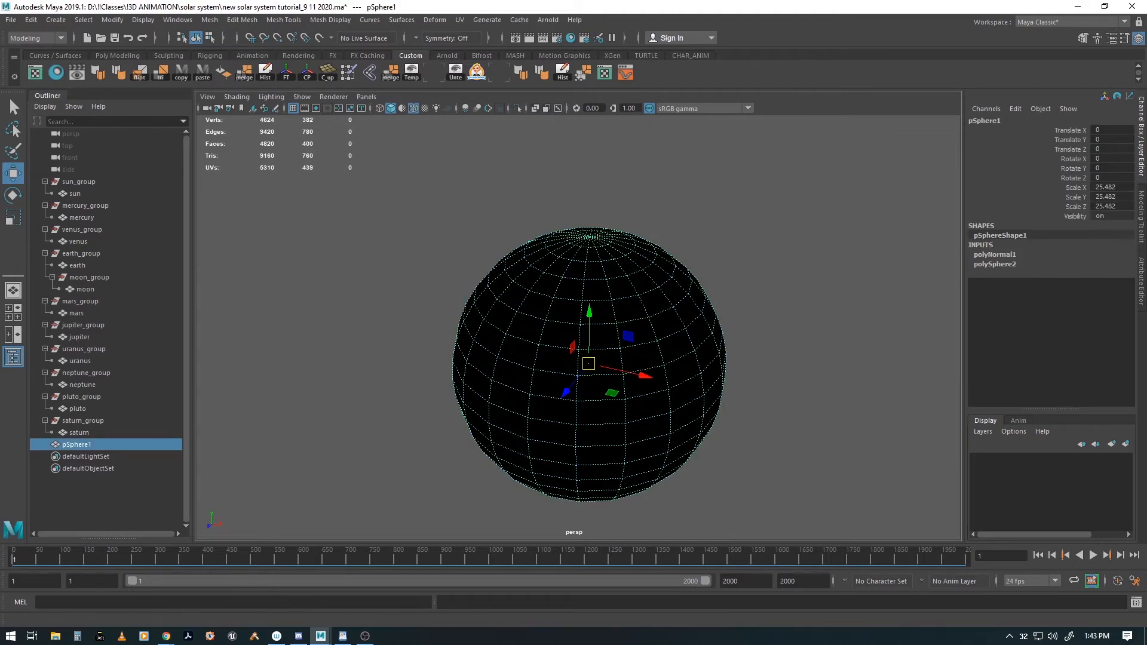
{"action": "left_click", "coordinate": [237, 96]}
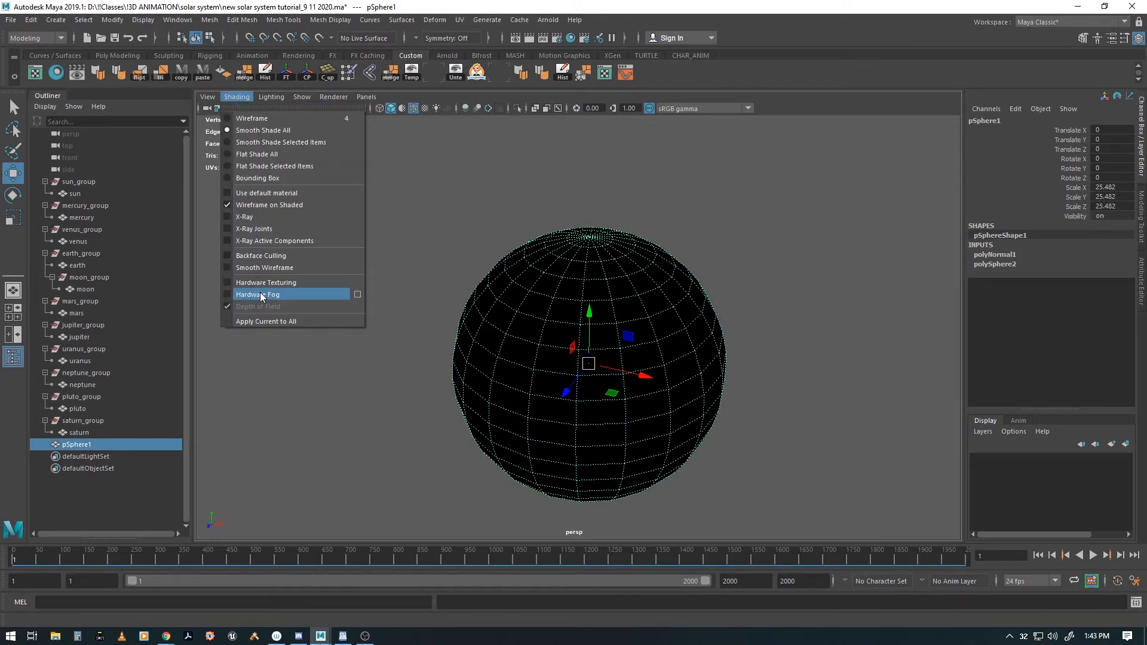
{"action": "left_click", "coordinate": [263, 129]}
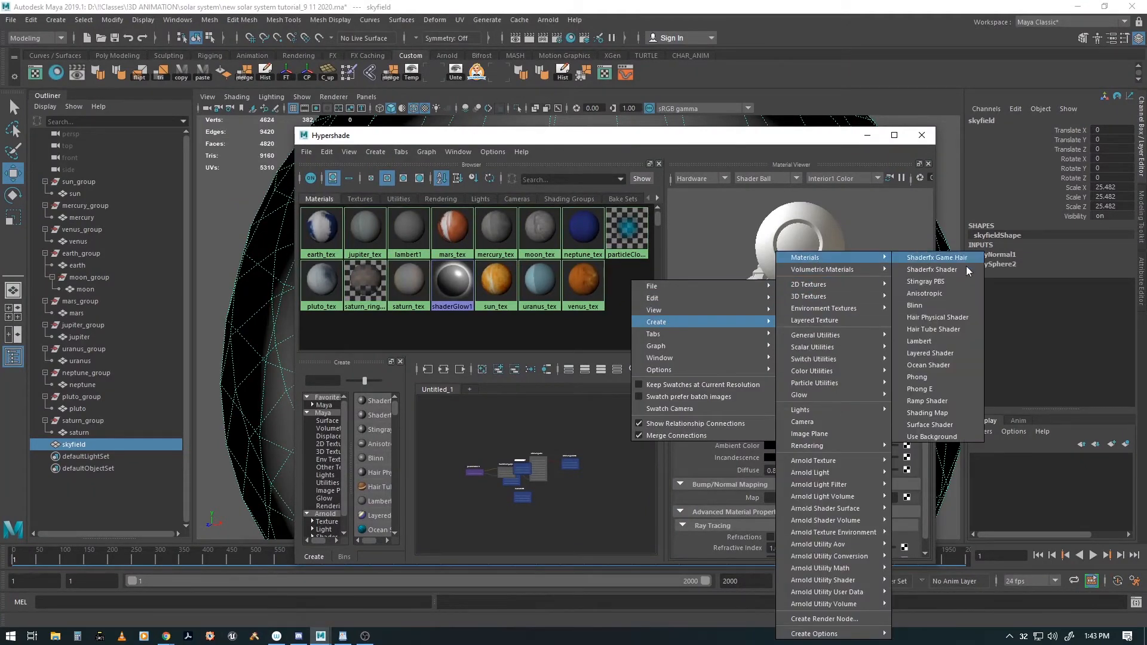
Create Lambert material skyfield1 with starmap_2020_4k.jpg as its colour file texture.
{"action": "left_click", "coordinate": [919, 340]}
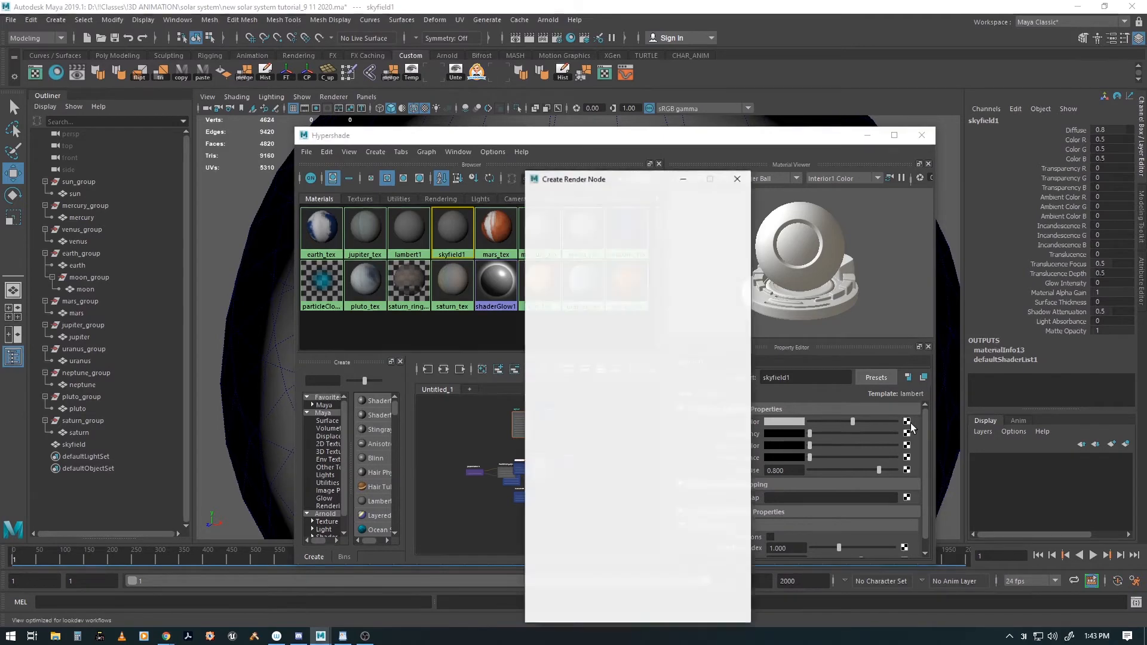
{"action": "left_click", "coordinate": [736, 178]}
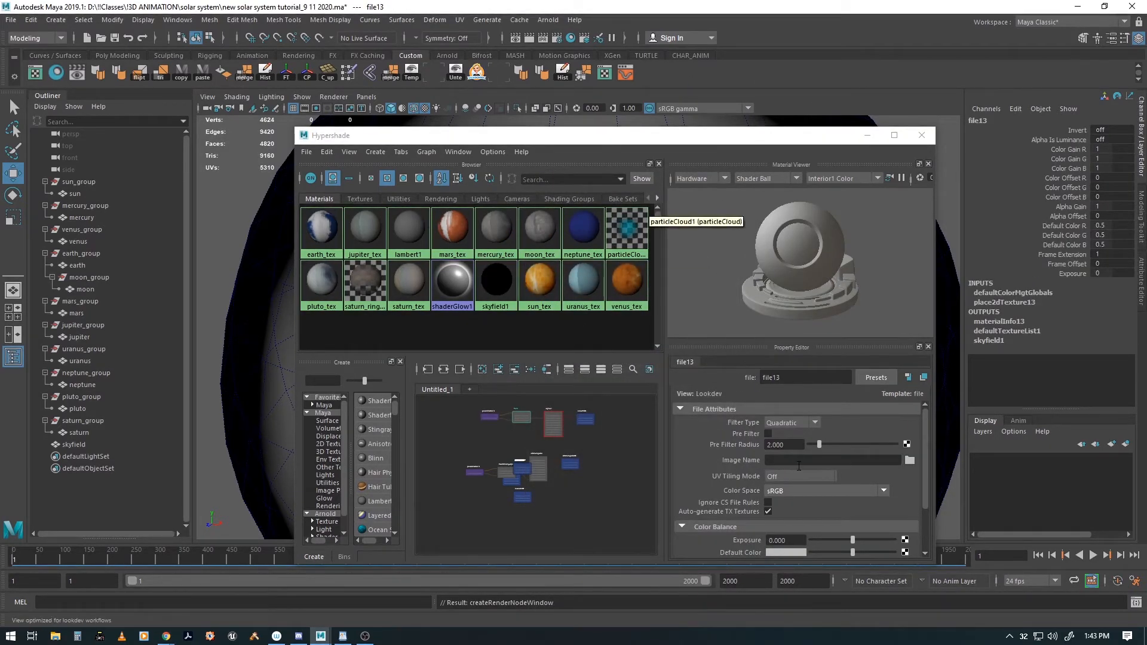
{"action": "left_click", "coordinate": [910, 459]}
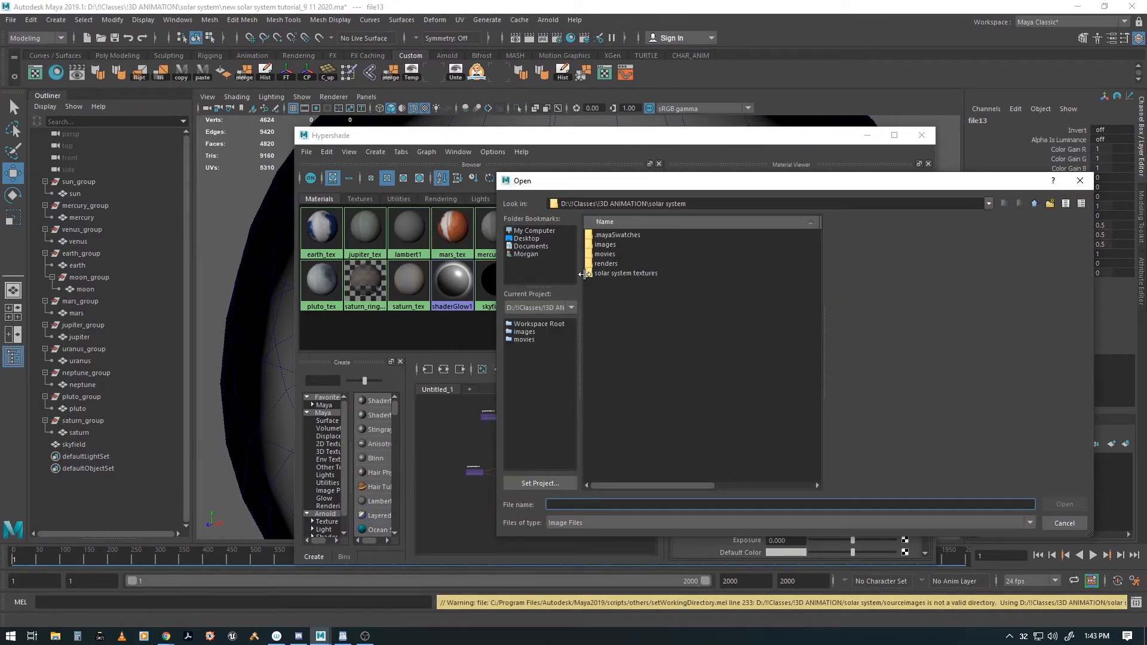
{"action": "double_click", "coordinate": [625, 273]}
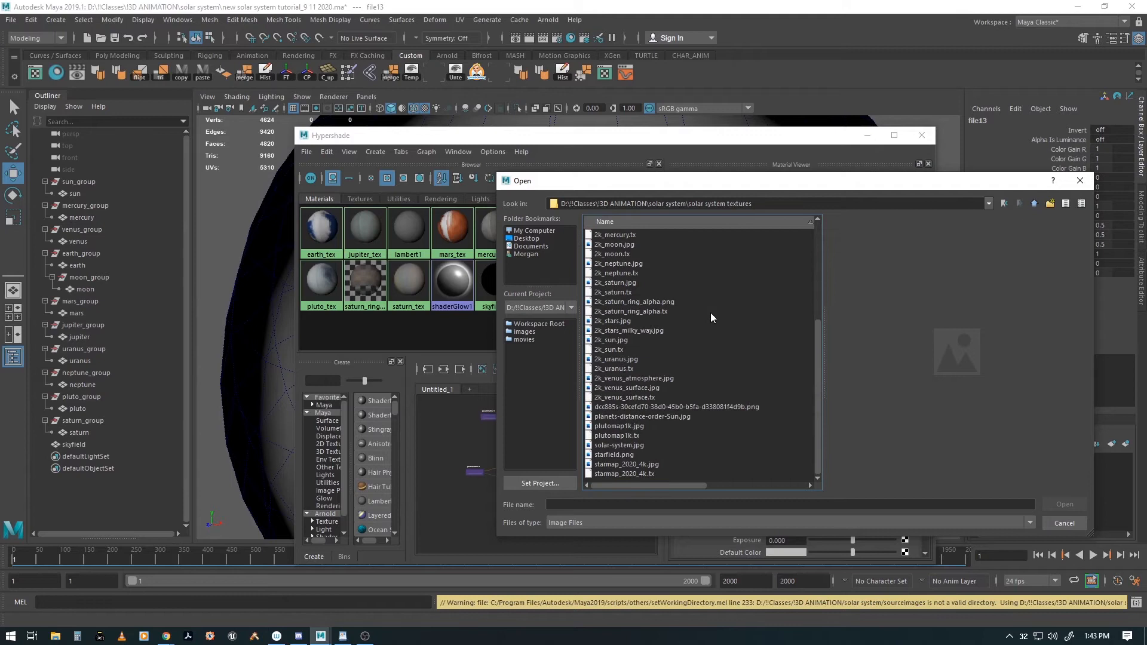
{"action": "mouse_move", "coordinate": [594, 469]}
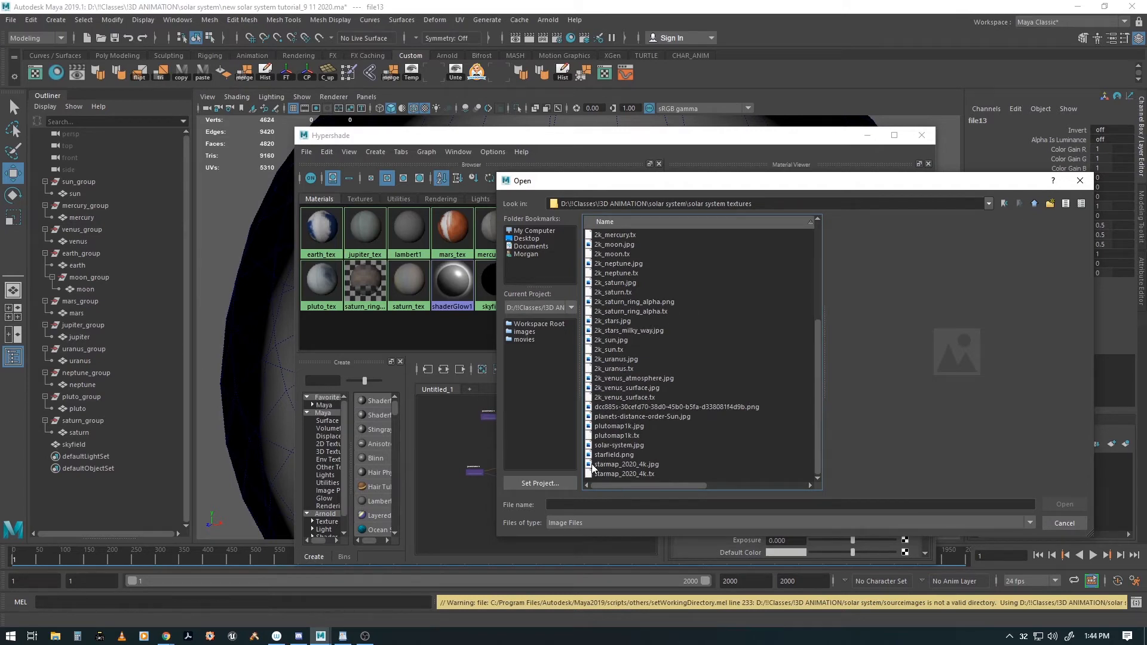
{"action": "left_click", "coordinate": [627, 464]}
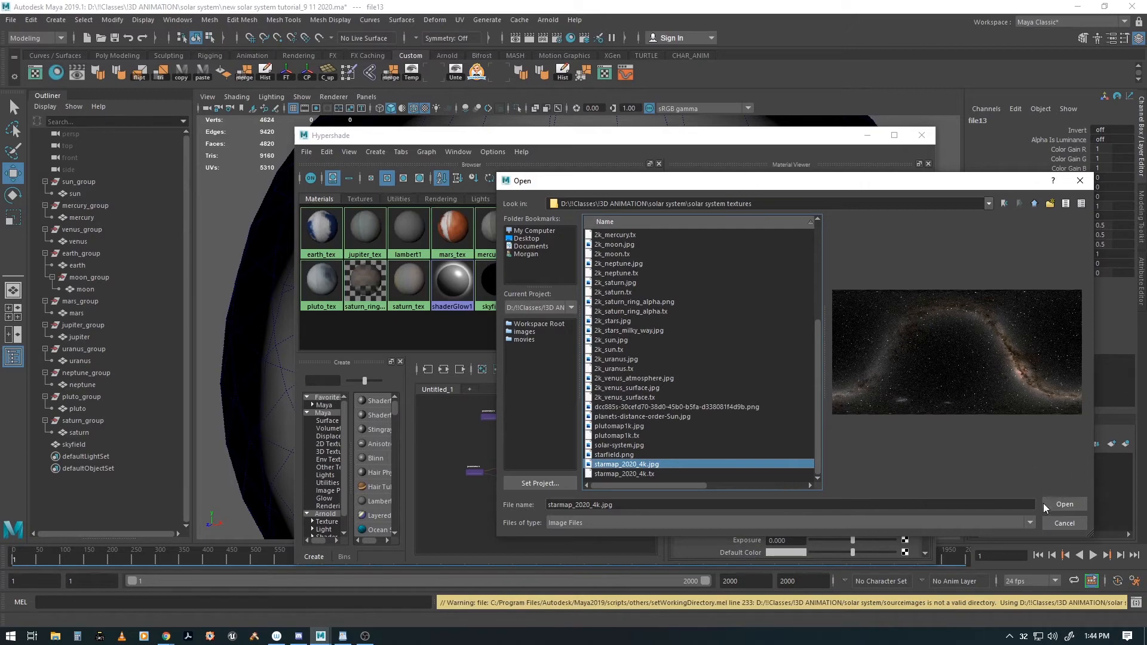
{"action": "left_click", "coordinate": [1064, 504]}
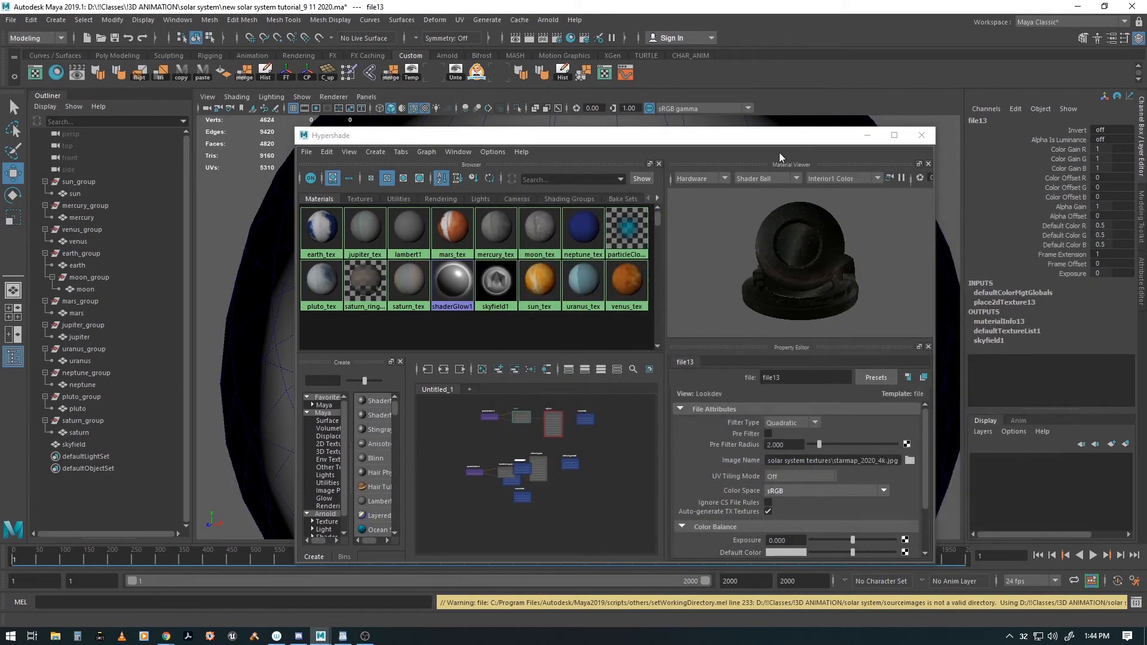
{"action": "mouse_move", "coordinate": [700, 141]}
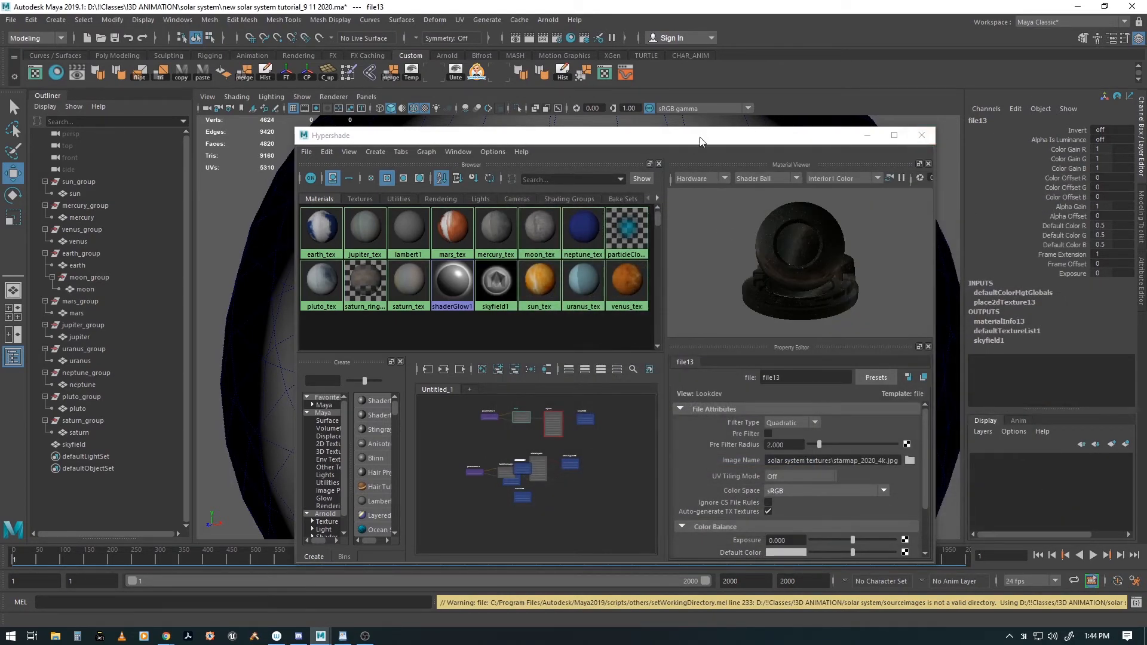
{"action": "left_click", "coordinate": [74, 445]}
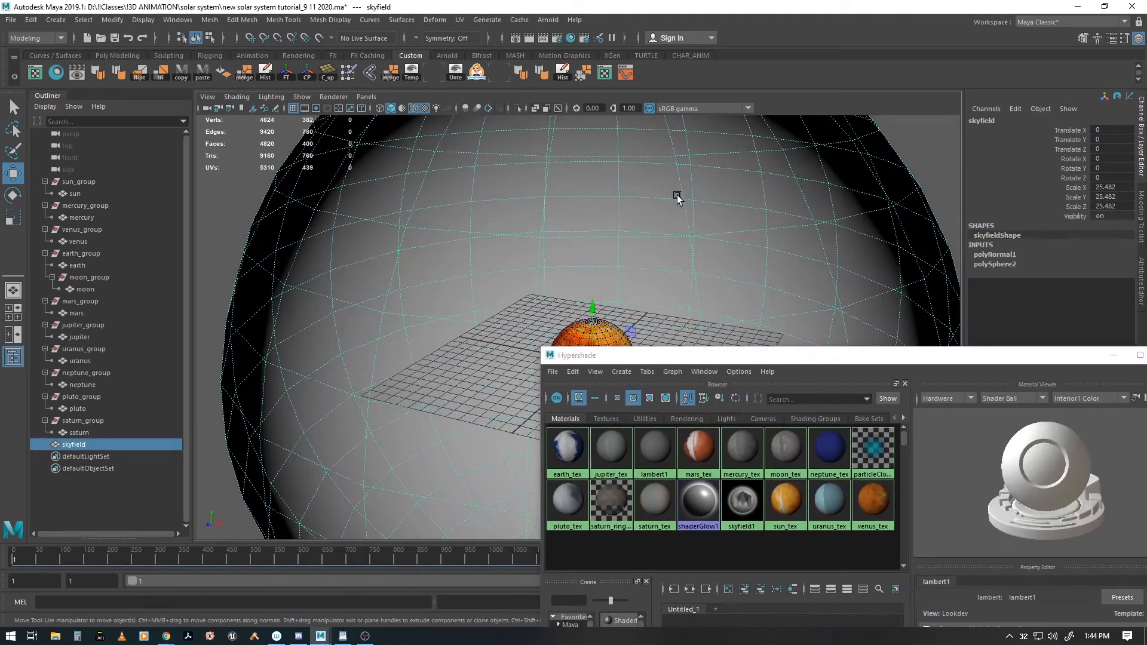
Assign skyfield1 to the sphere and hide the grid and wireframe lines in the viewport.
{"action": "right_click", "coordinate": [741, 503]}
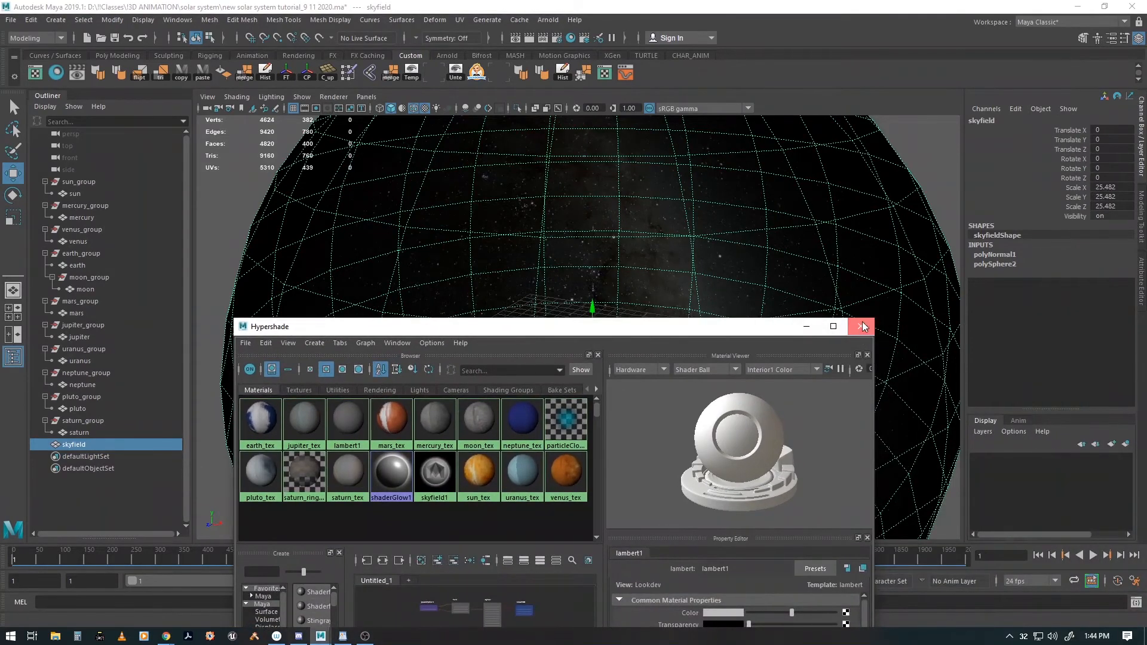
{"action": "left_click", "coordinate": [861, 326]}
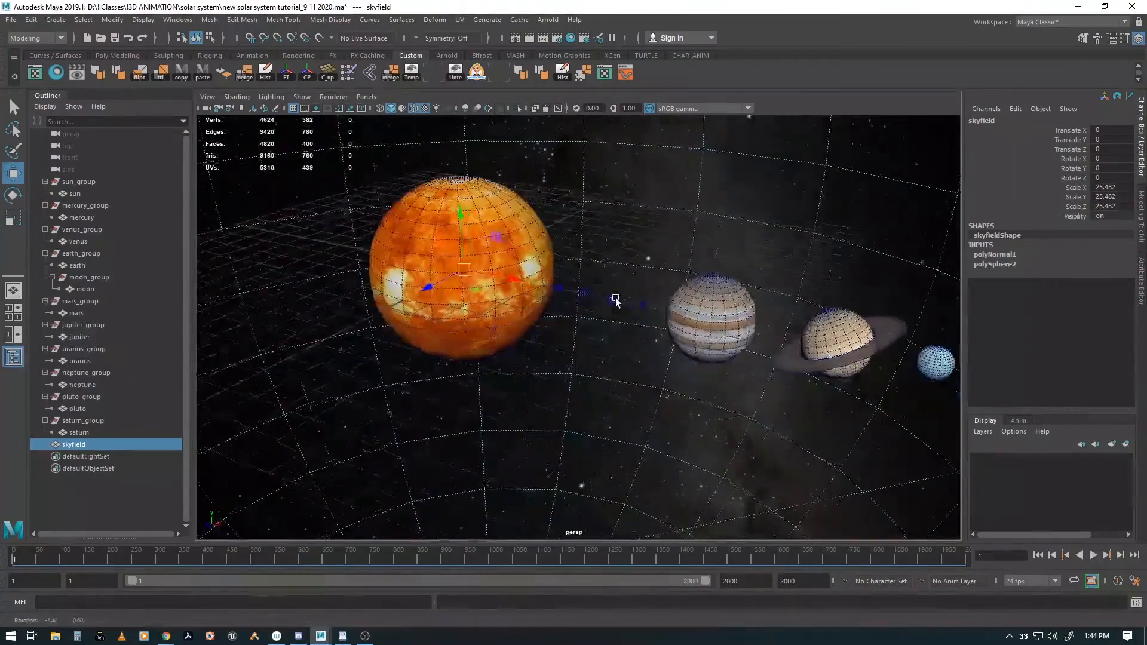
{"action": "left_click", "coordinate": [402, 109]}
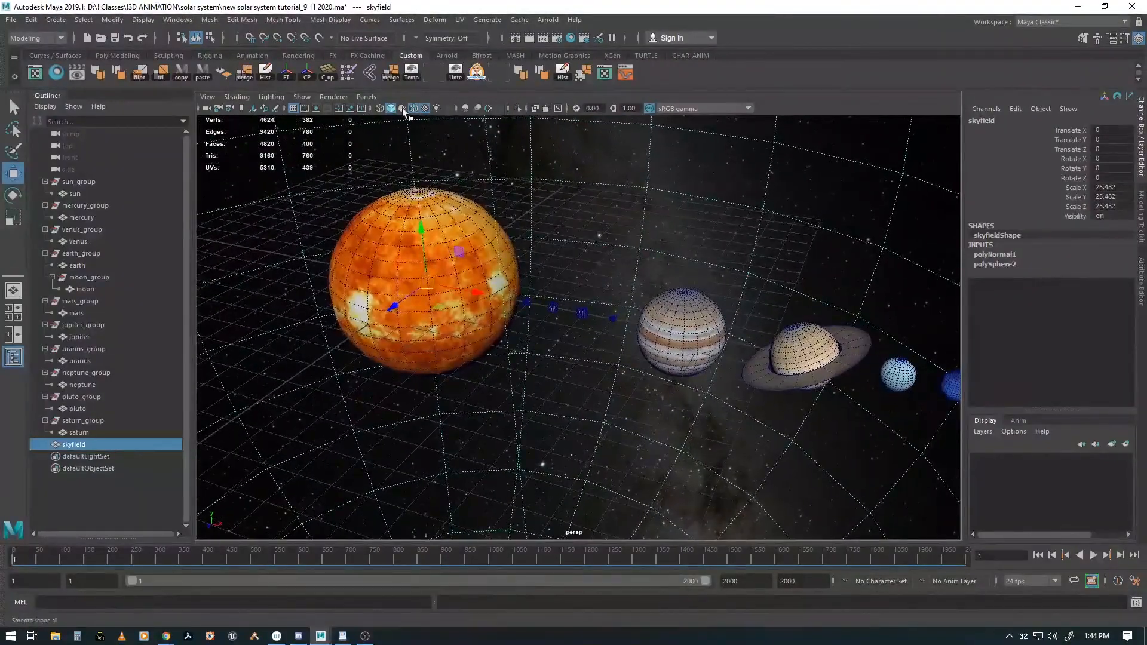
{"action": "left_click", "coordinate": [301, 95]}
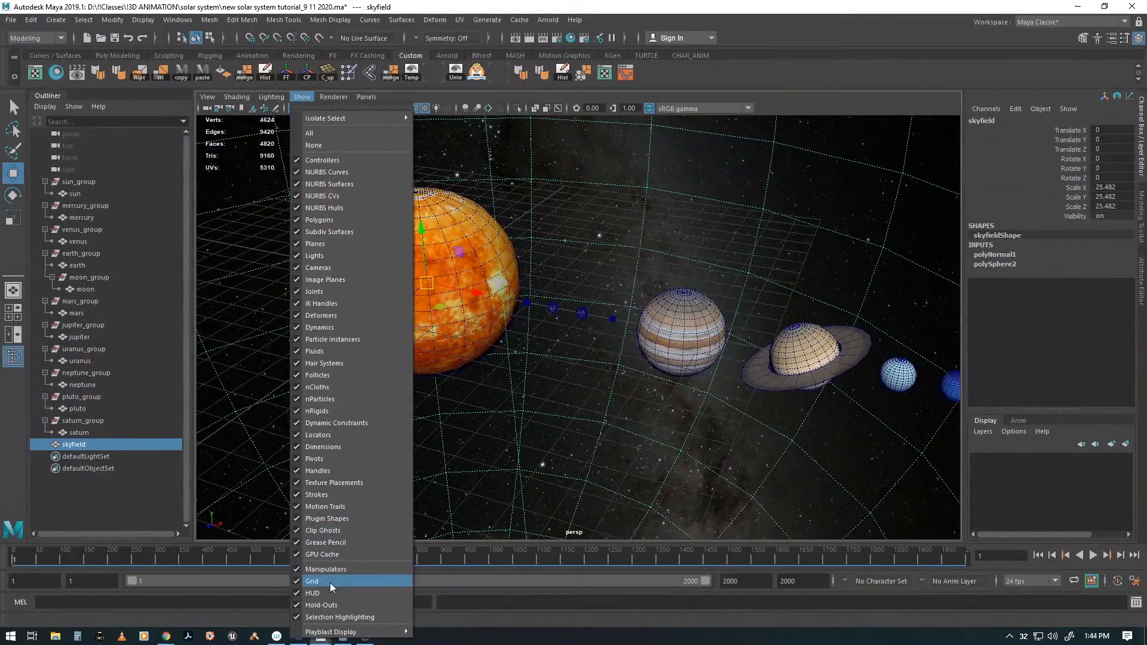
{"action": "left_click", "coordinate": [312, 581]}
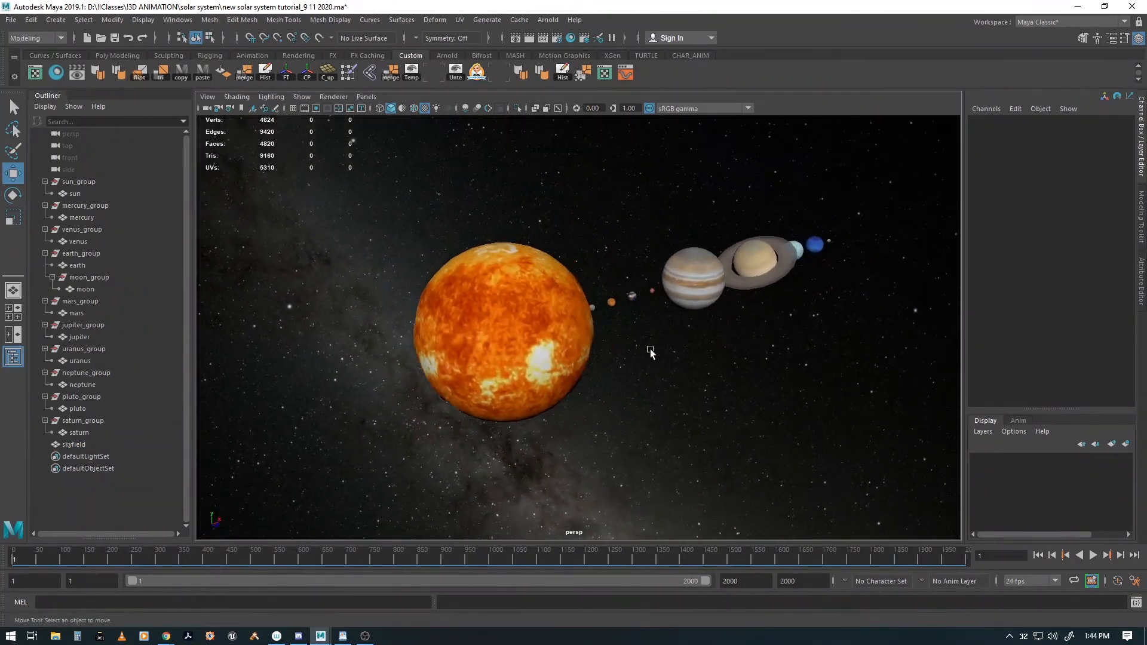
Play the planet animation, stop it around frame 255, and save the scene.
{"action": "left_click", "coordinate": [1096, 556]}
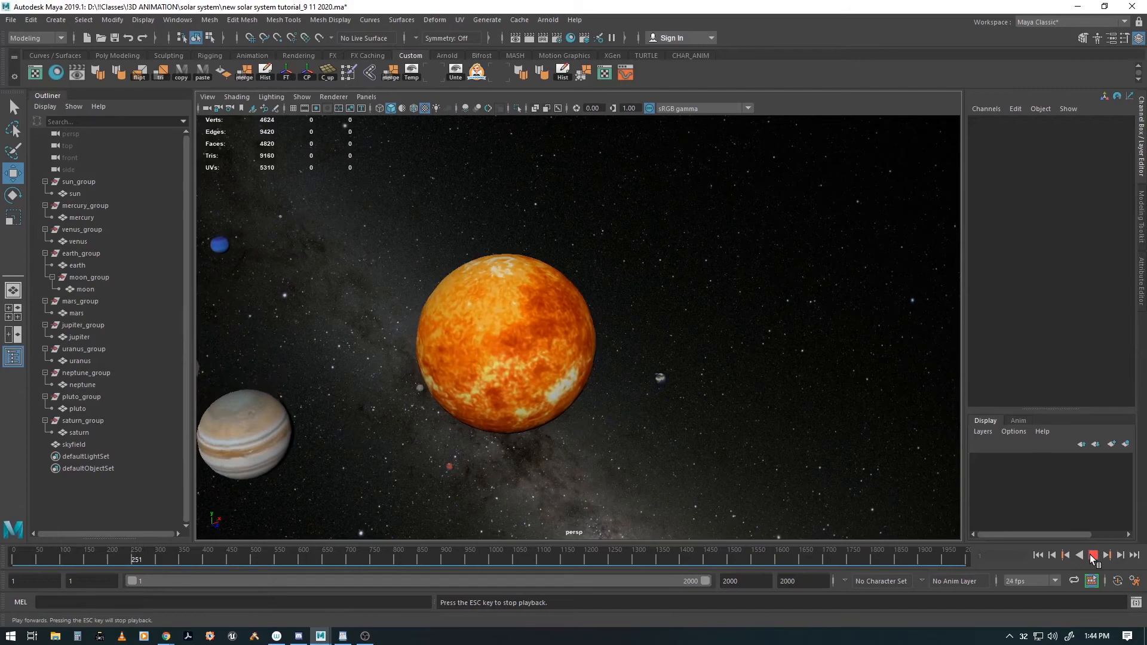
{"action": "left_click", "coordinate": [1094, 555]}
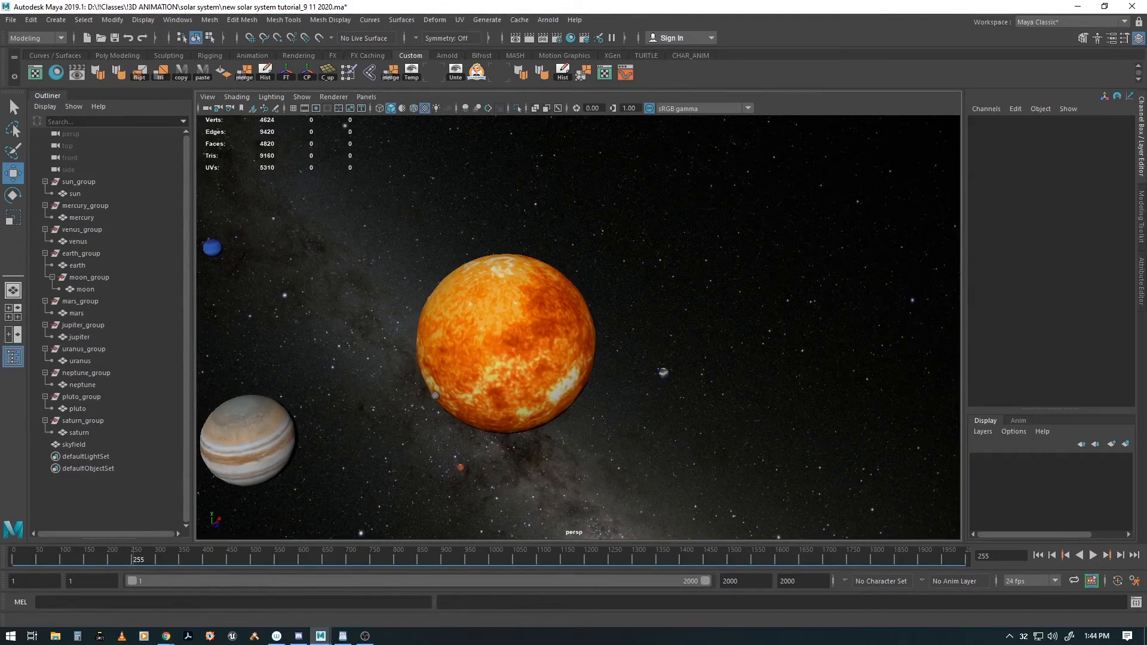
{"action": "key", "text": "ctrl+s"}
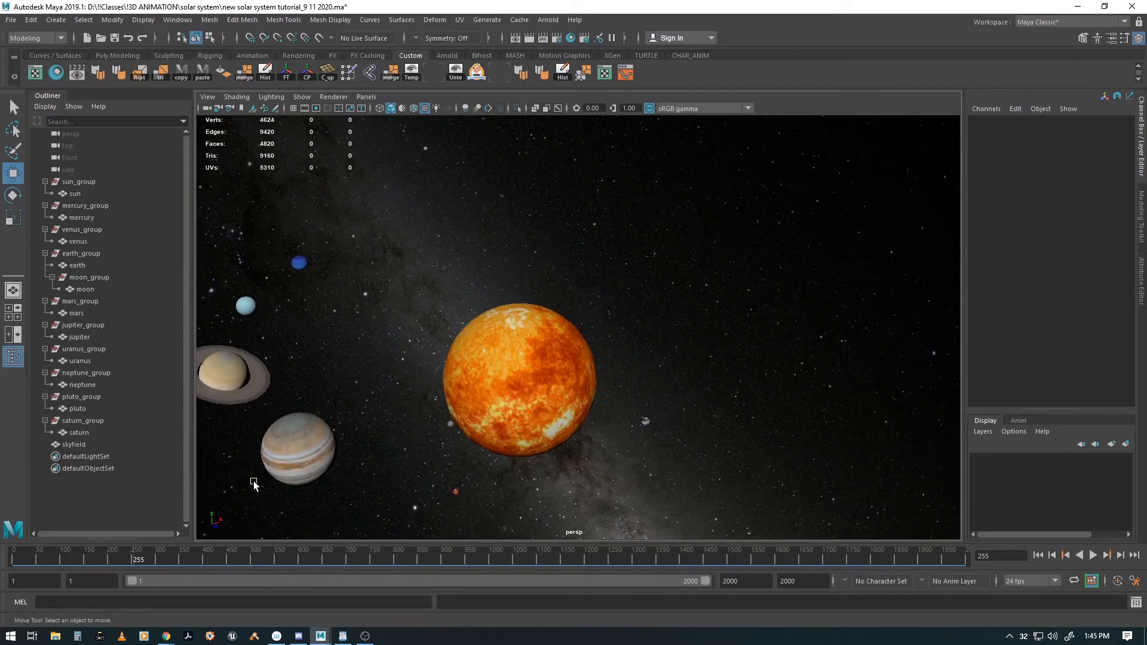
{"action": "mouse_move", "coordinate": [586, 369]}
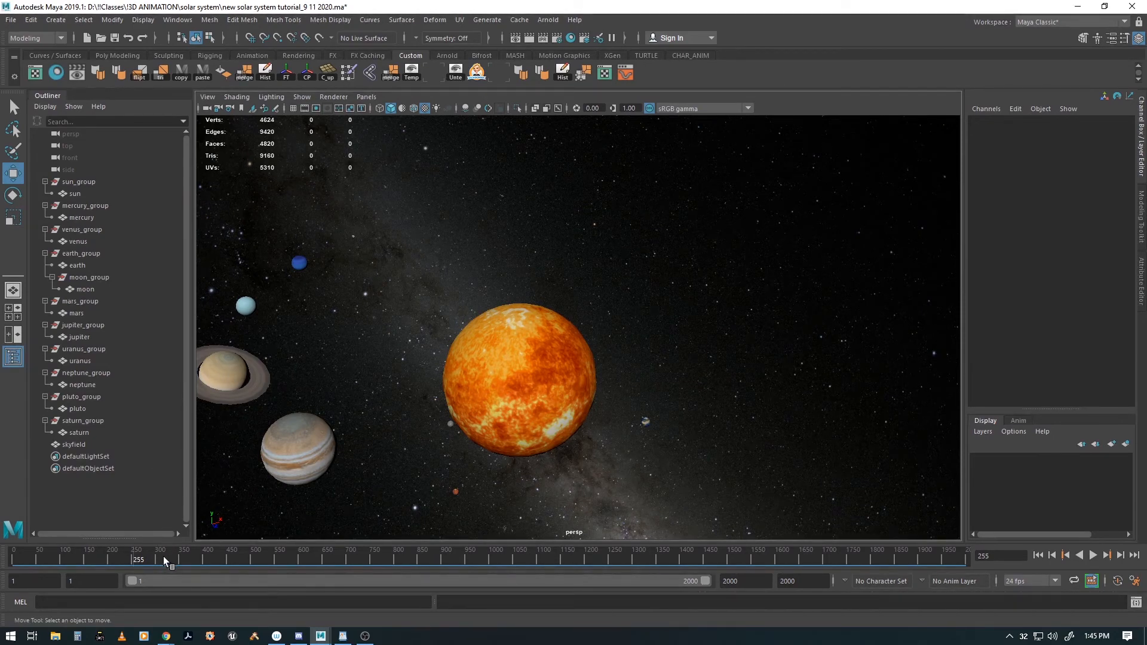
{"action": "mouse_move", "coordinate": [116, 569]}
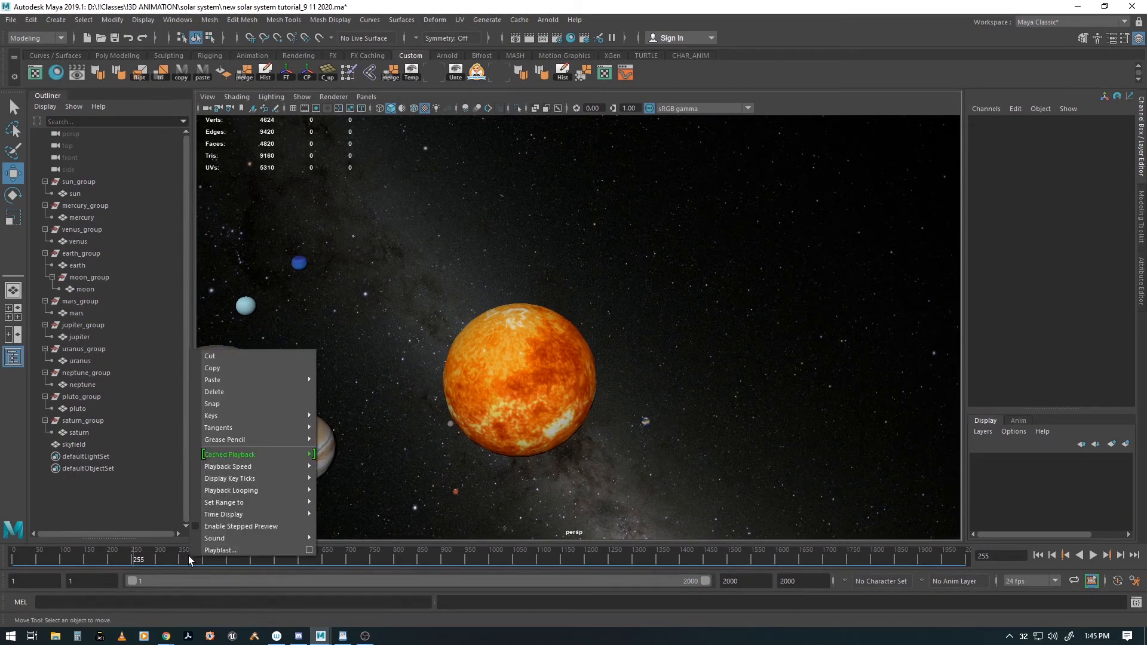
{"action": "mouse_move", "coordinate": [220, 550]}
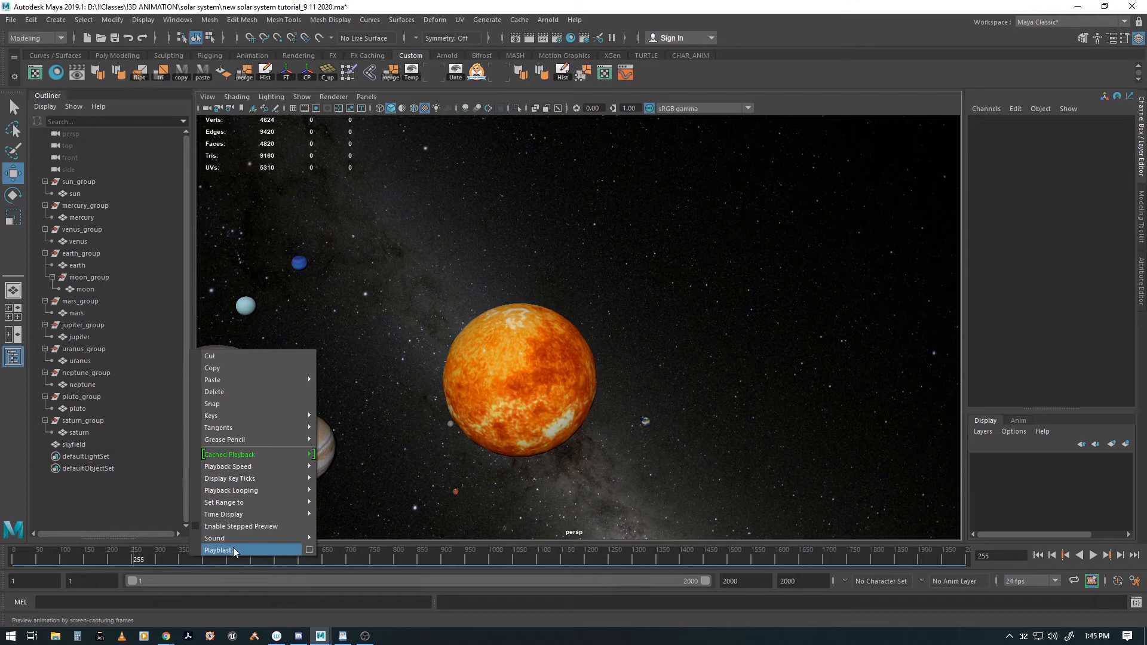
{"action": "mouse_move", "coordinate": [308, 550]}
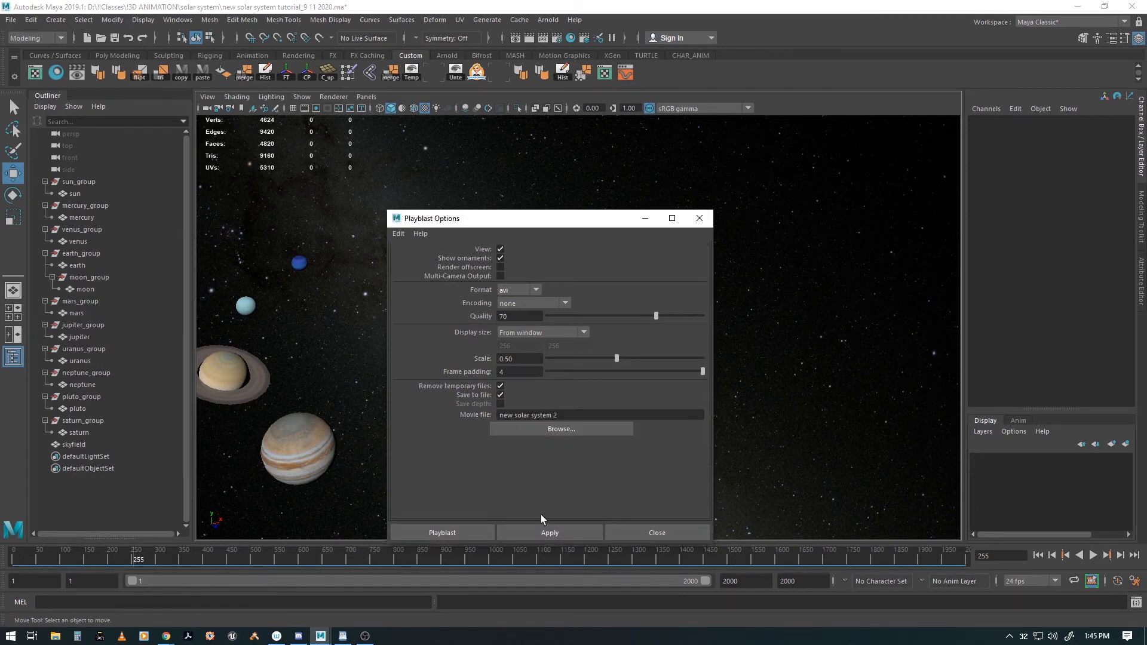
{"action": "mouse_move", "coordinate": [700, 218]}
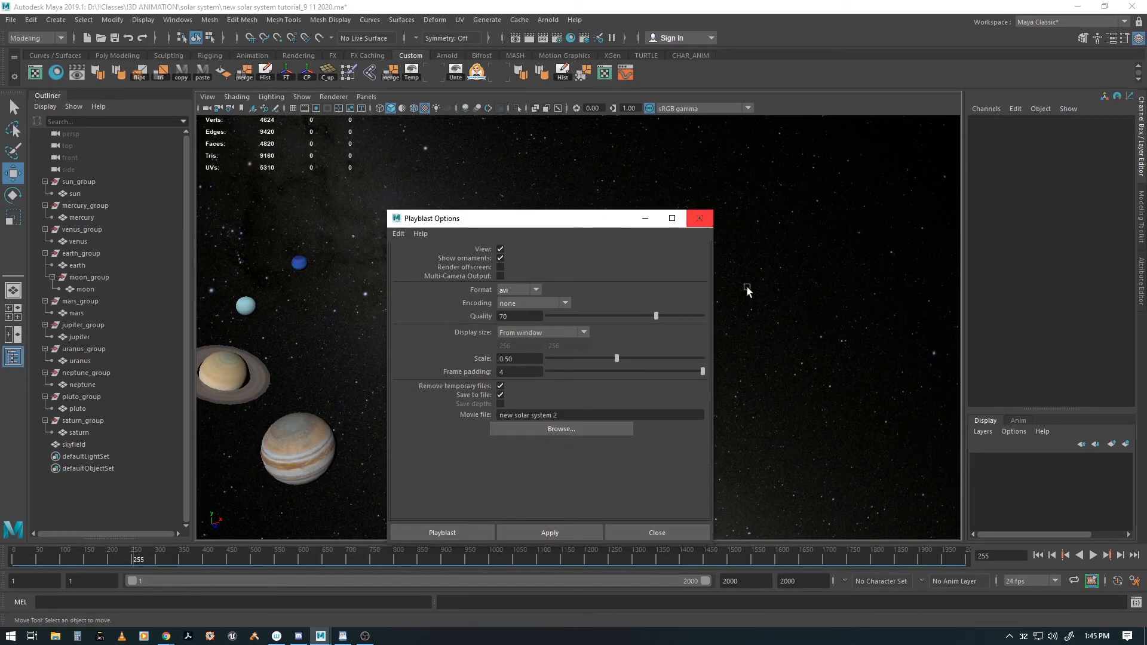
{"action": "mouse_move", "coordinate": [633, 366]}
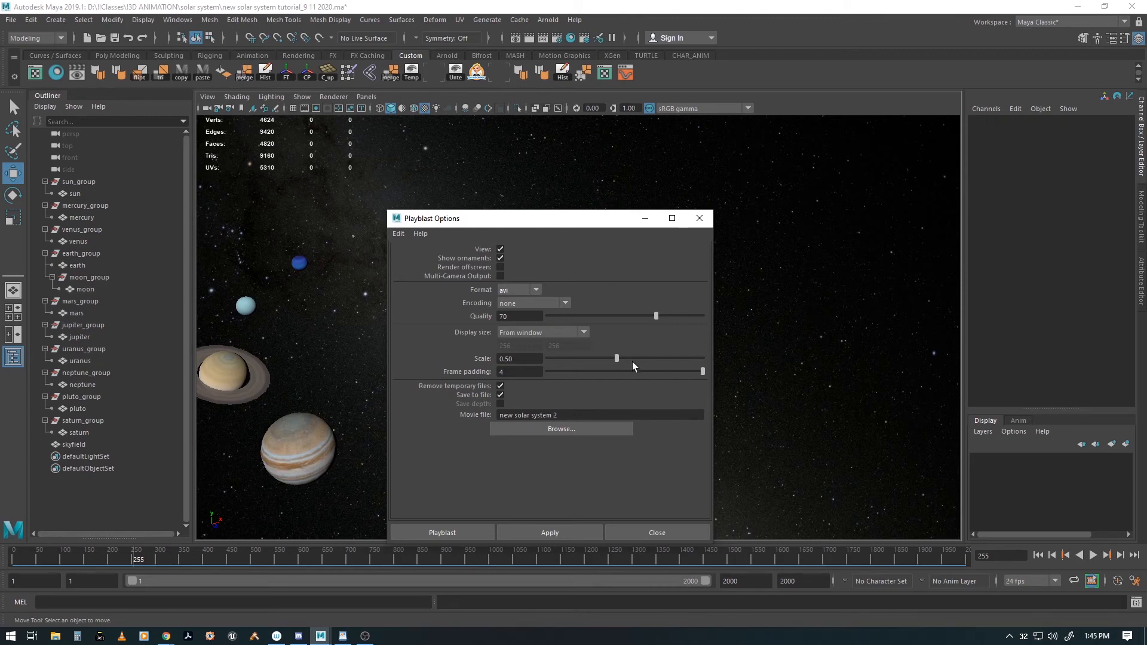
{"action": "mouse_move", "coordinate": [556, 374]}
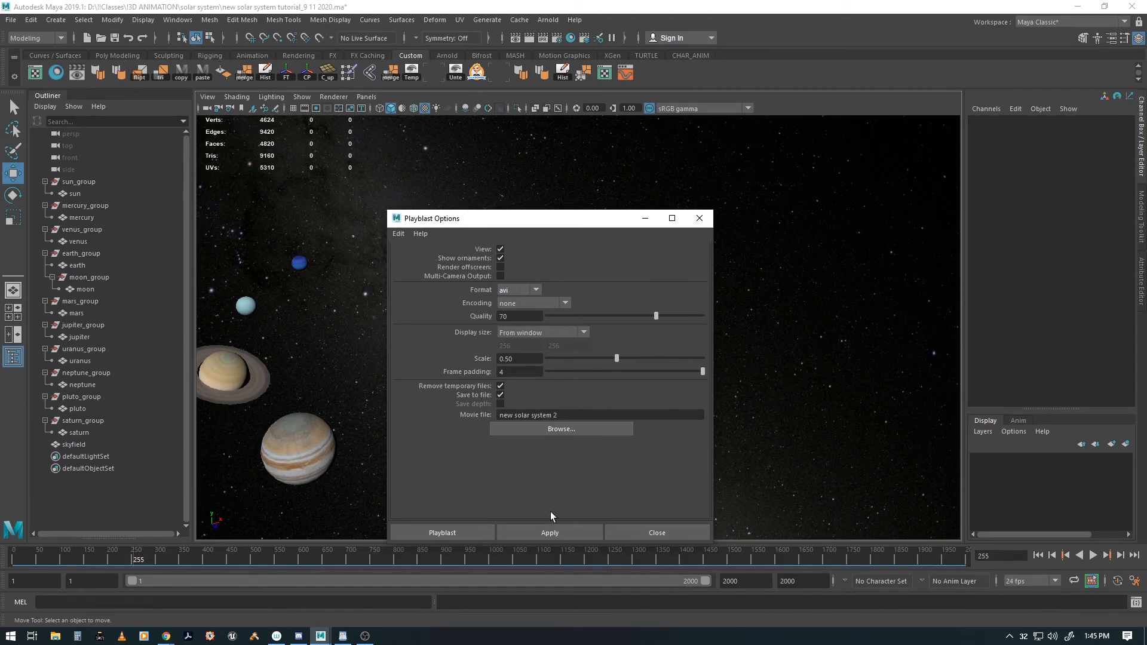
{"action": "mouse_move", "coordinate": [408, 242]}
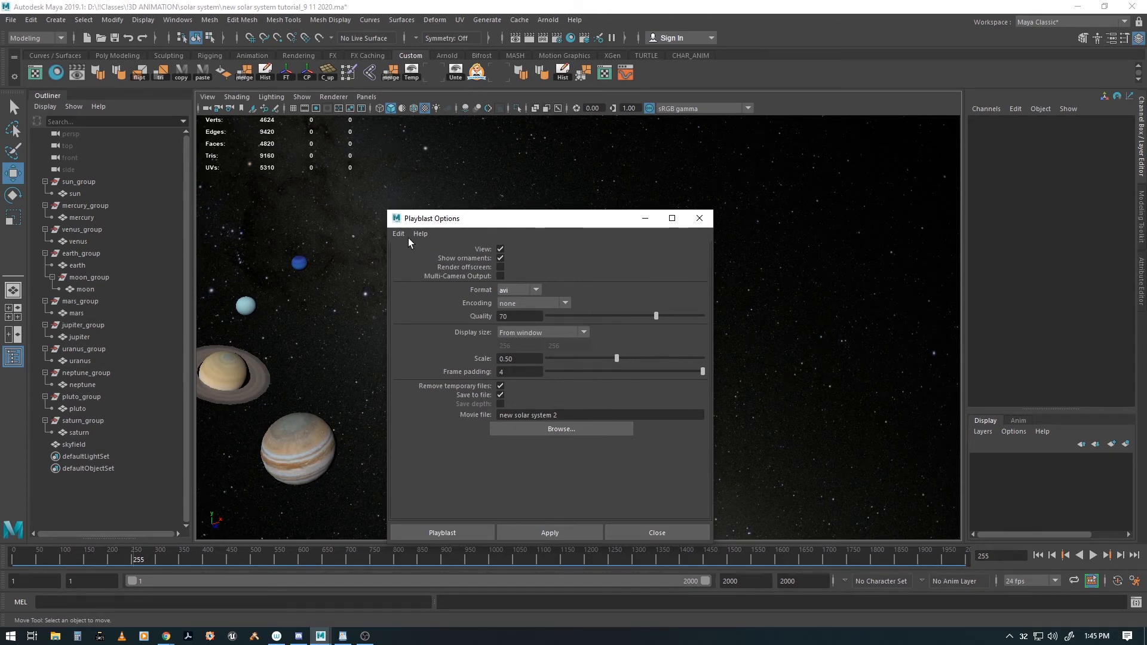
{"action": "mouse_move", "coordinate": [563, 438]}
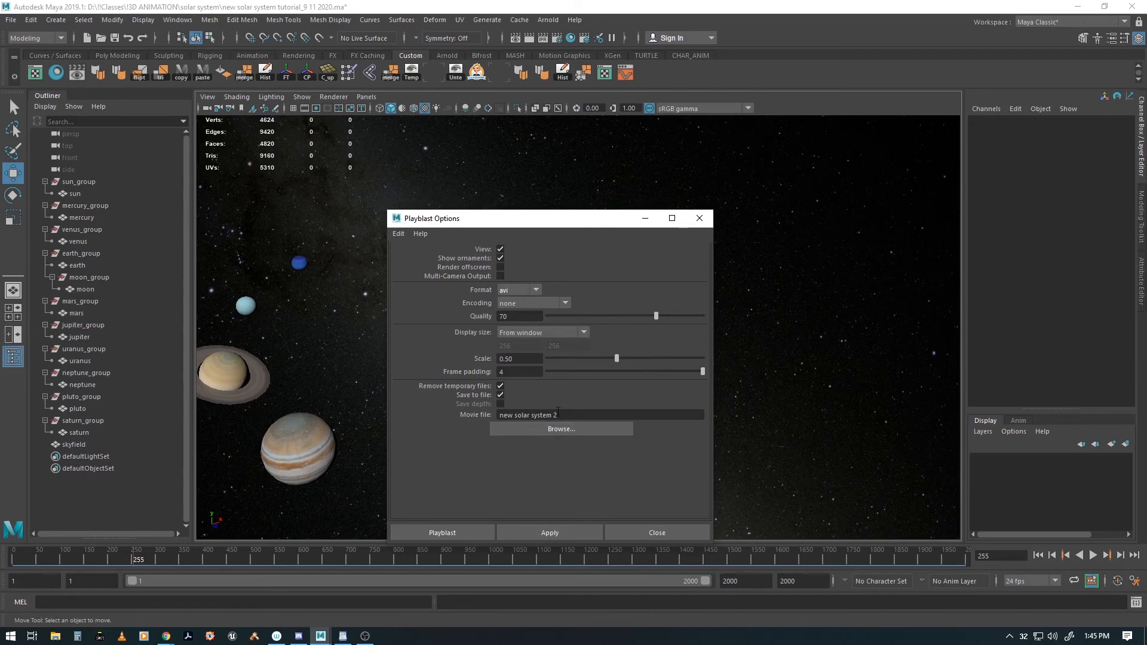
Browse for the folder where the playblast AVI movie will be saved.
{"action": "left_click", "coordinate": [561, 428]}
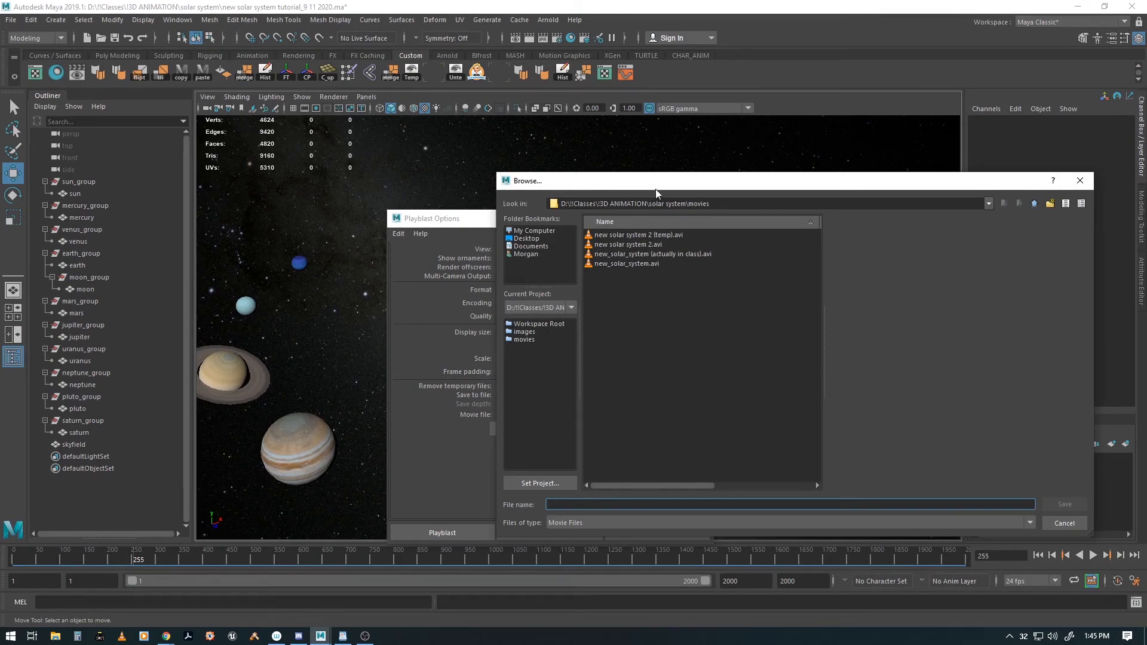
{"action": "mouse_move", "coordinate": [707, 187]}
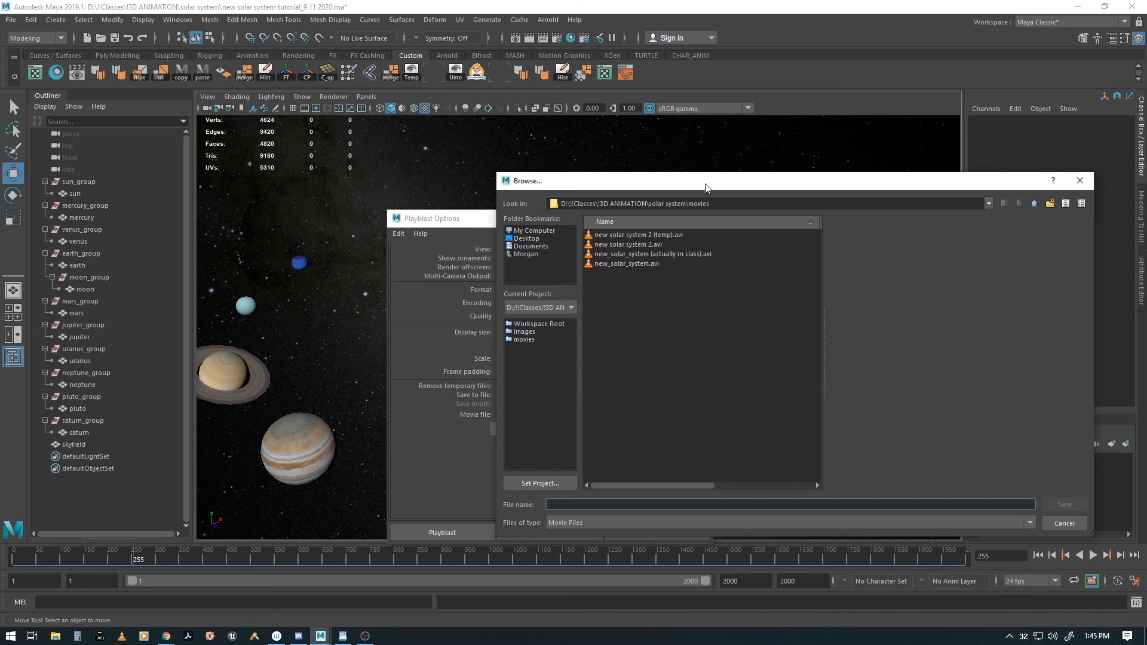
{"action": "mouse_move", "coordinate": [482, 484]}
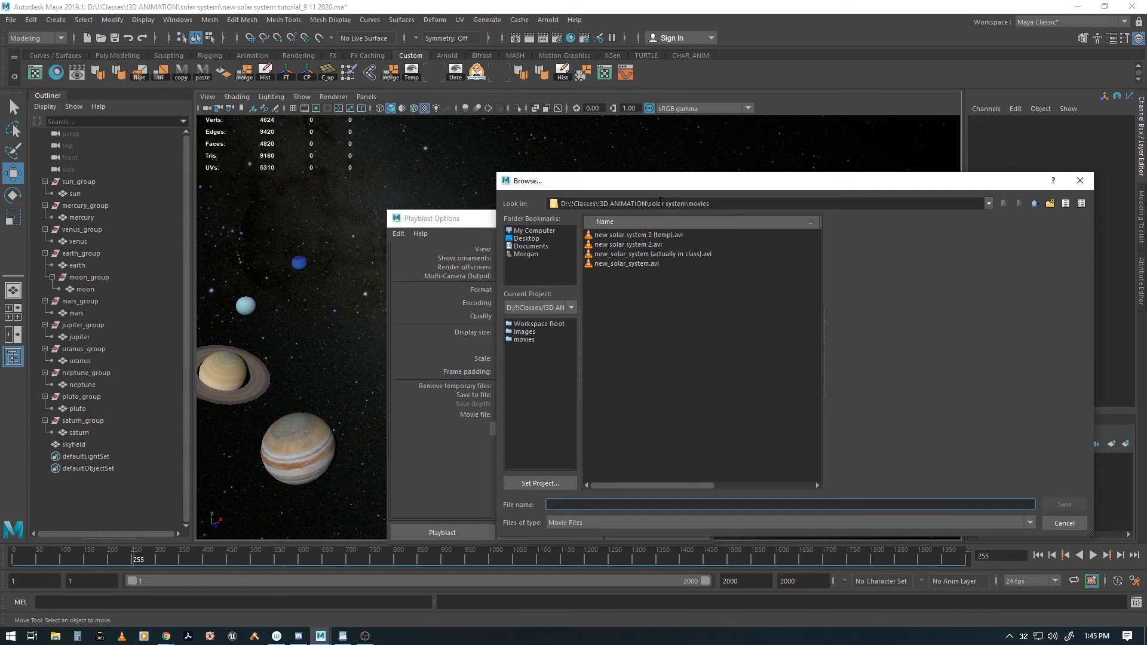
{"action": "mouse_move", "coordinate": [964, 494]}
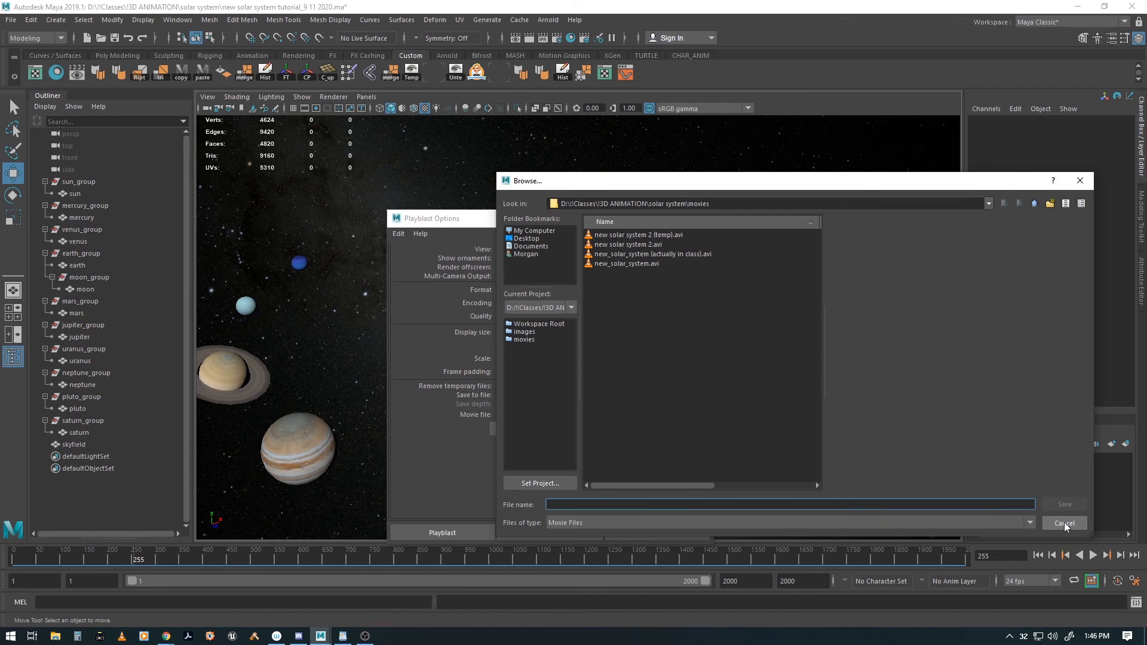
{"action": "mouse_move", "coordinate": [1114, 540]}
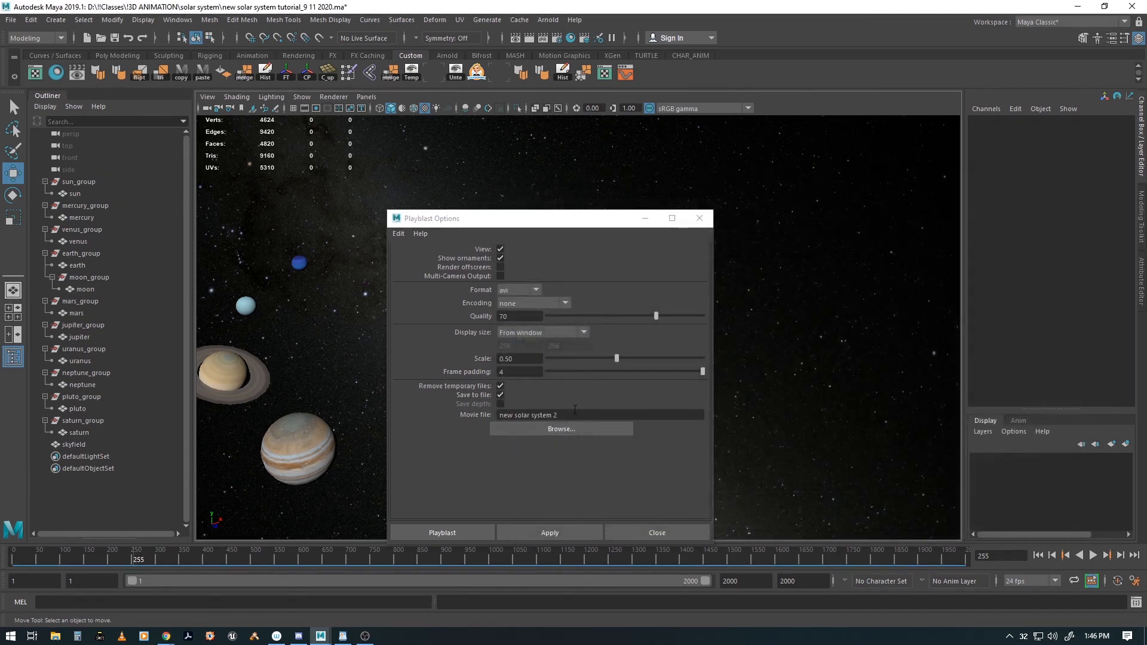
Name the movie 'new solar system playblast' and record the playblast to AVI, opening in VLC.
{"action": "left_click", "coordinate": [599, 414]}
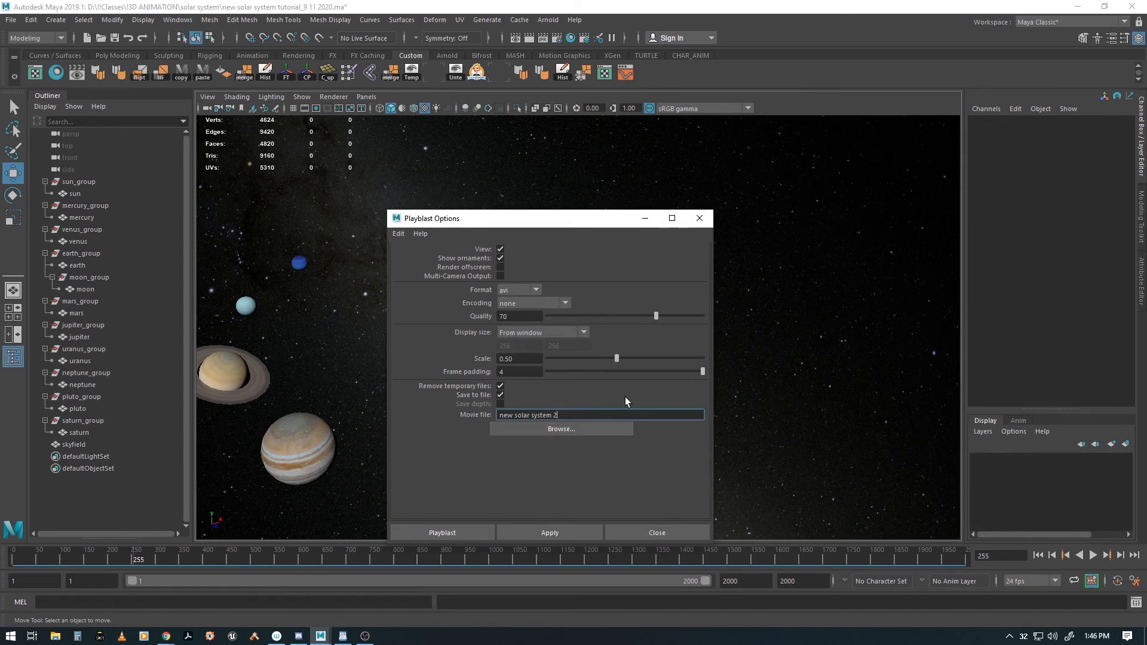
{"action": "key", "text": "BackSpace"}
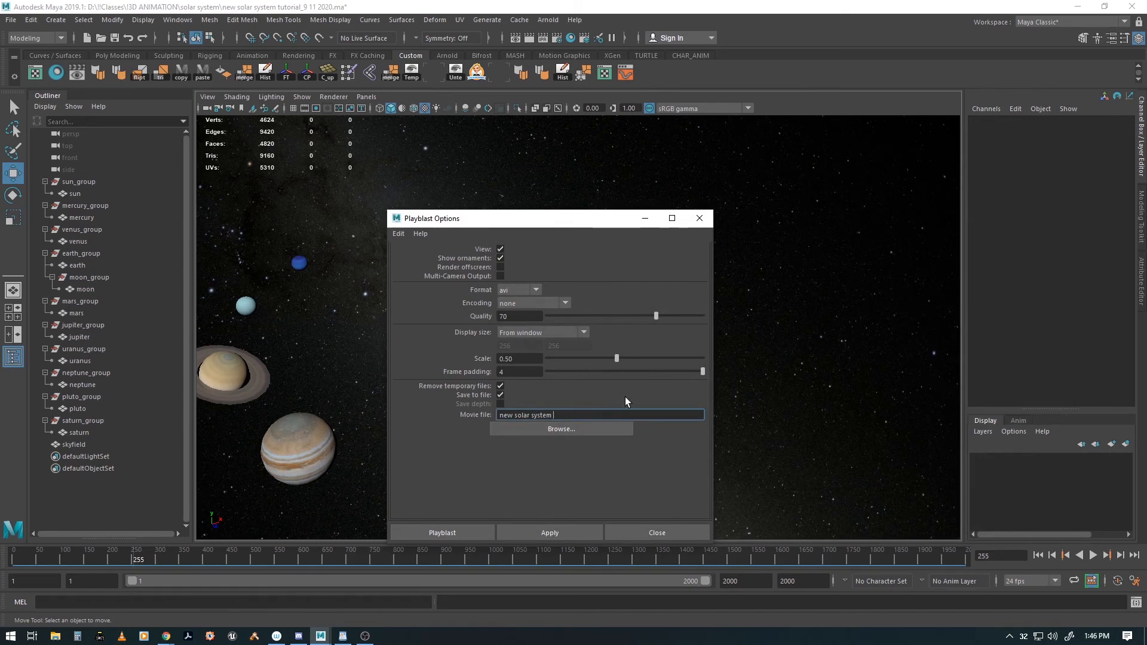
{"action": "type", "text": "playblast"}
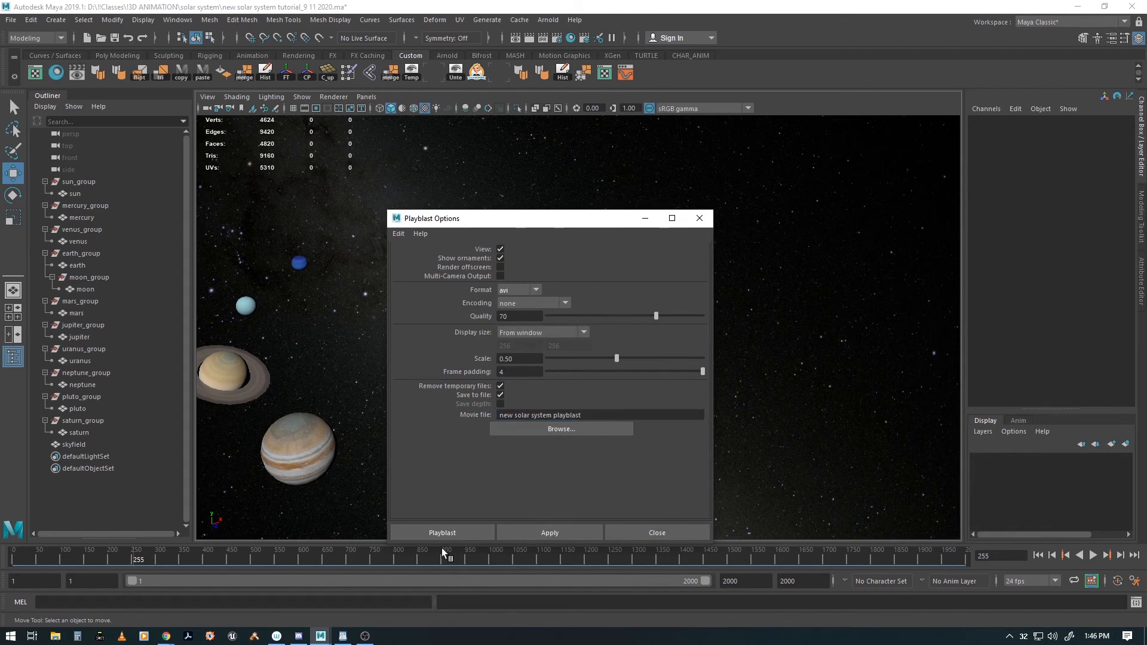
{"action": "left_click", "coordinate": [442, 533]}
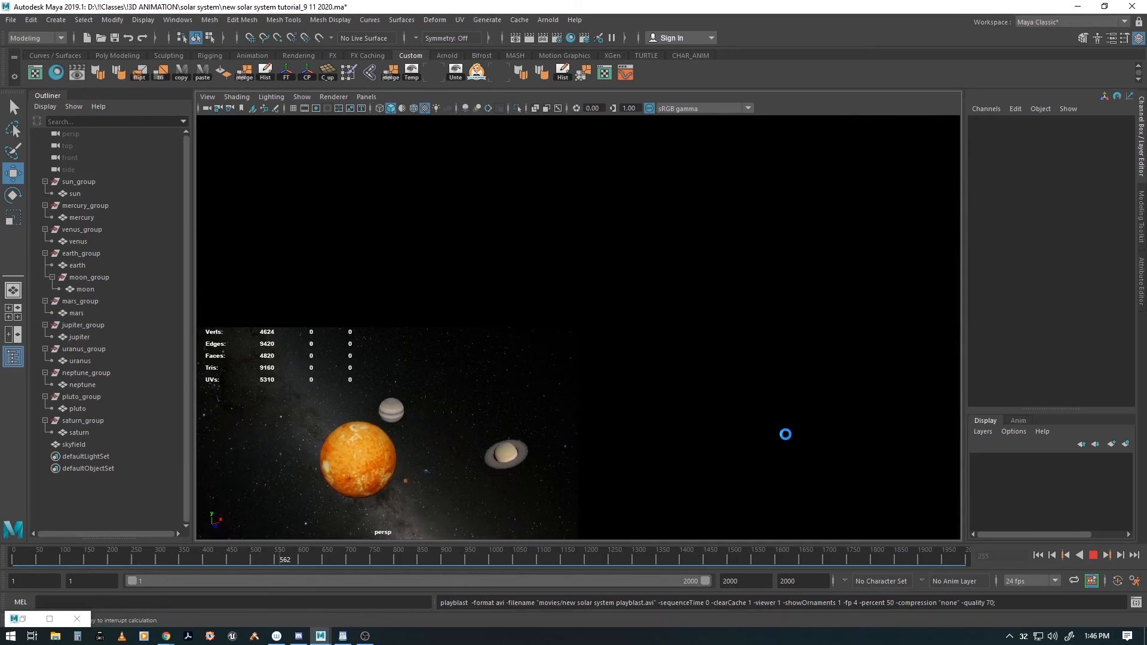
{"action": "left_click", "coordinate": [358, 554]}
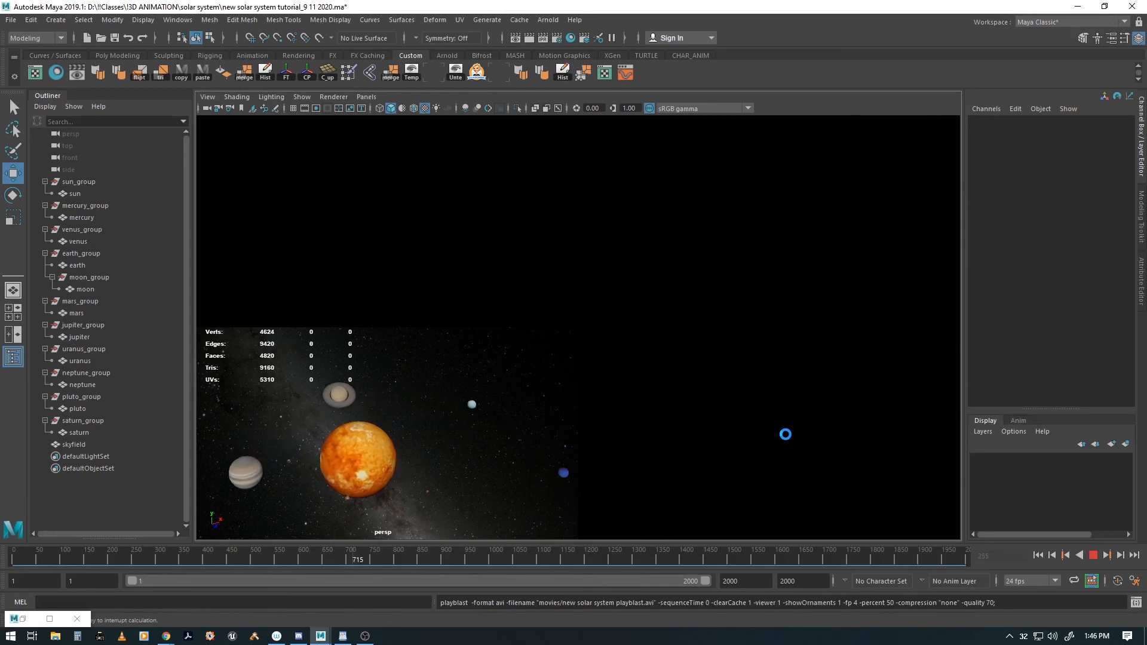
{"action": "left_click", "coordinate": [435, 560]}
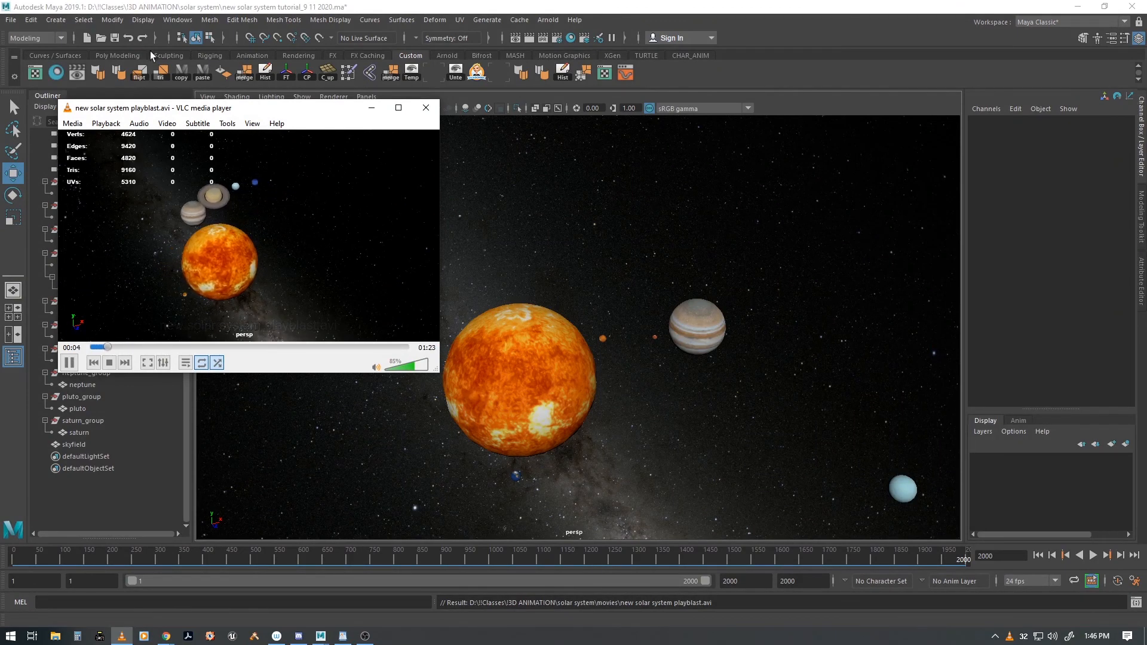
Move the VLC window over the scene, watch the playblast, then close the player.
{"action": "left_click_drag", "start_coordinate": [151, 108], "coordinate": [376, 256]}
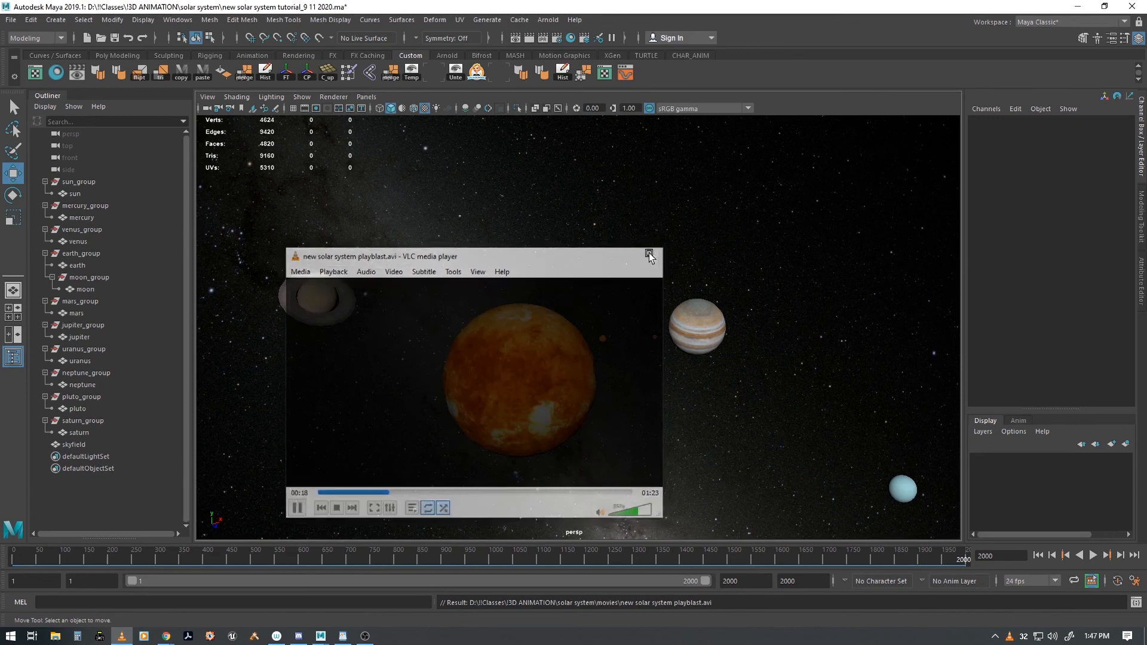
{"action": "left_click", "coordinate": [648, 253]}
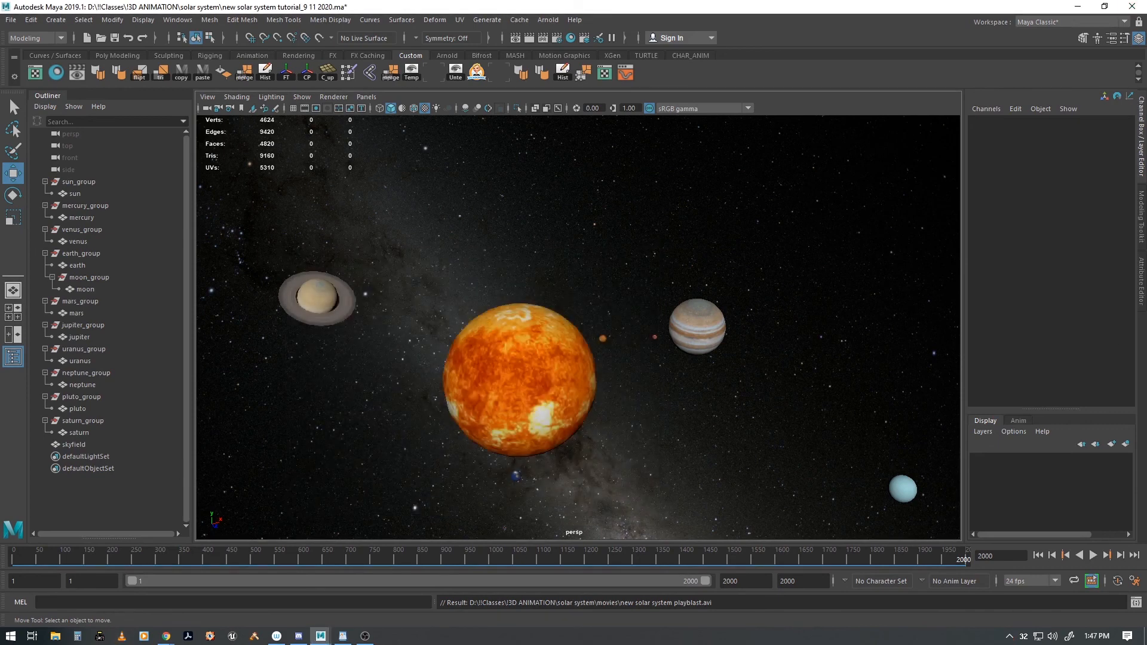